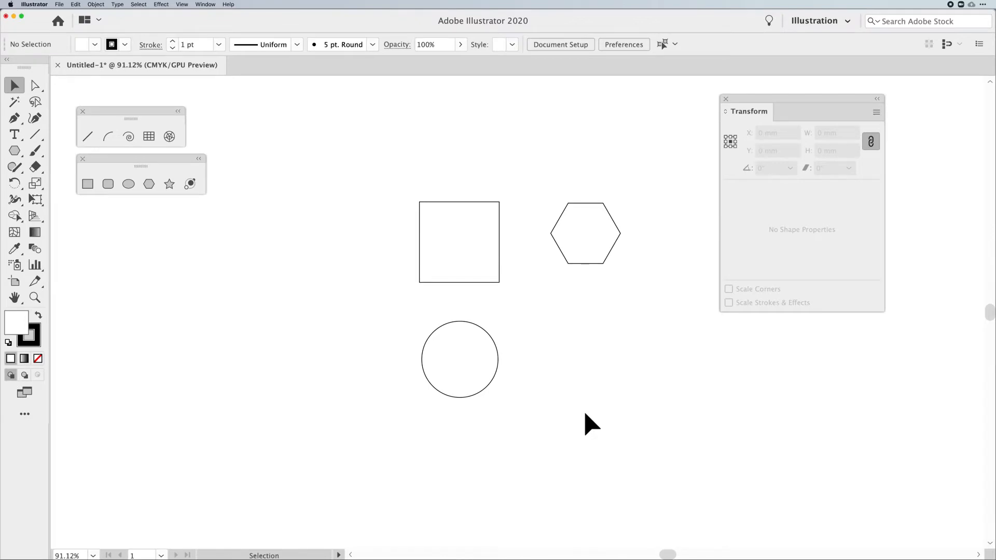
mouse_move(529, 210)
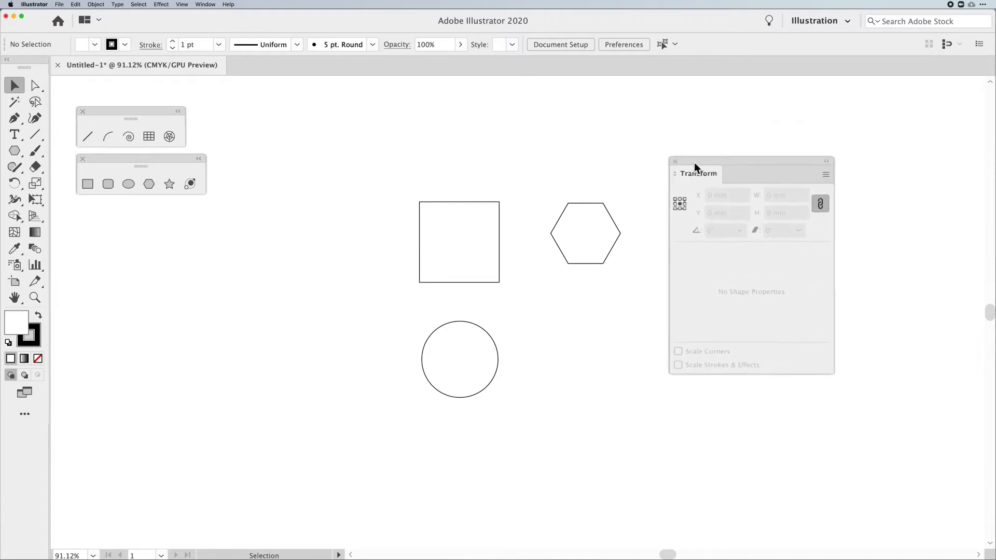
Move the Transform panel nearer the shapes and select the square to show its values.
drag(696, 167, 678, 159)
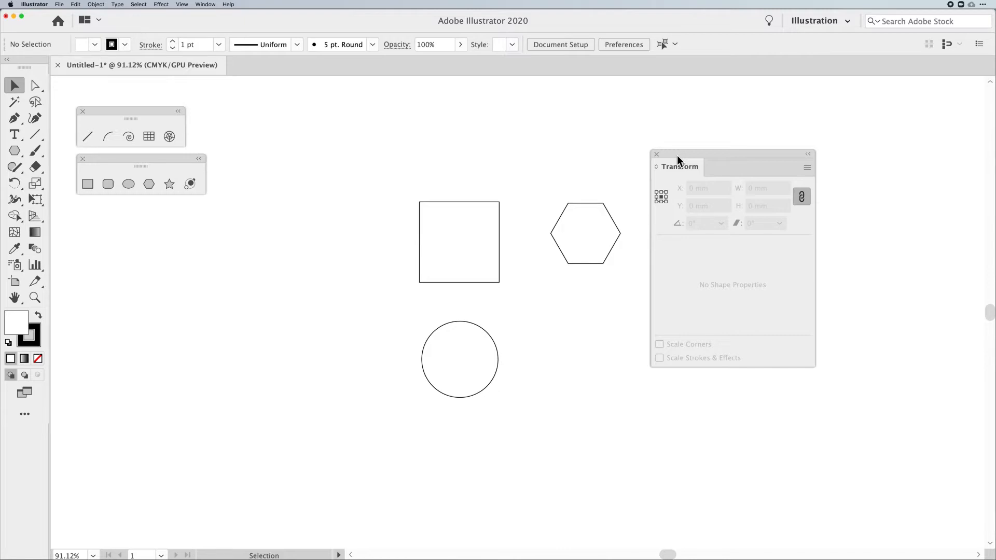
mouse_move(614, 176)
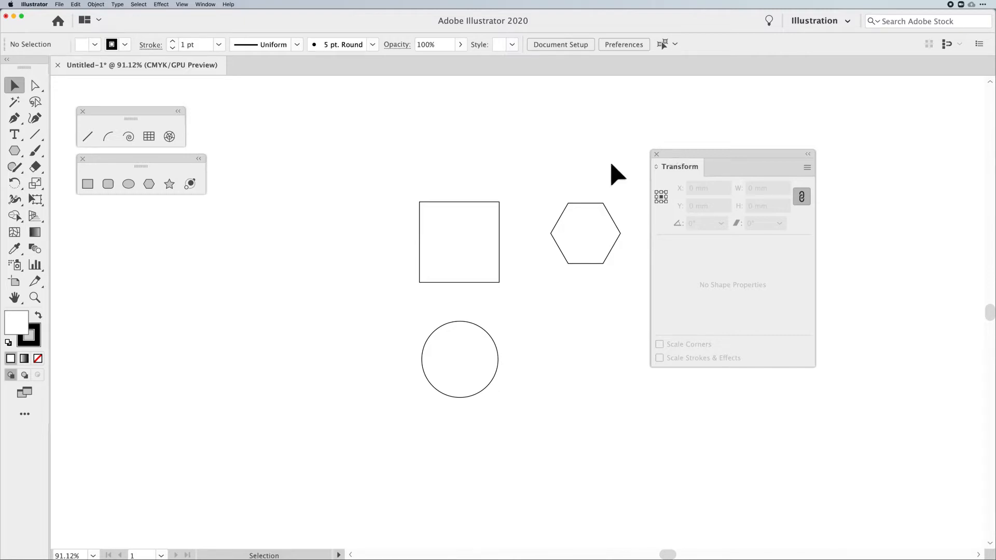
click(459, 242)
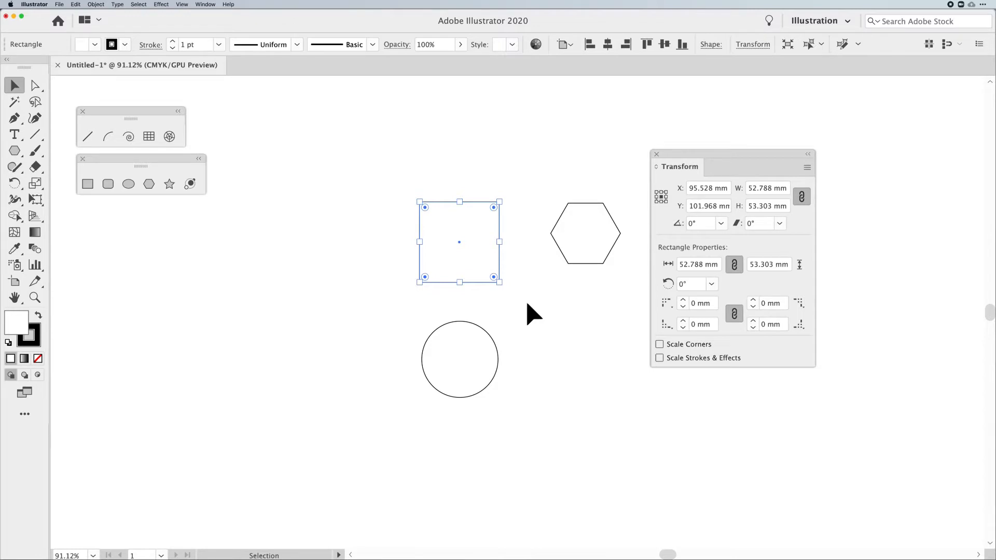
click(202, 5)
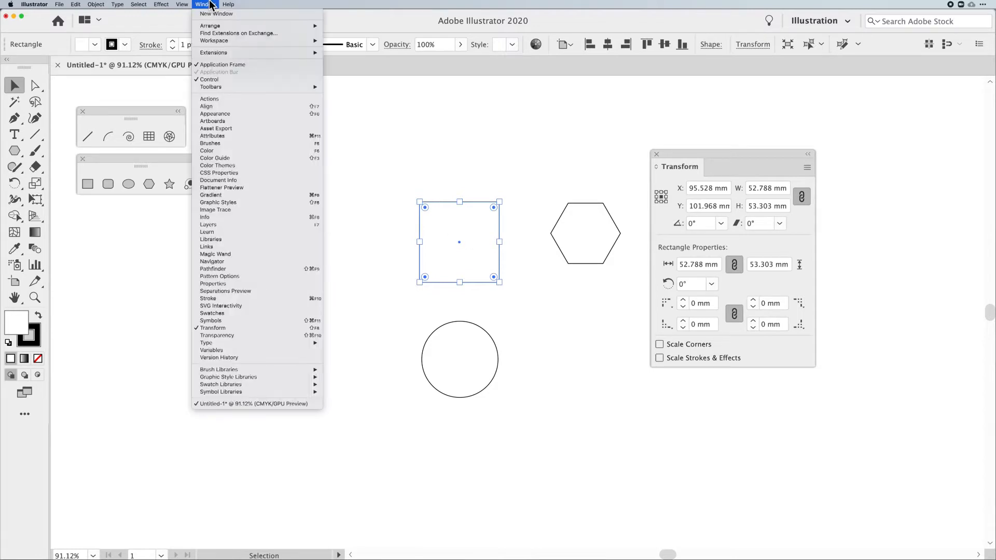
mouse_move(408, 153)
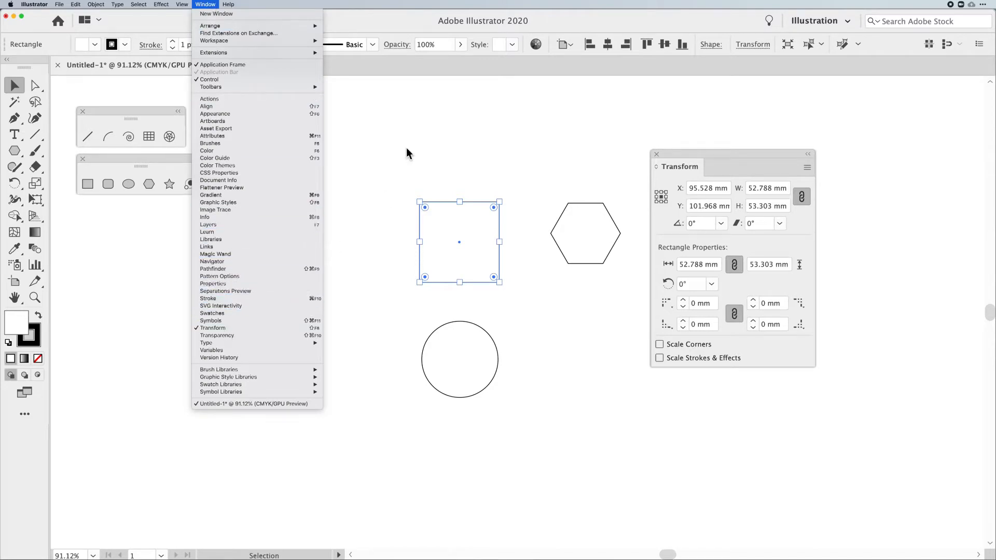
click(807, 167)
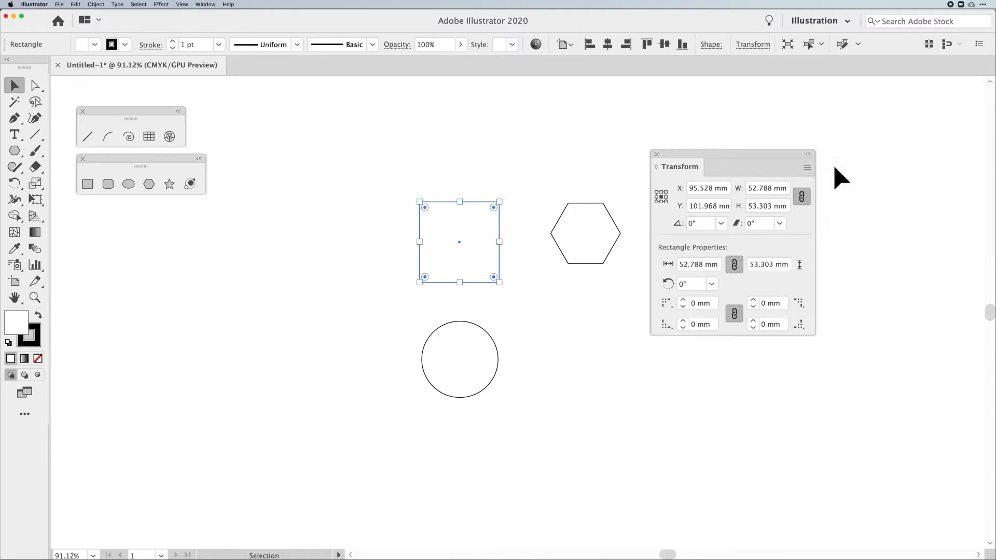
mouse_move(809, 176)
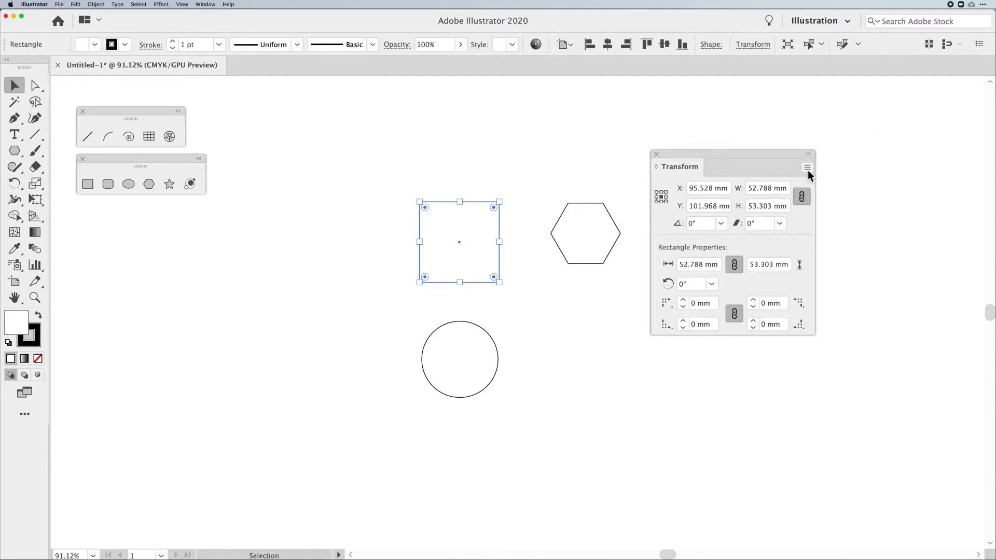
click(807, 167)
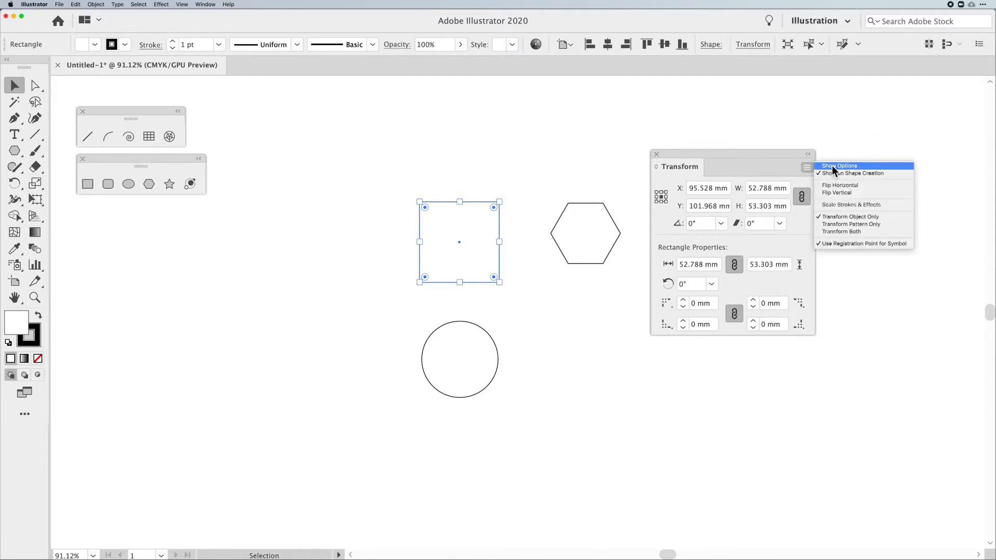
click(838, 166)
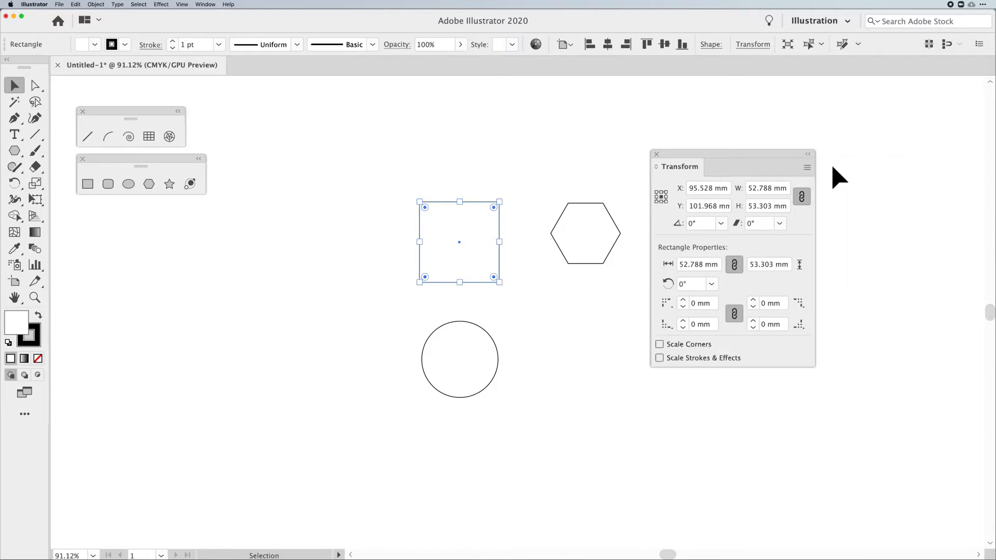
mouse_move(800, 167)
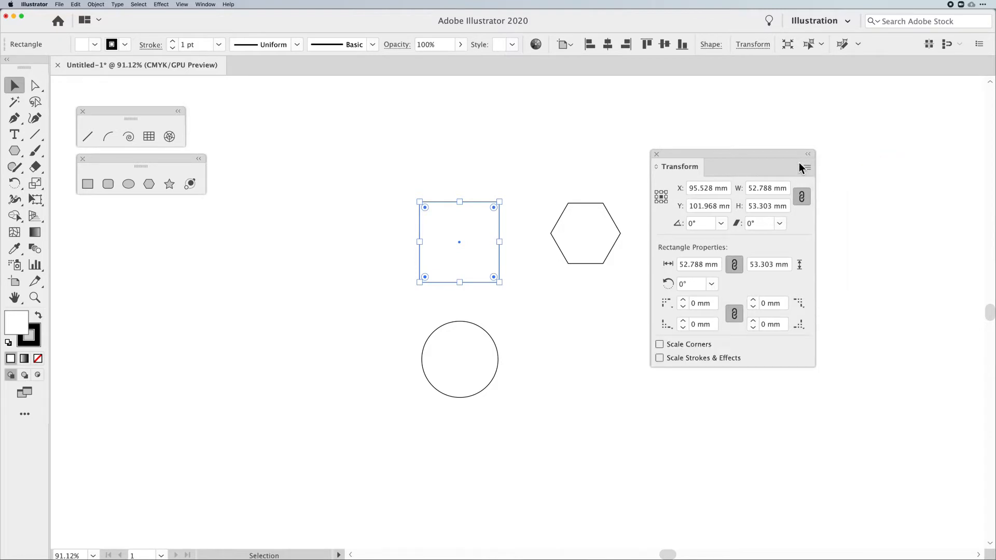
click(805, 167)
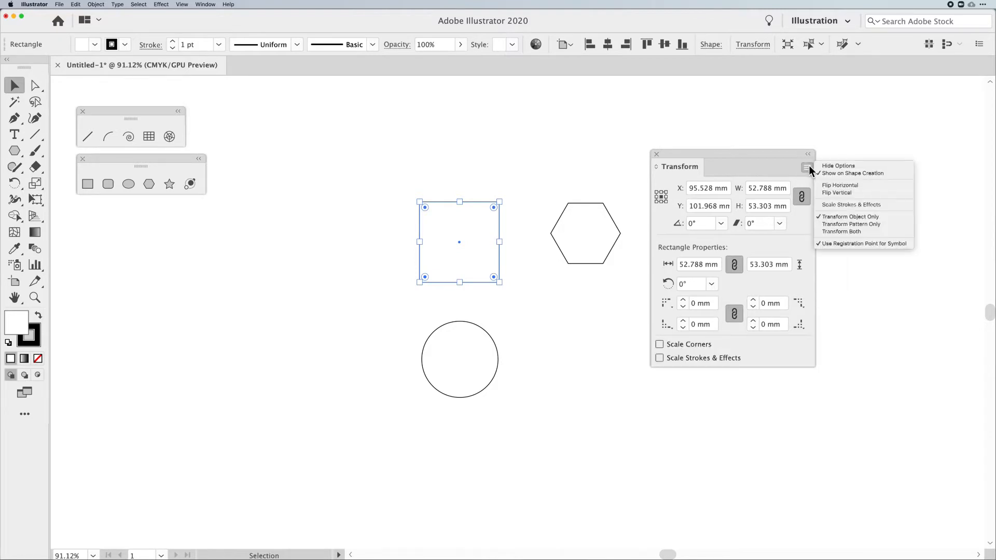
mouse_move(851, 173)
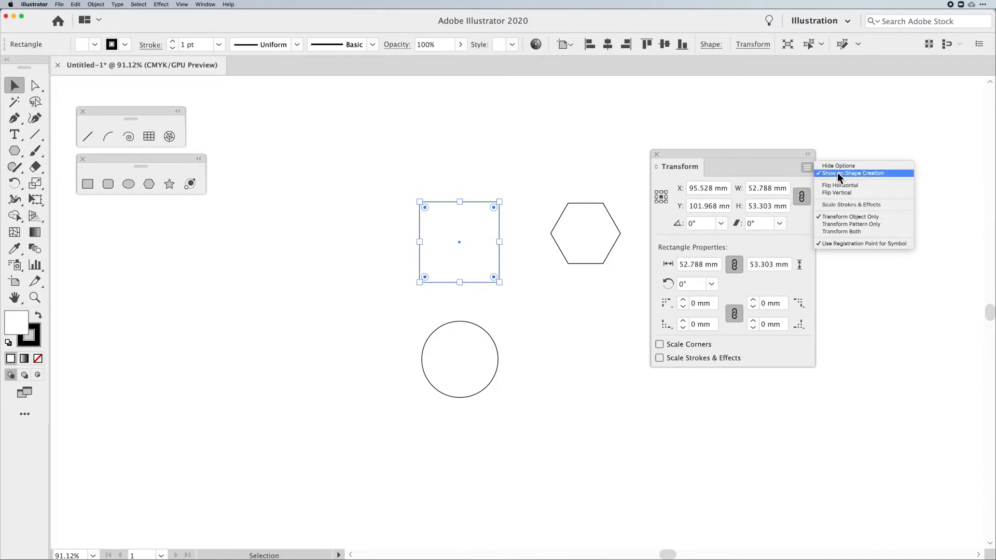
mouse_move(834, 179)
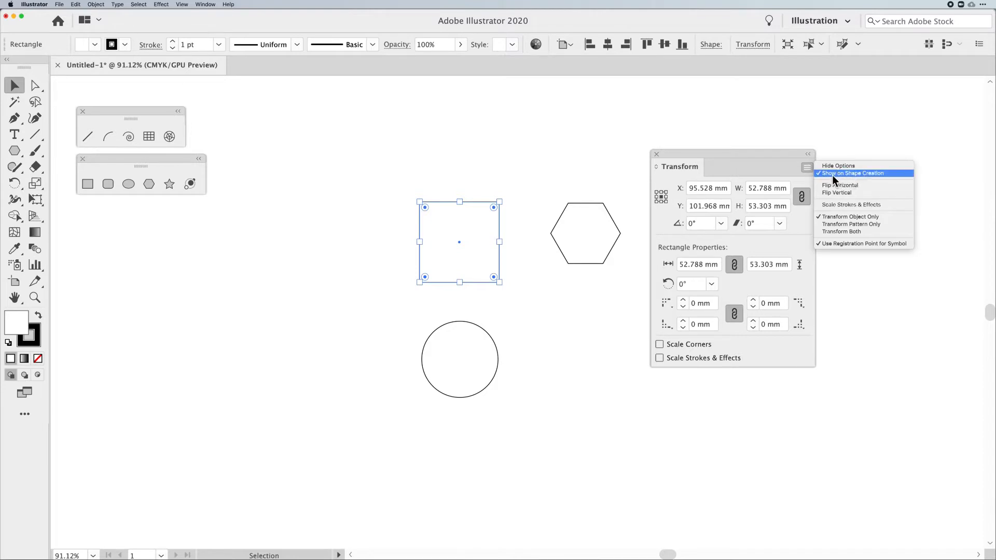
mouse_move(876, 182)
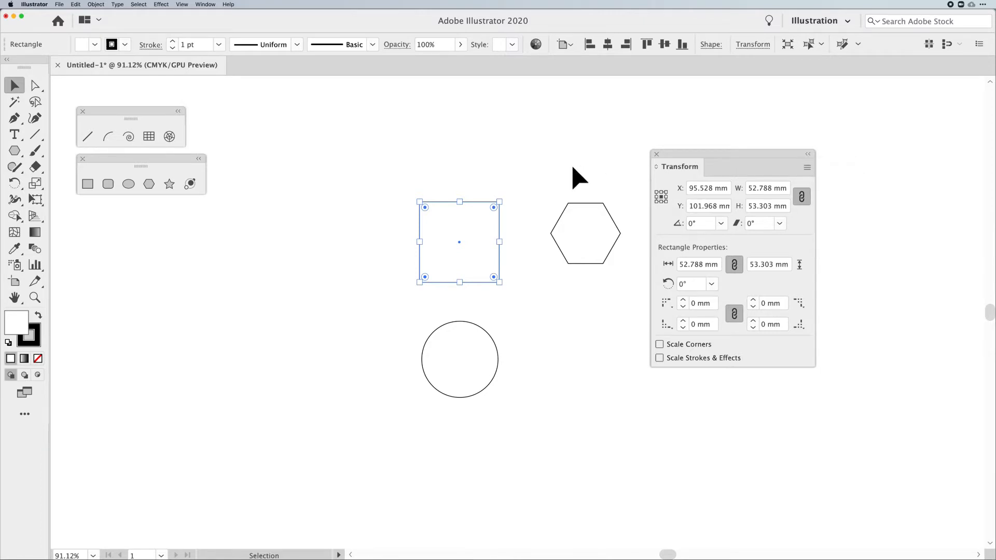
mouse_move(438, 248)
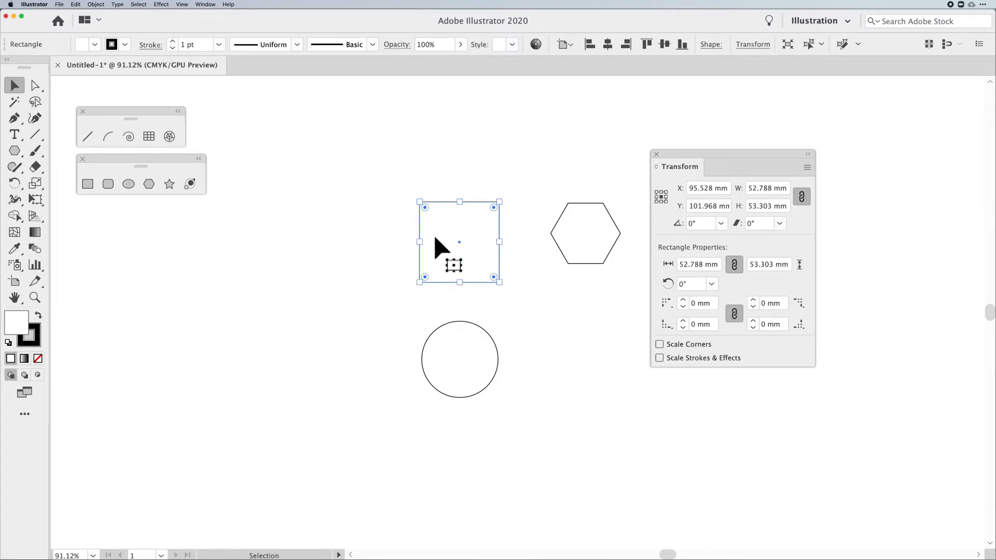
mouse_move(679, 161)
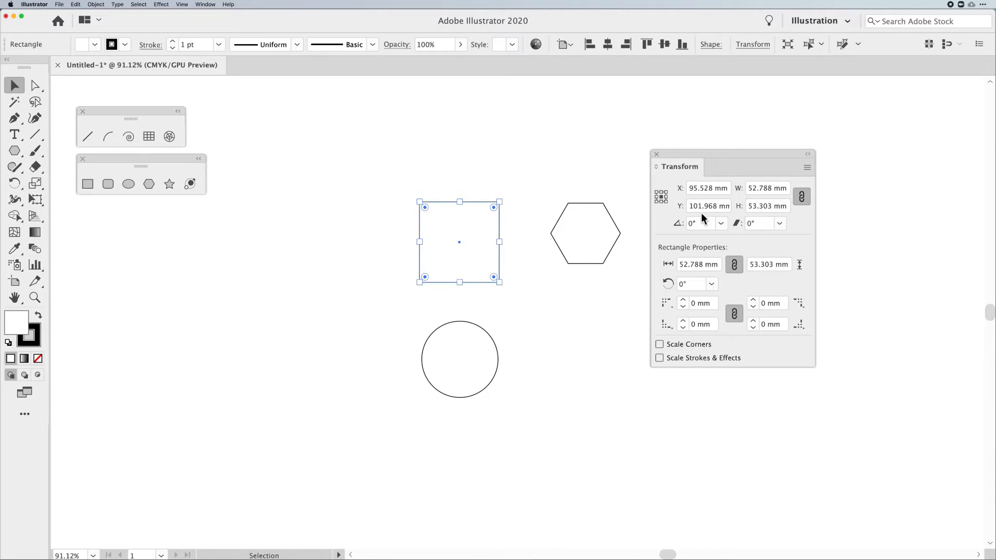
mouse_move(746, 215)
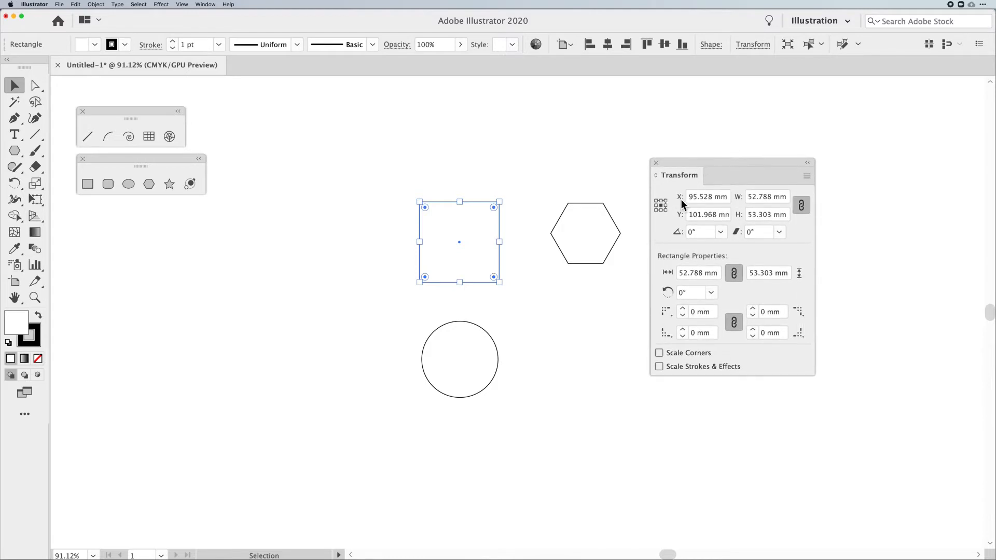
mouse_move(705, 205)
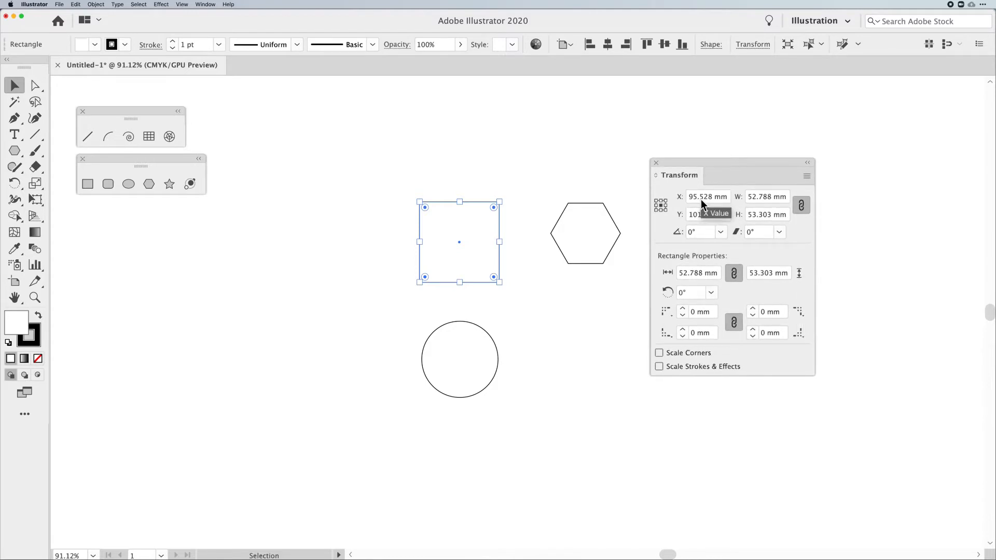
mouse_move(503, 170)
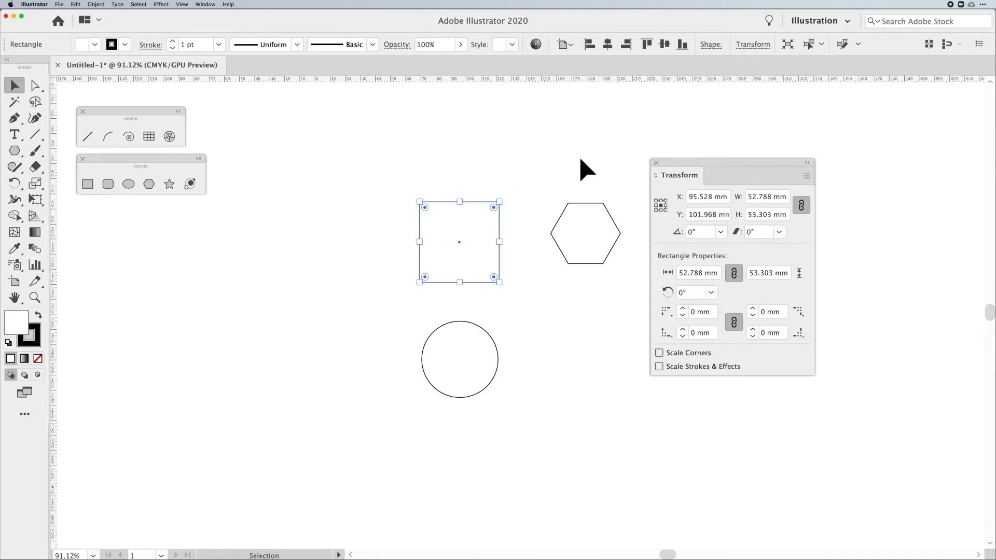
right_click(564, 79)
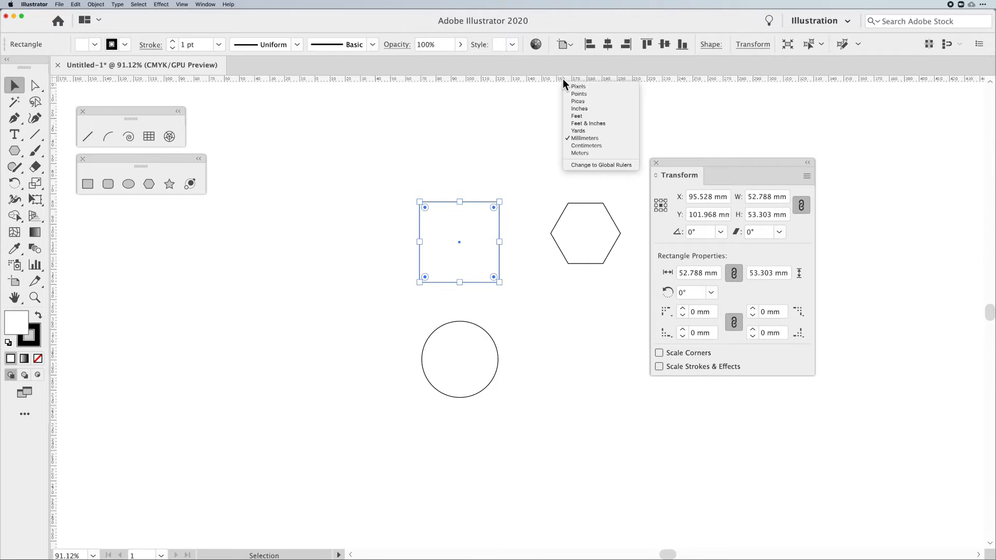
mouse_move(583, 139)
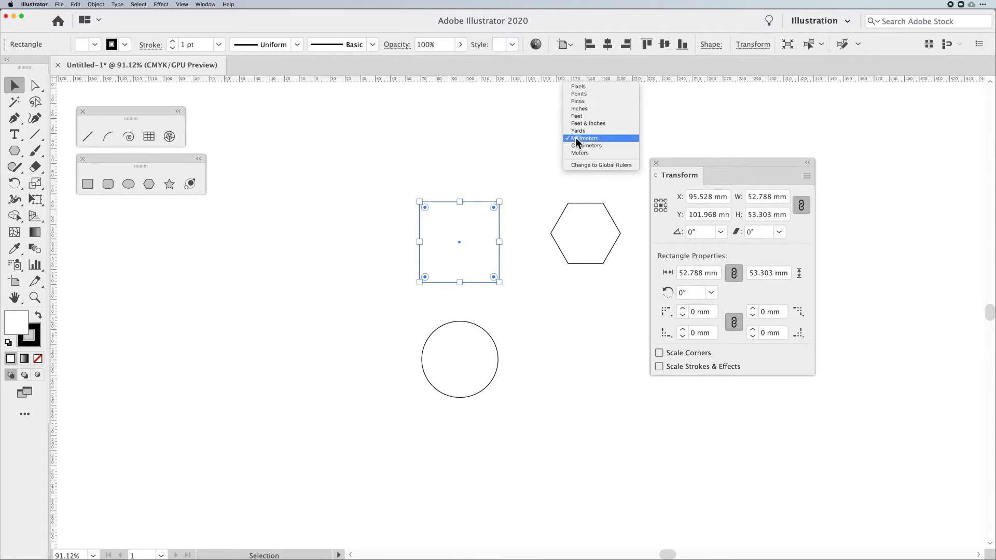
click(580, 108)
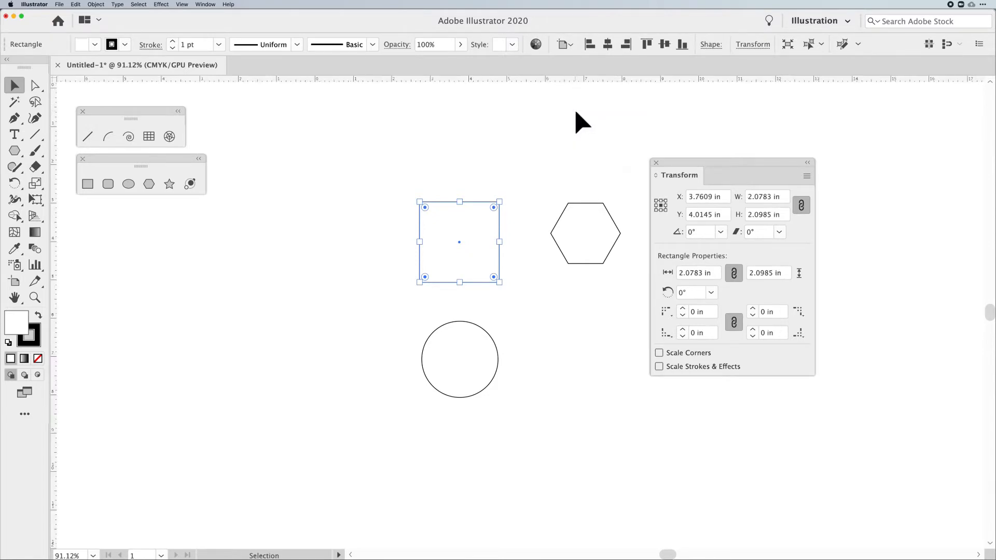
right_click(566, 82)
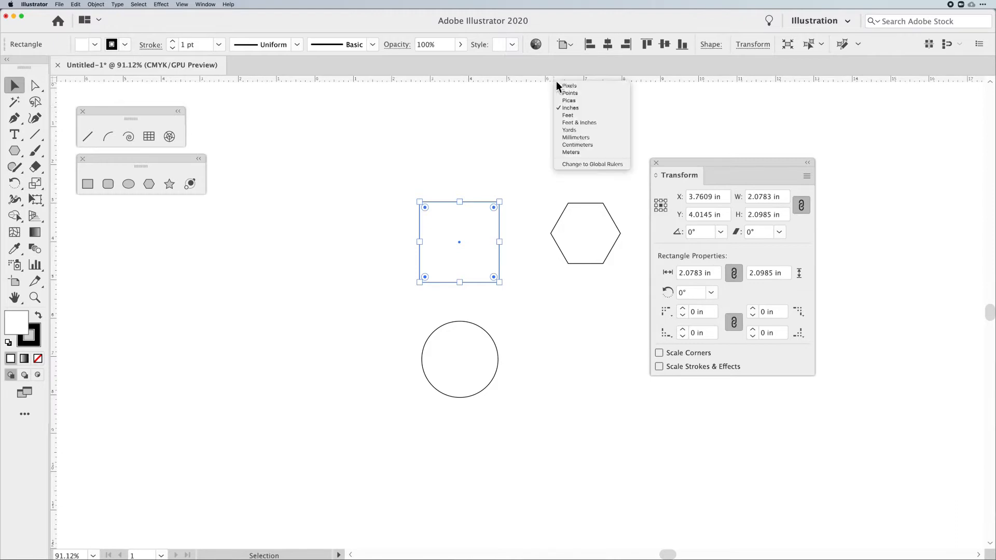
click(576, 137)
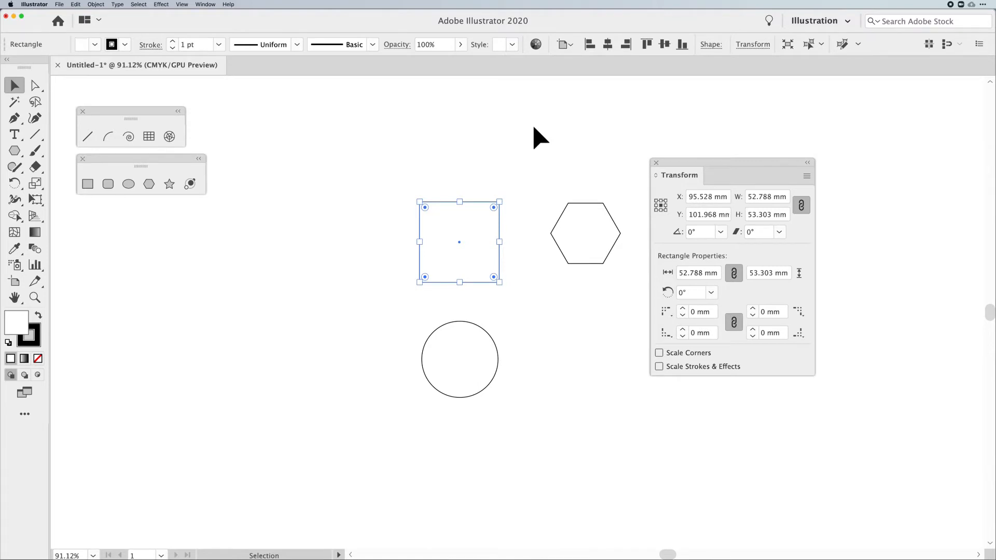
mouse_move(722, 210)
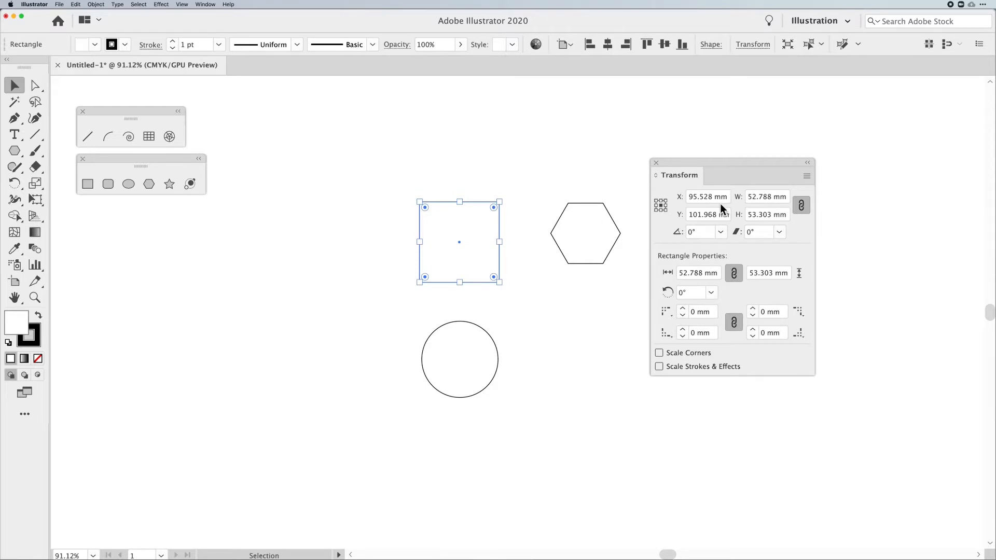
mouse_move(625, 157)
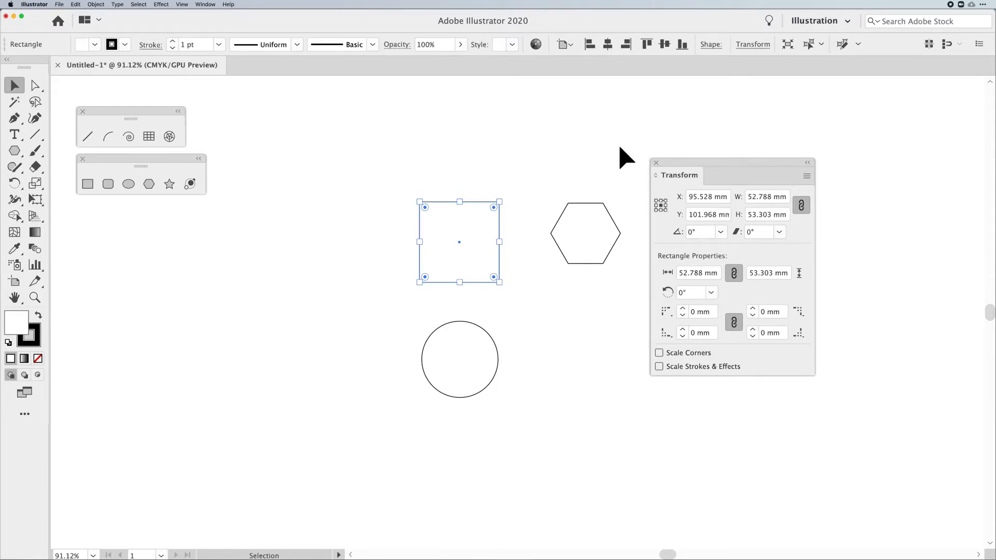
mouse_move(461, 254)
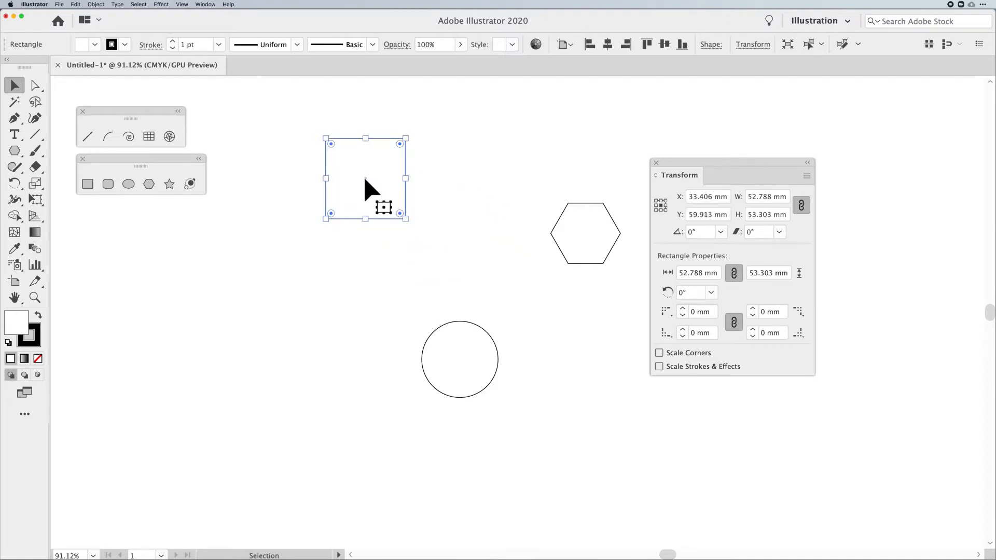
drag(365, 178, 320, 155)
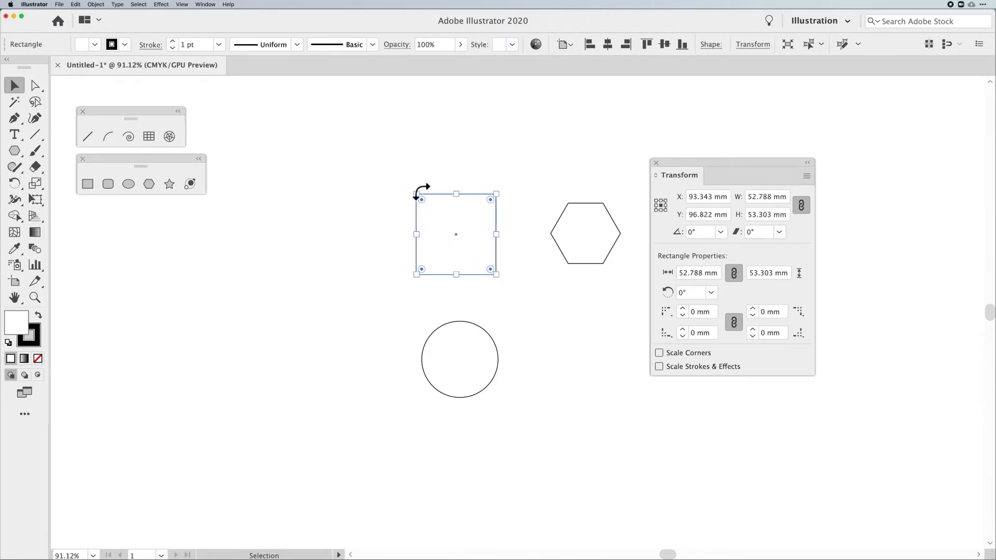
mouse_move(677, 204)
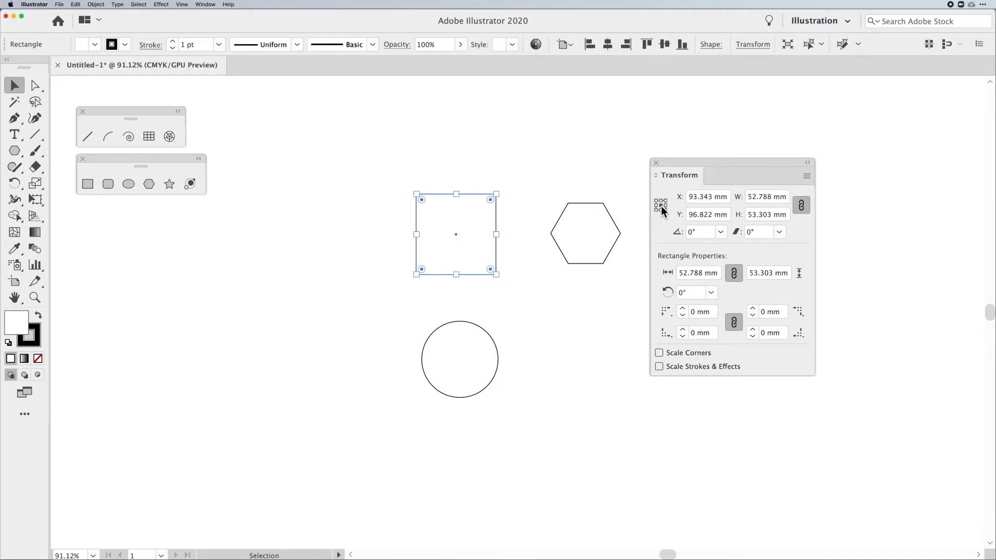
mouse_move(660, 206)
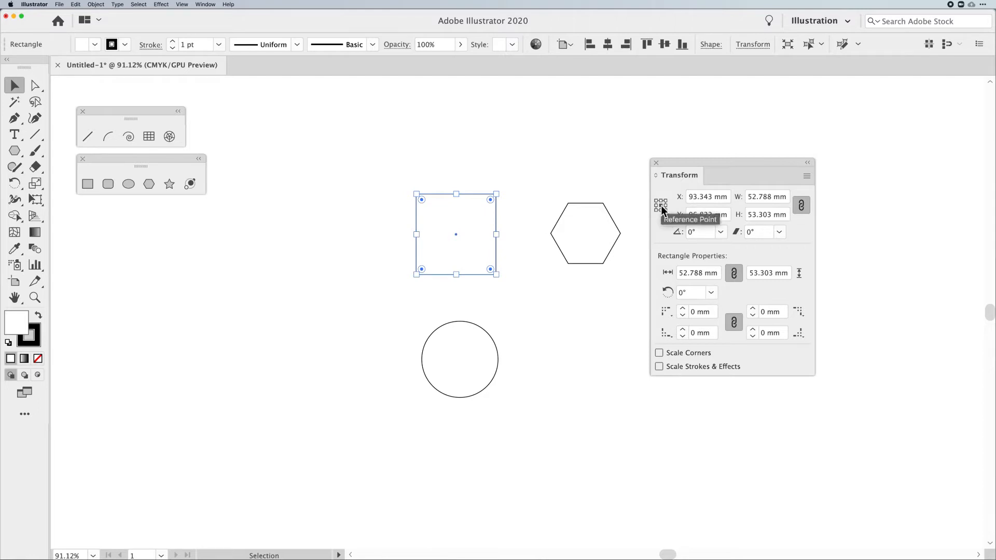
mouse_move(731, 218)
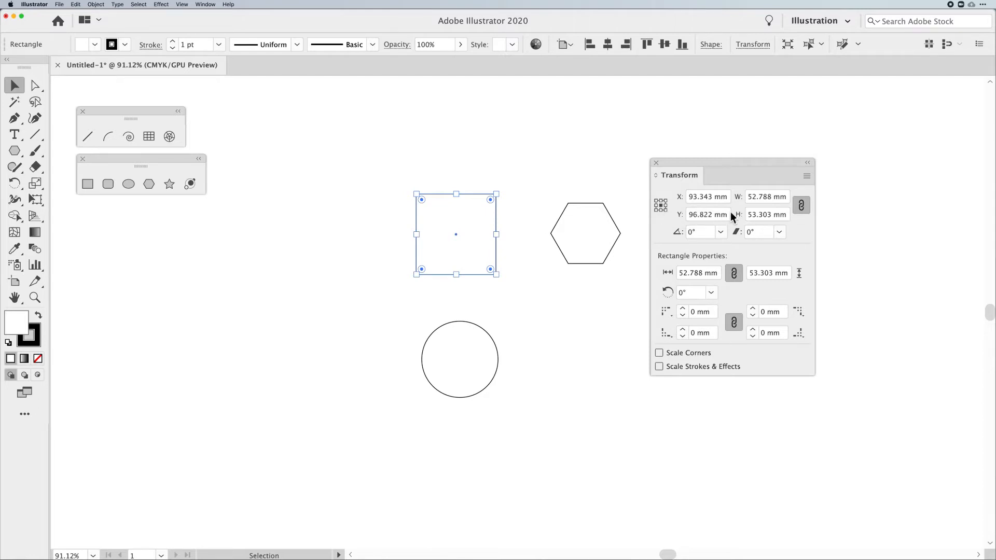
mouse_move(680, 238)
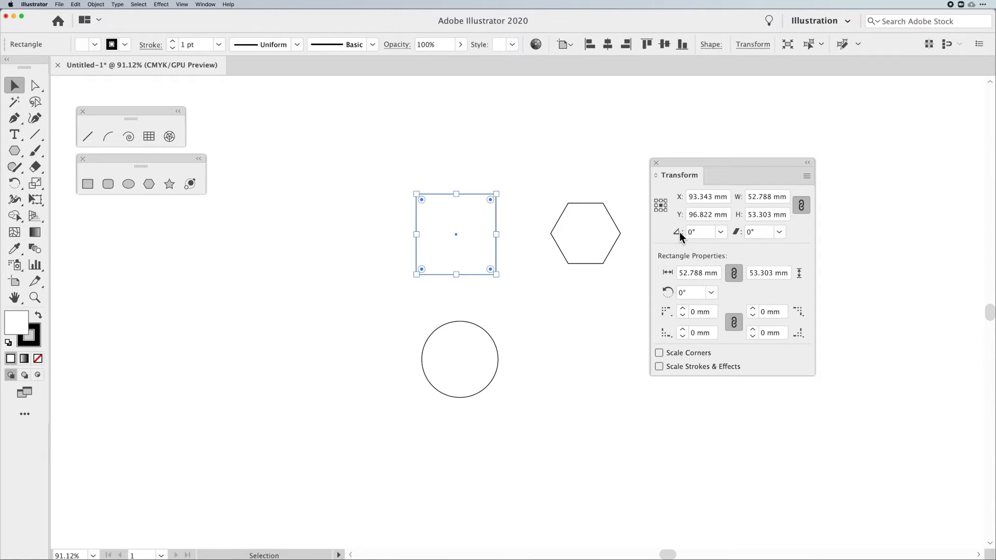
mouse_move(660, 205)
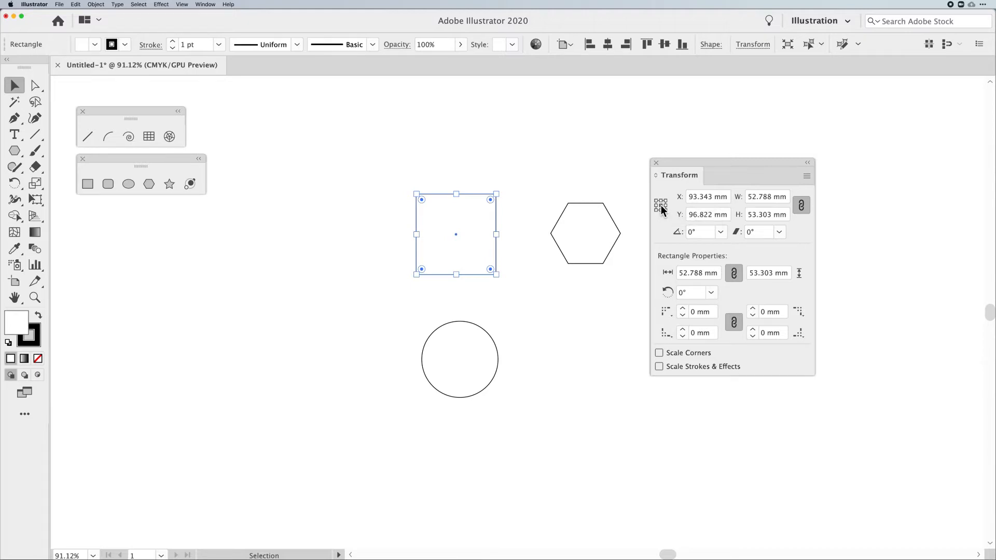
mouse_move(707, 196)
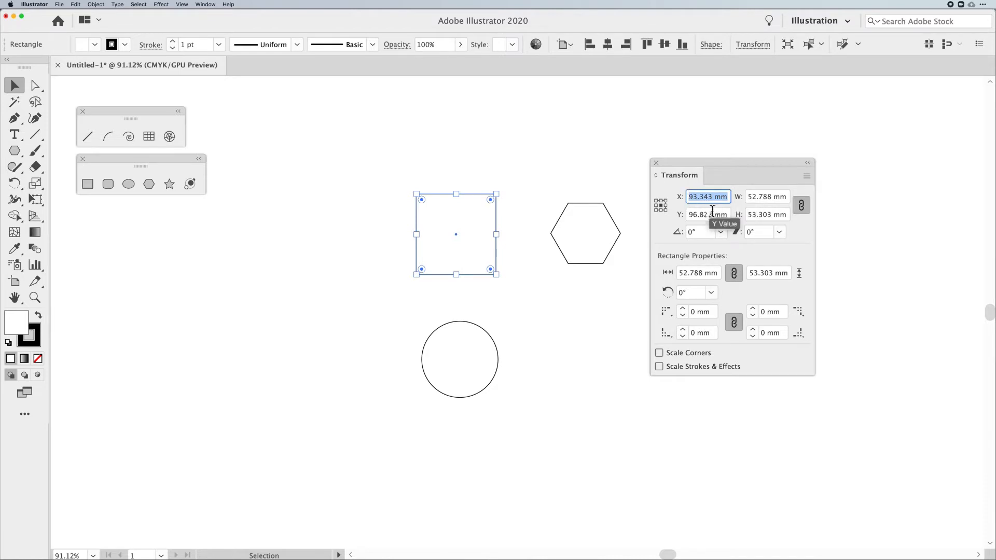
Set the Reference Point to top-left so the square reads X 66.949 mm, Y 70.171 mm.
click(707, 214)
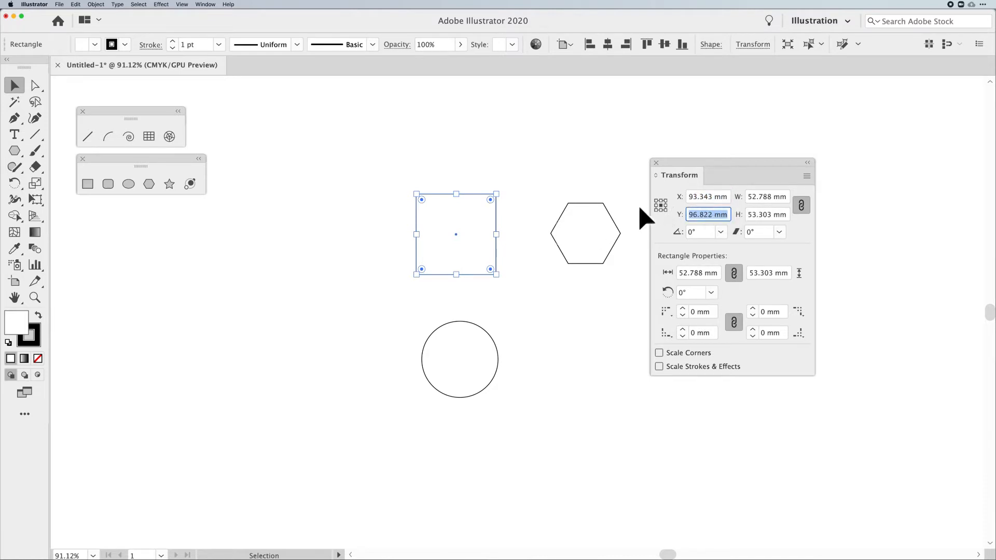
mouse_move(461, 247)
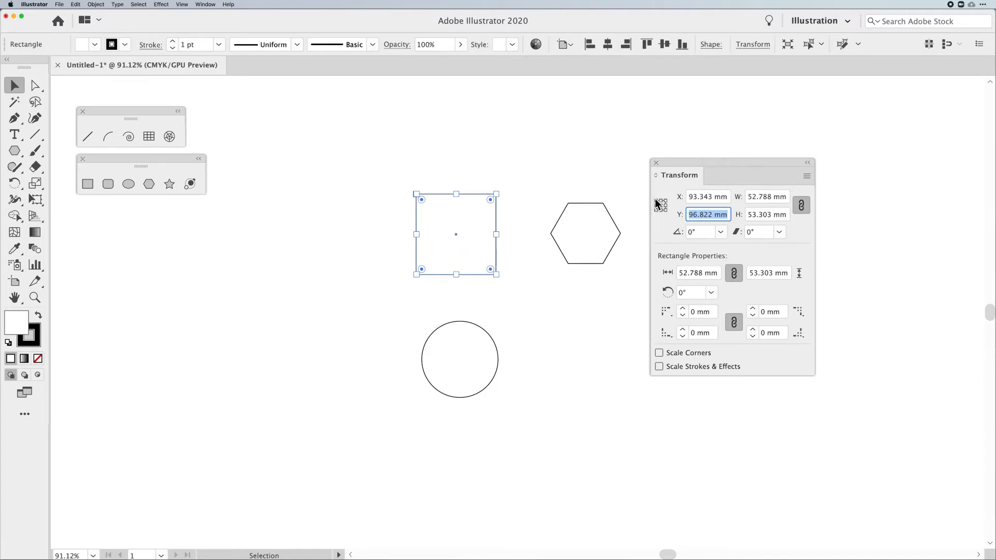
click(660, 206)
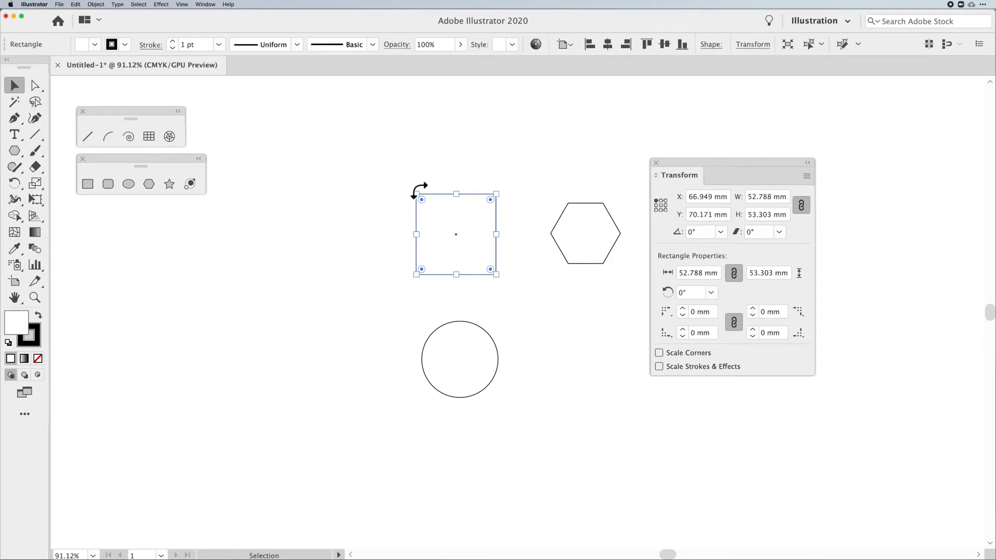
mouse_move(399, 188)
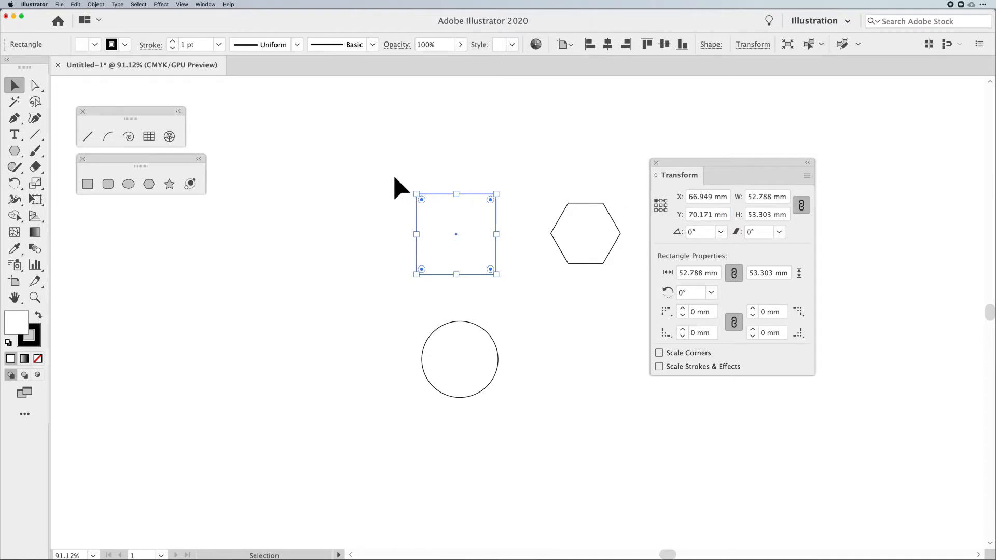
mouse_move(532, 172)
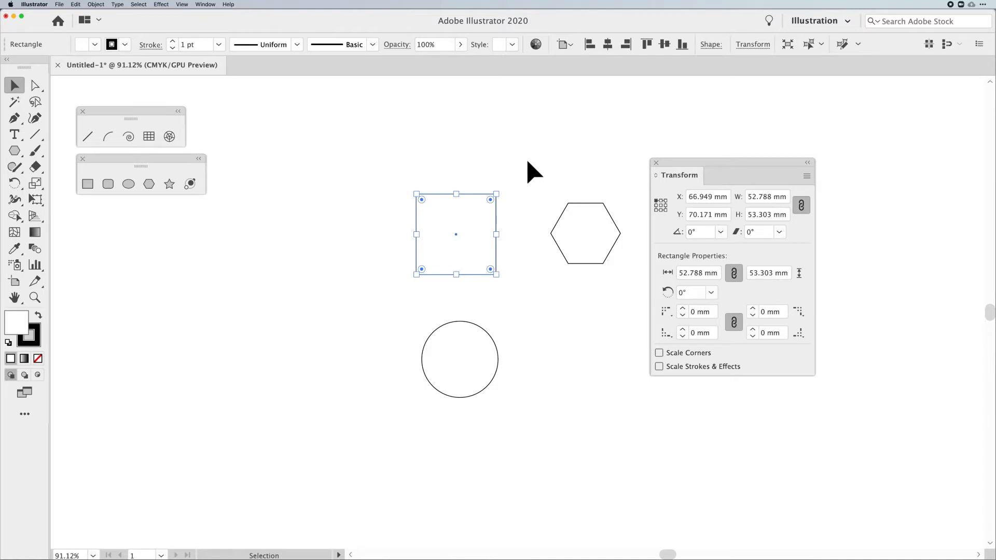
mouse_move(722, 244)
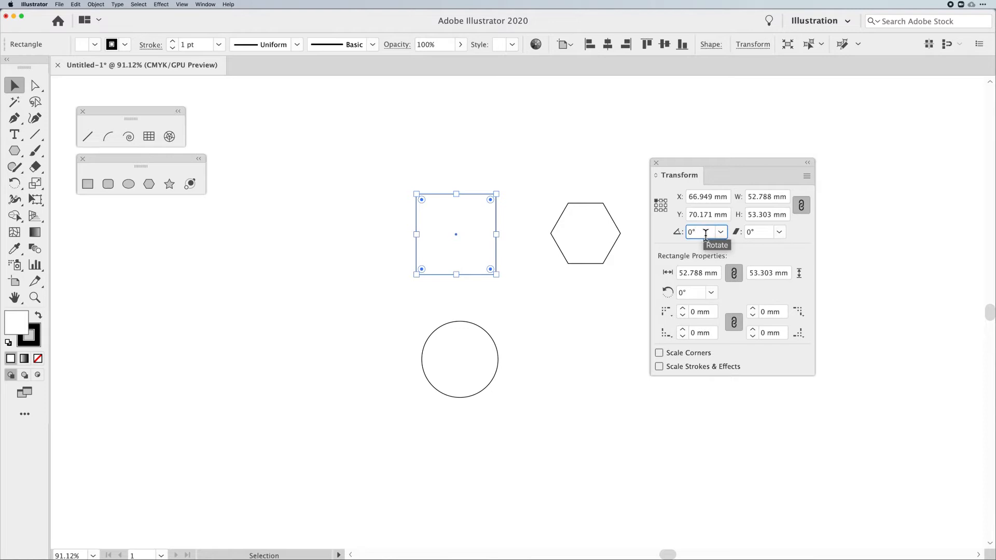
mouse_move(744, 240)
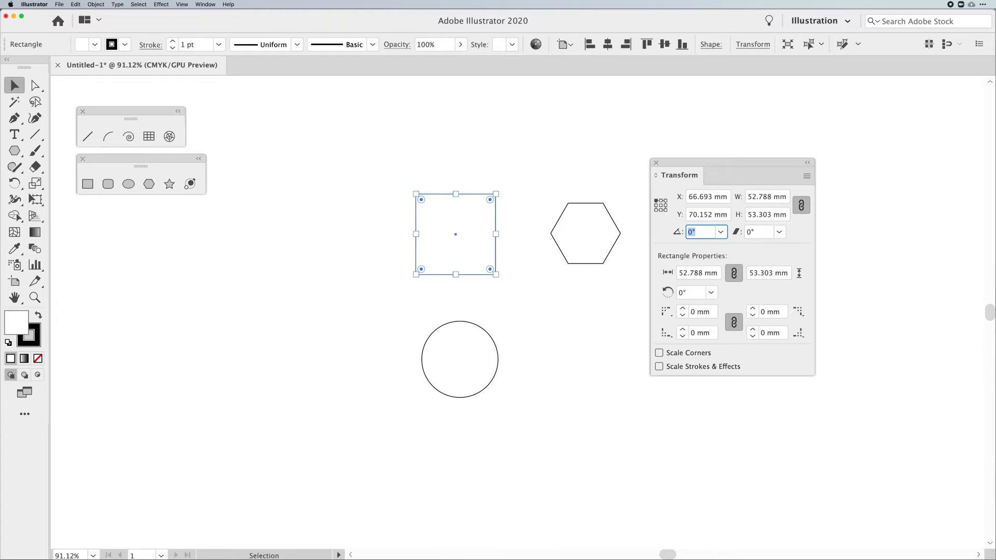
mouse_move(653, 213)
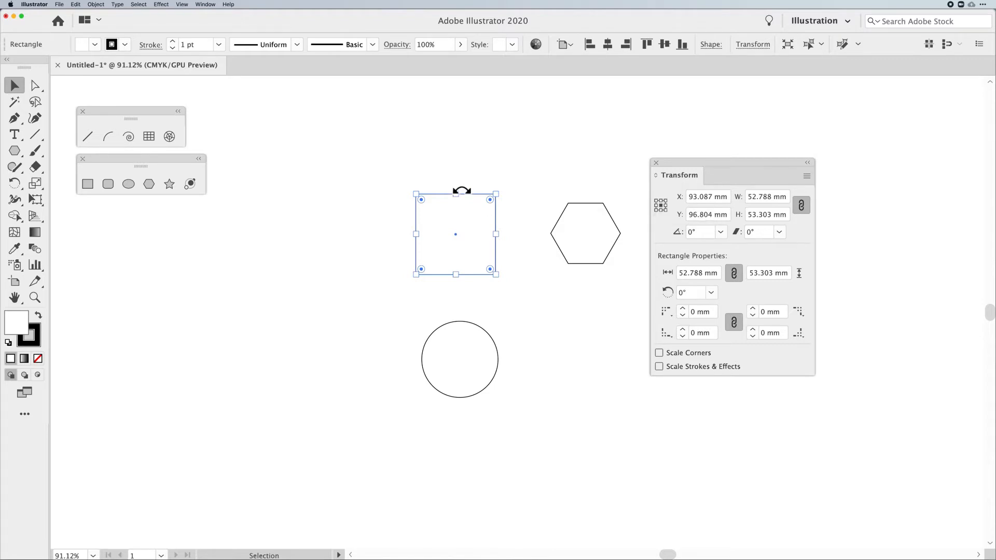
mouse_move(546, 166)
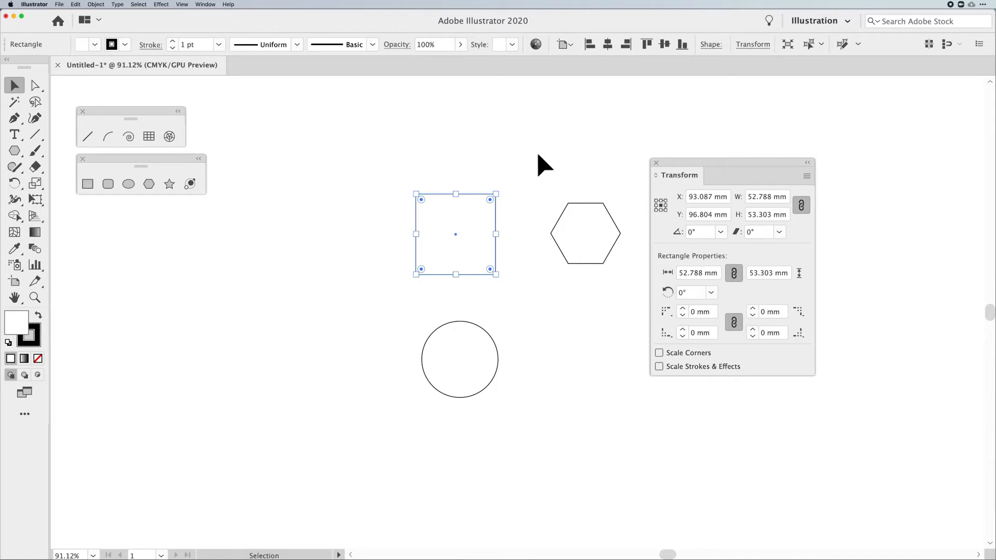
mouse_move(739, 254)
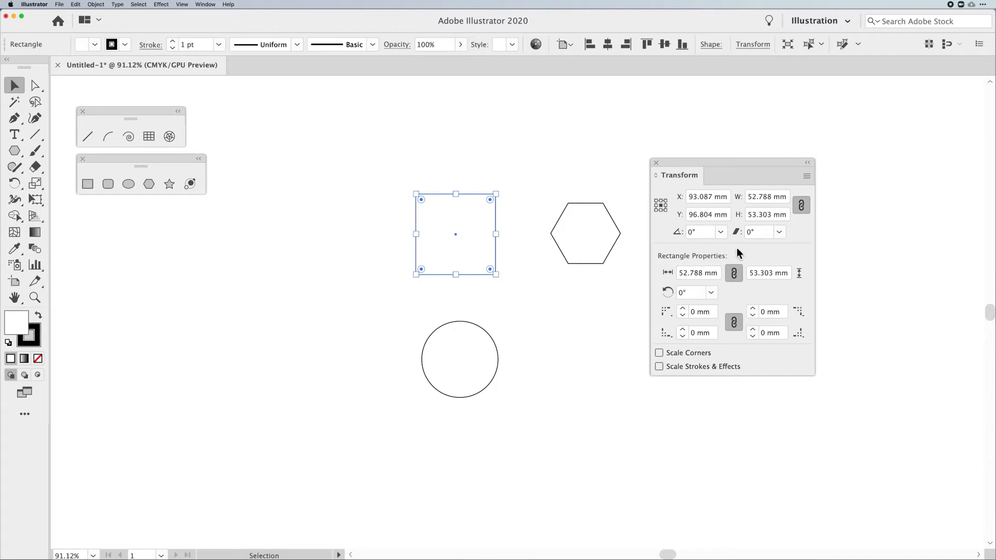
mouse_move(747, 284)
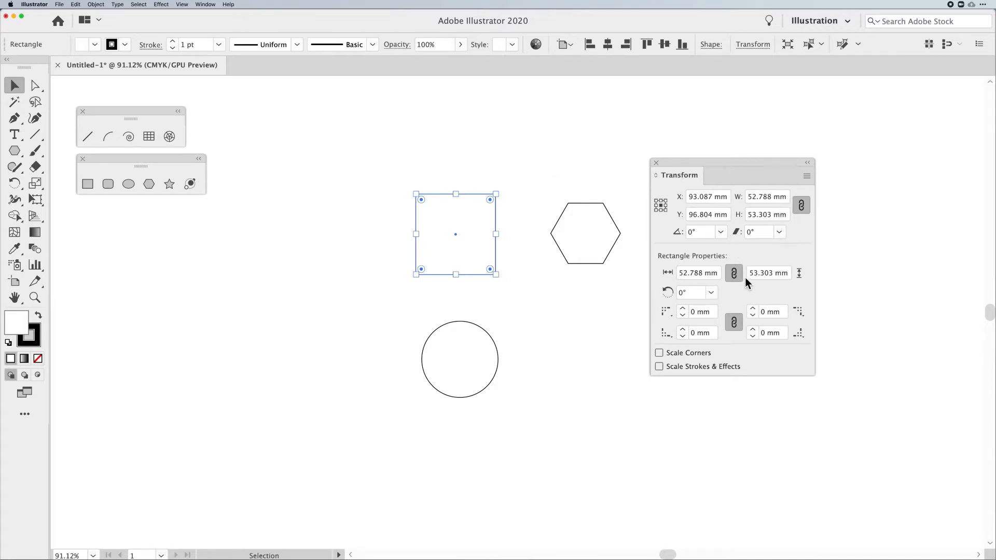
mouse_move(787, 201)
text(35)
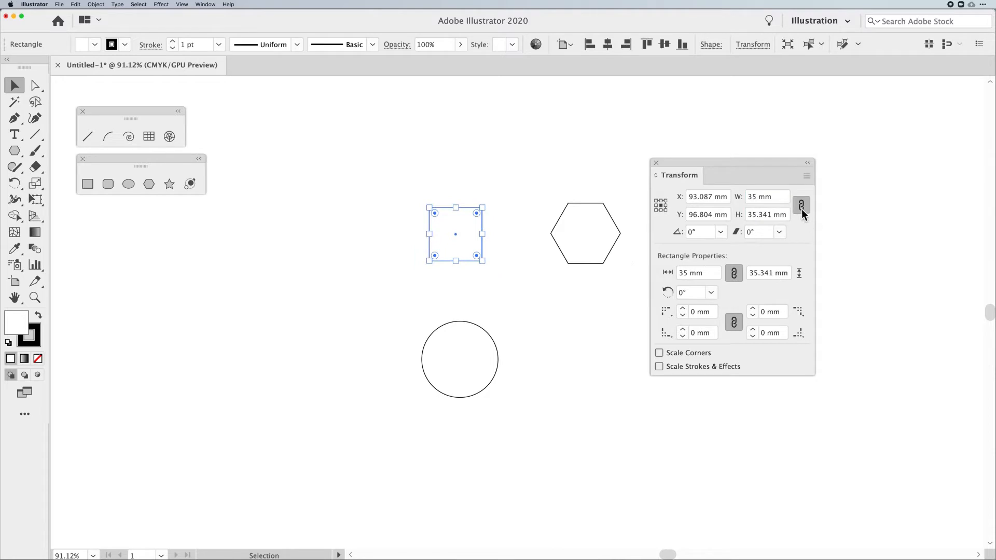
mouse_move(801, 205)
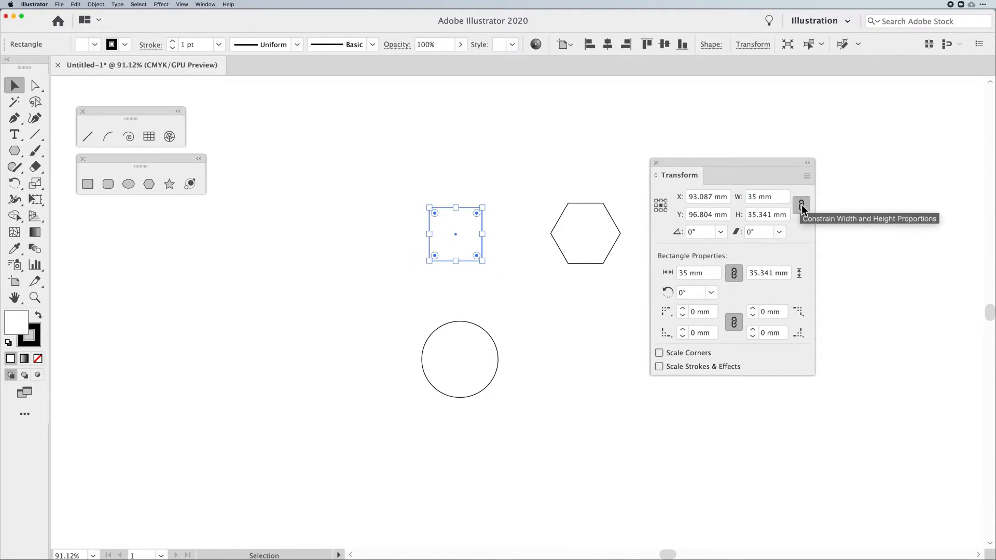
Unlink width and height and set the square's width to 56 mm, keeping height 35.341 mm.
click(762, 196)
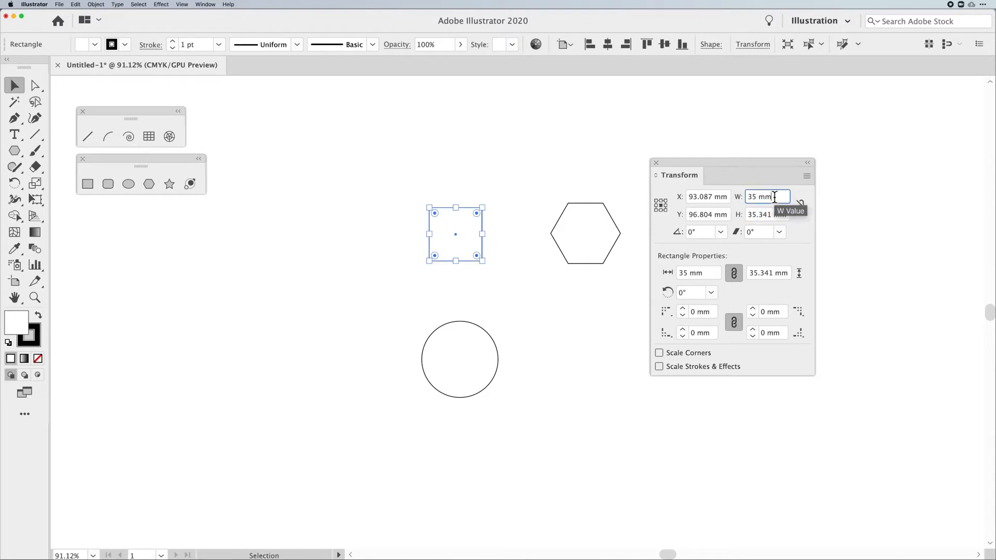
text(56)
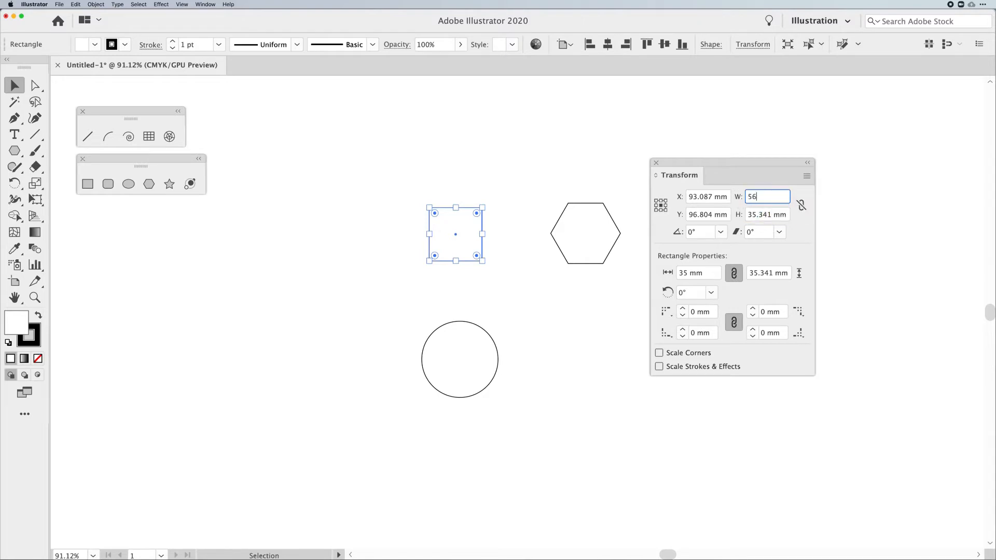
key(Return)
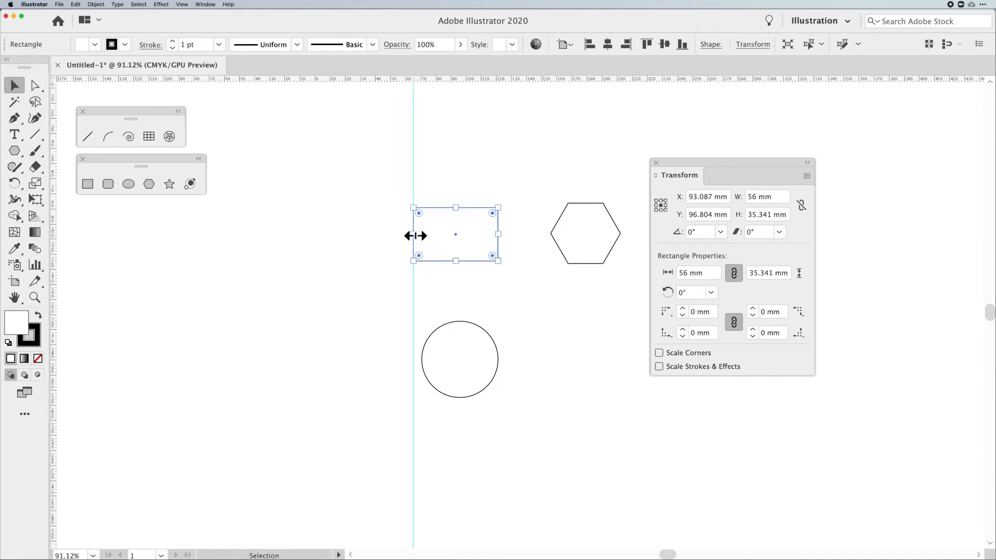
mouse_move(581, 303)
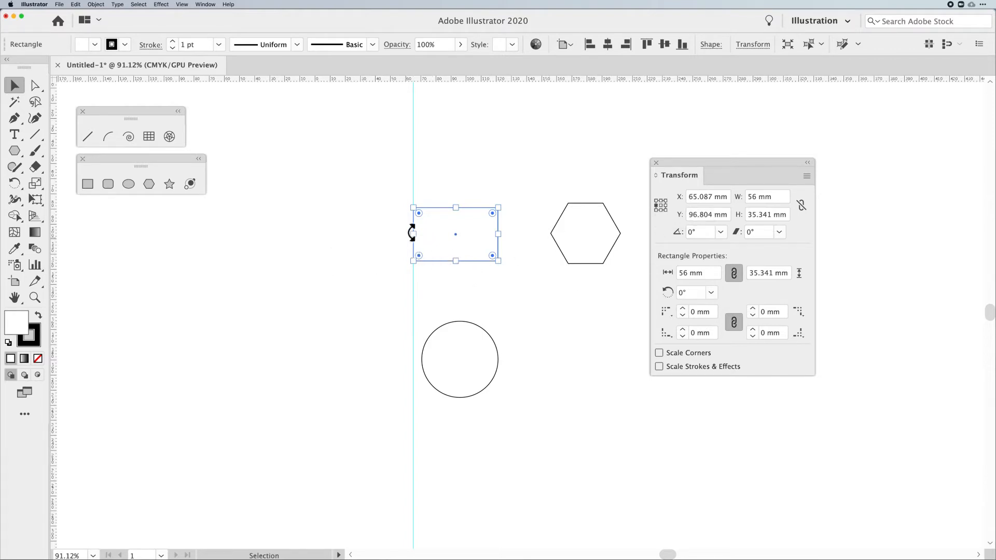
mouse_move(414, 274)
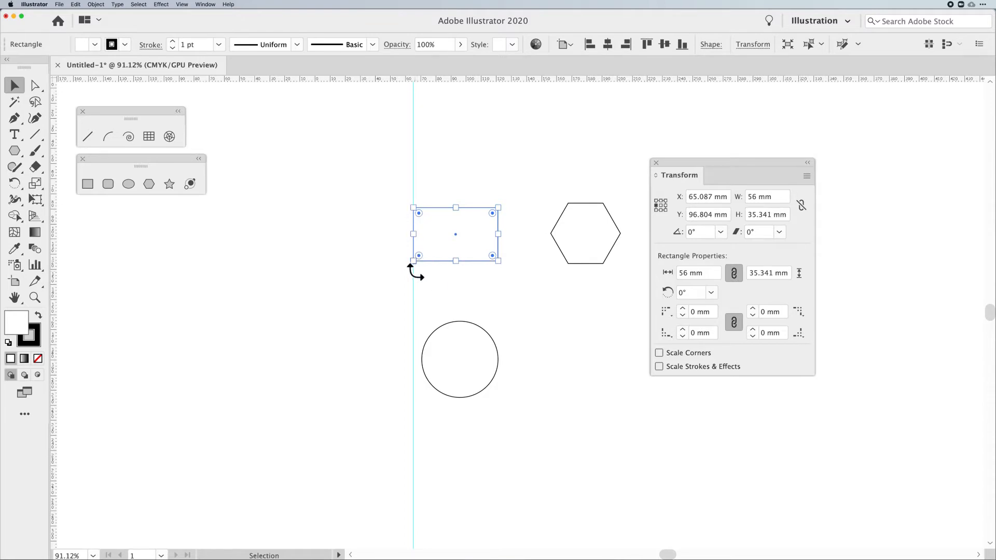
mouse_move(661, 206)
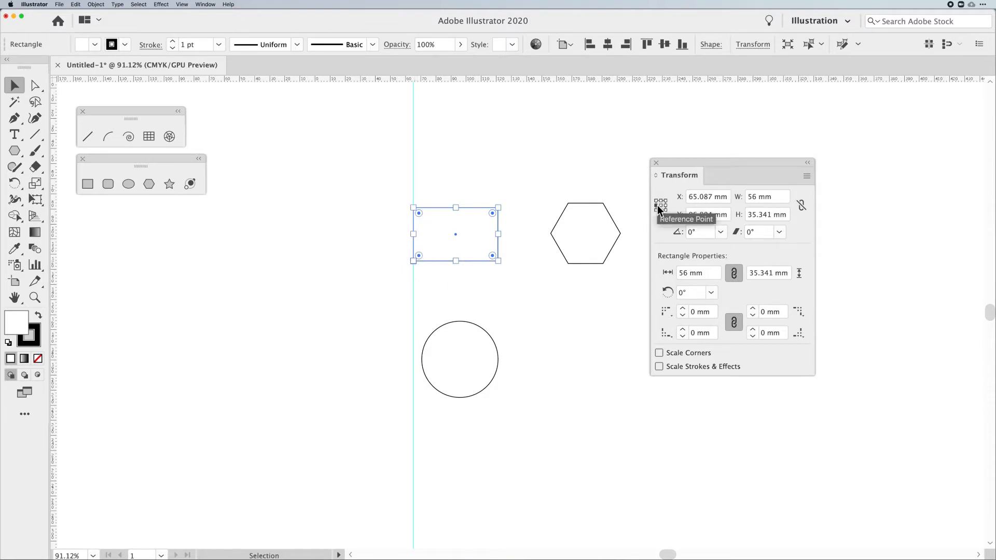
mouse_move(767, 196)
text(57)
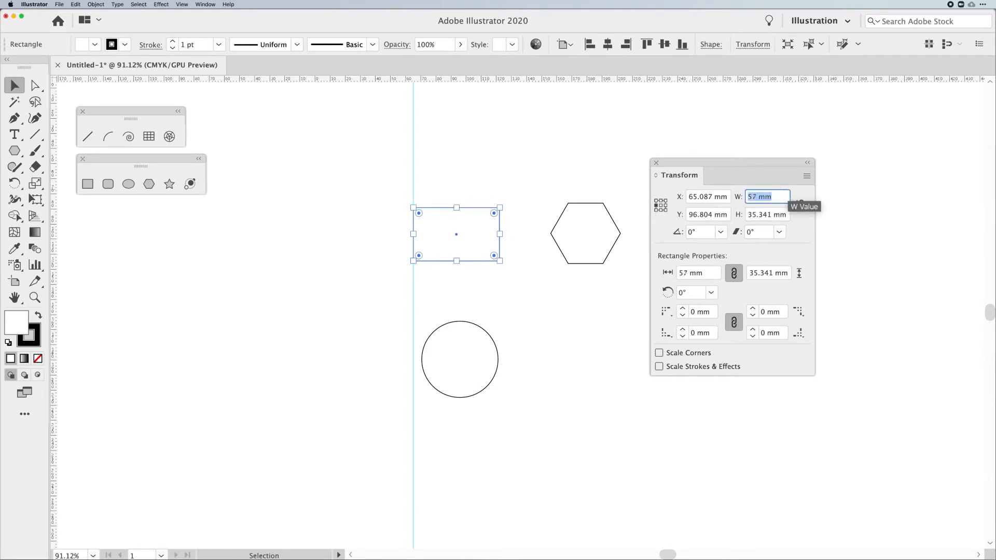
Widen the rectangle to 66 mm from its left edge at X 65.087 mm.
text(66 mm)
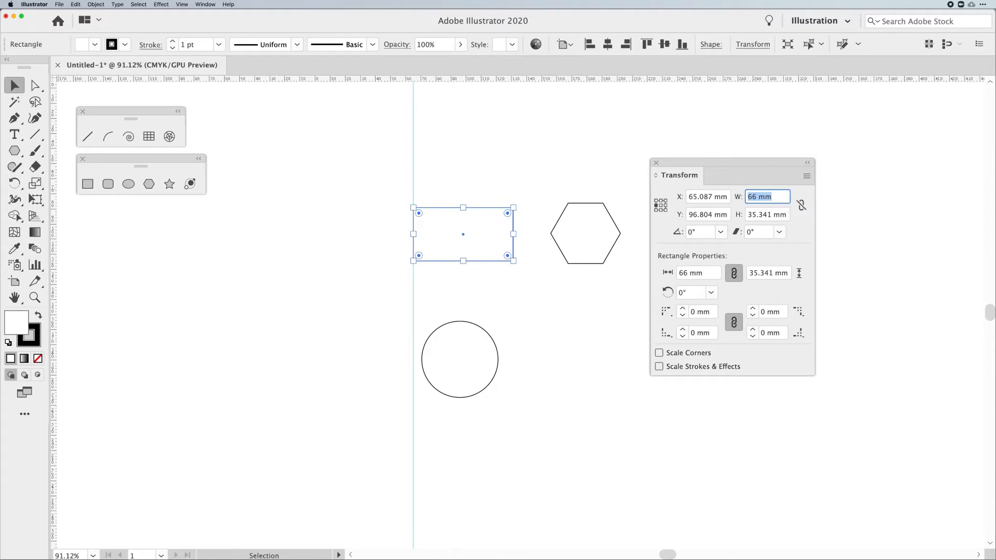
mouse_move(533, 199)
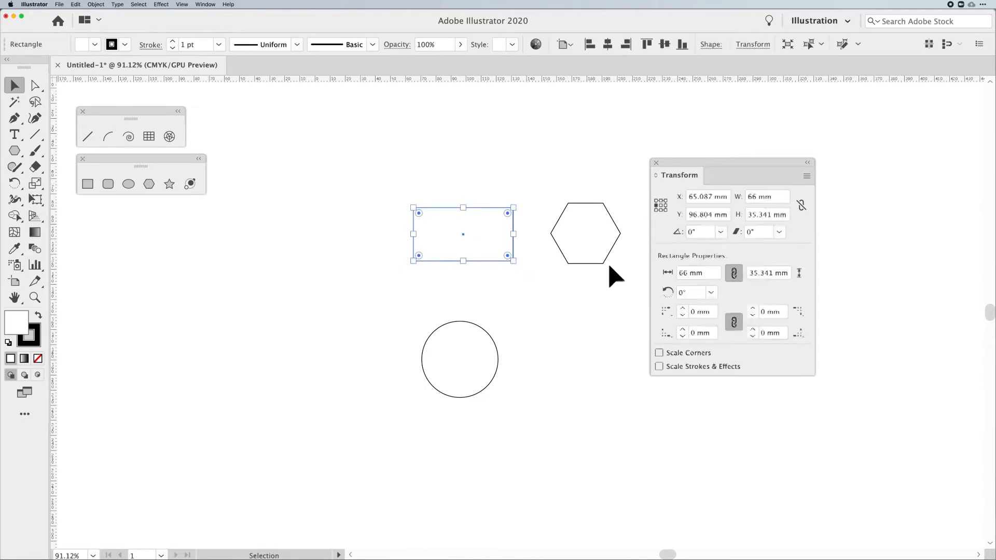
mouse_move(781, 235)
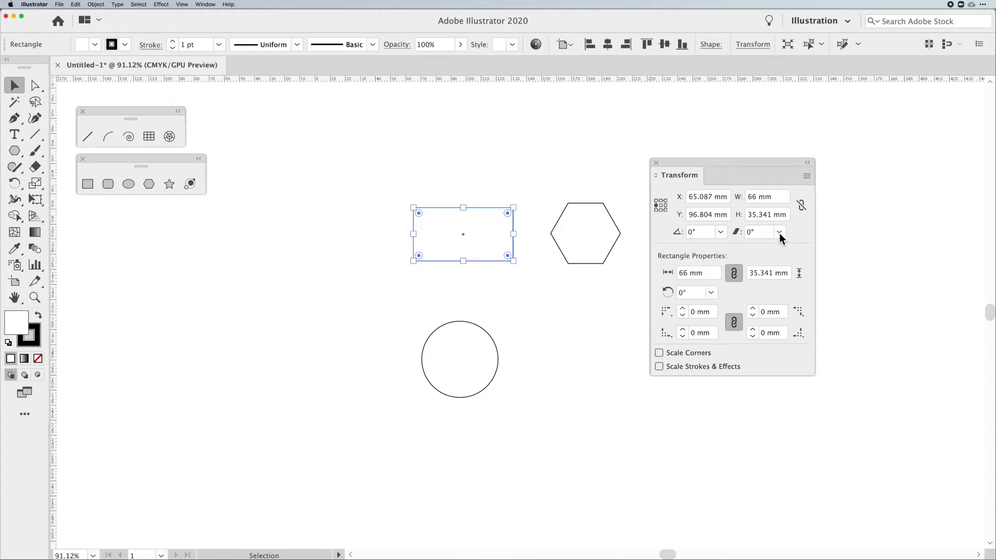
Deselect, then reselect the rectangle to display its position and 66 × 35.341 mm size.
click(756, 232)
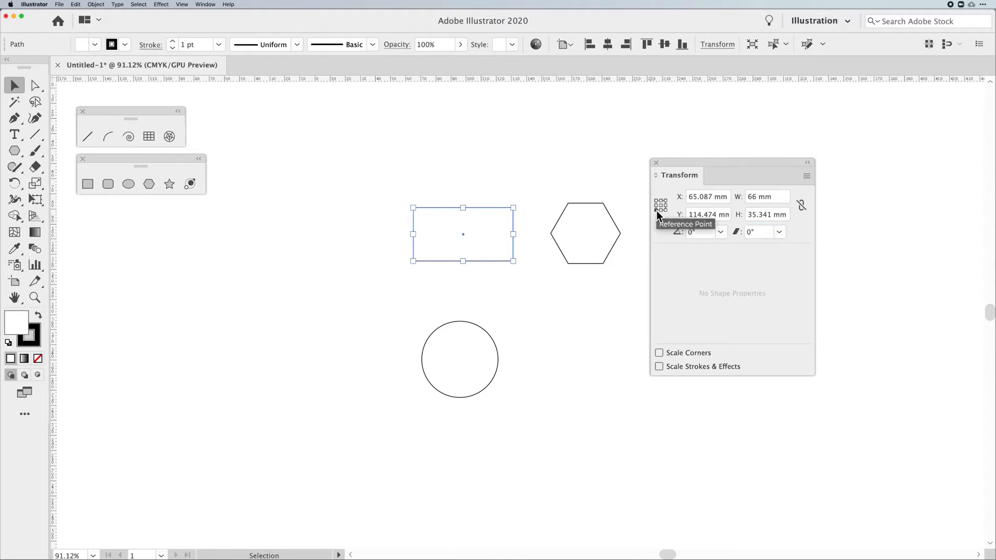
mouse_move(702, 237)
text(1)
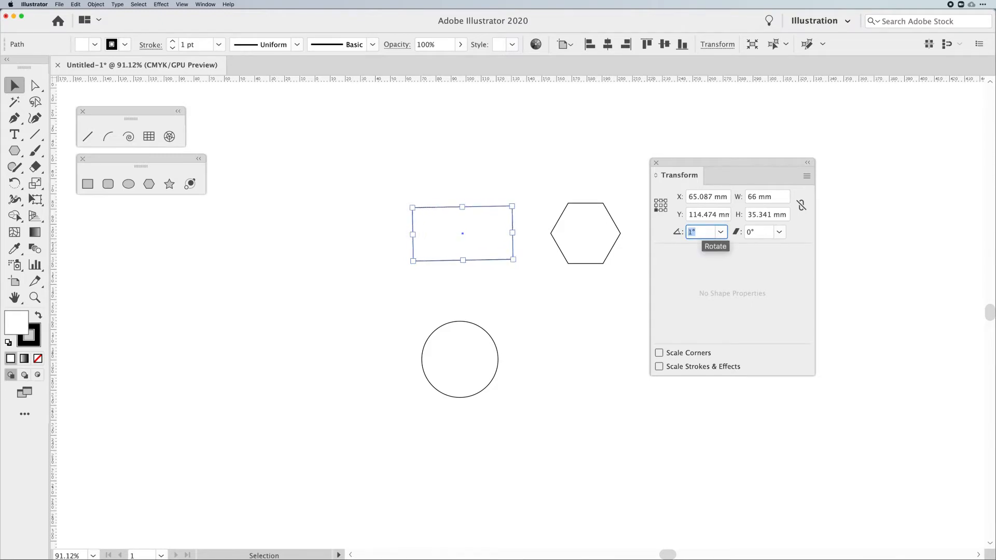
click(558, 320)
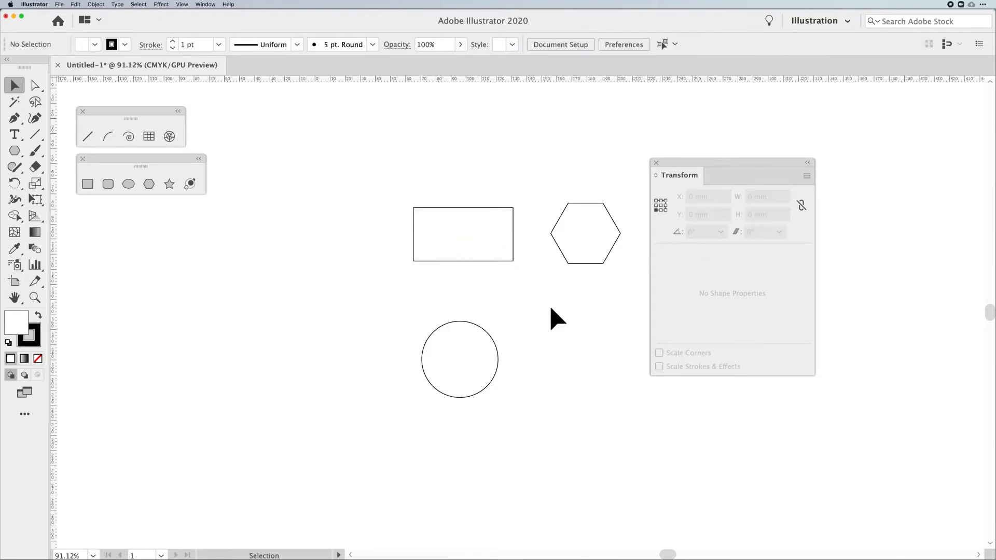
click(462, 234)
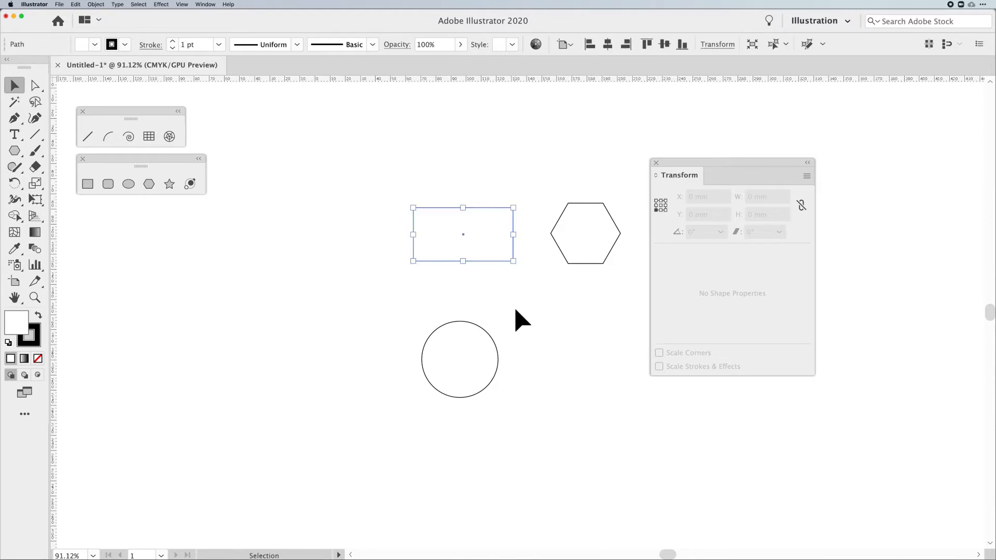
click(462, 233)
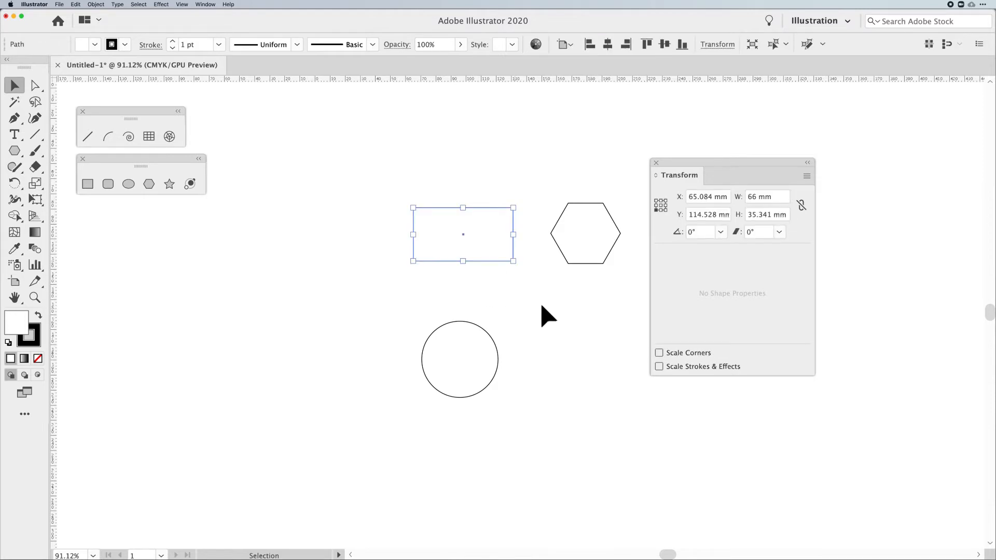
mouse_move(729, 313)
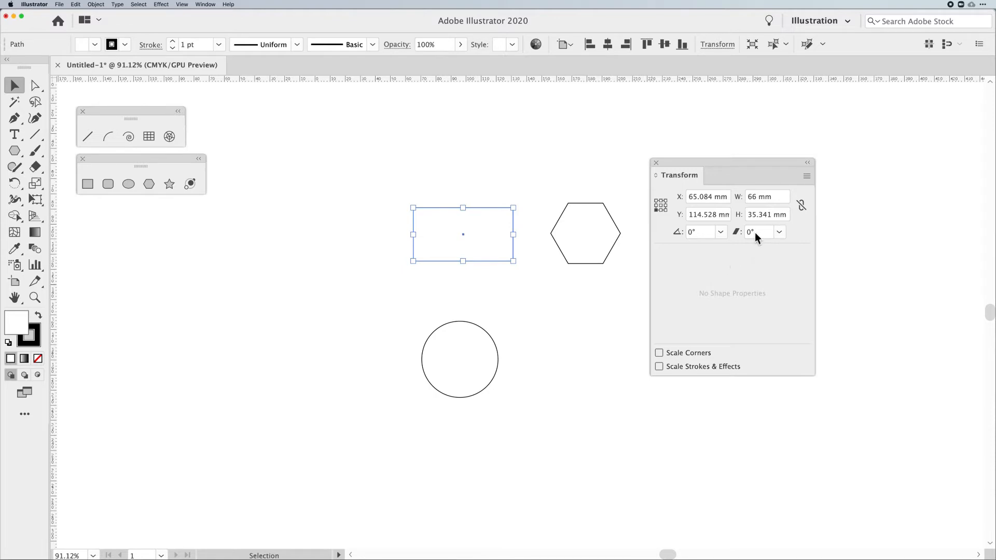
mouse_move(759, 290)
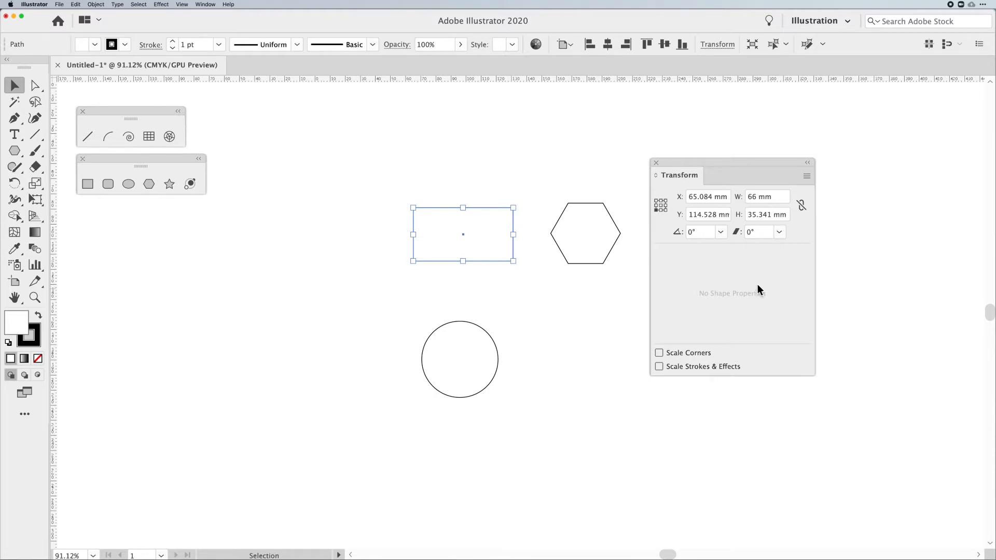
mouse_move(783, 291)
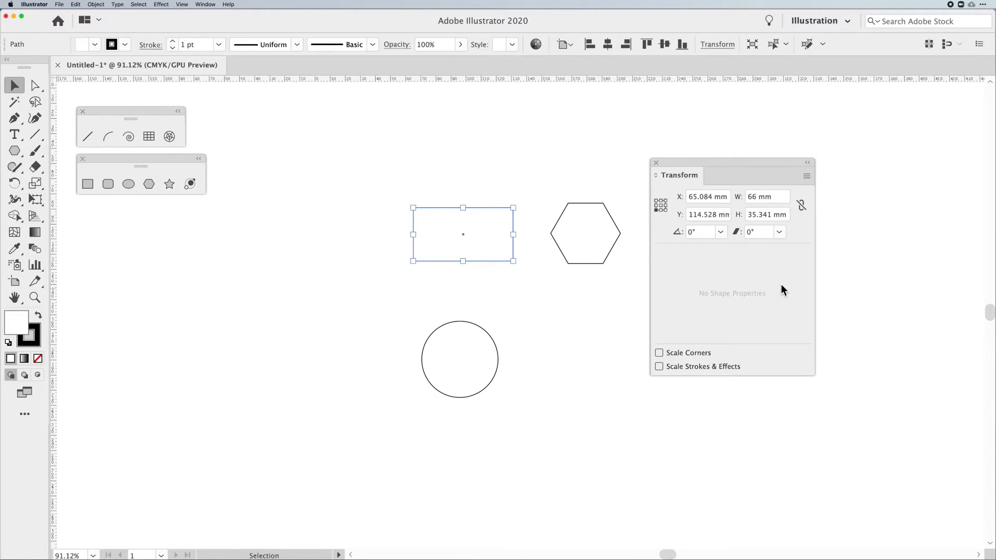
click(14, 151)
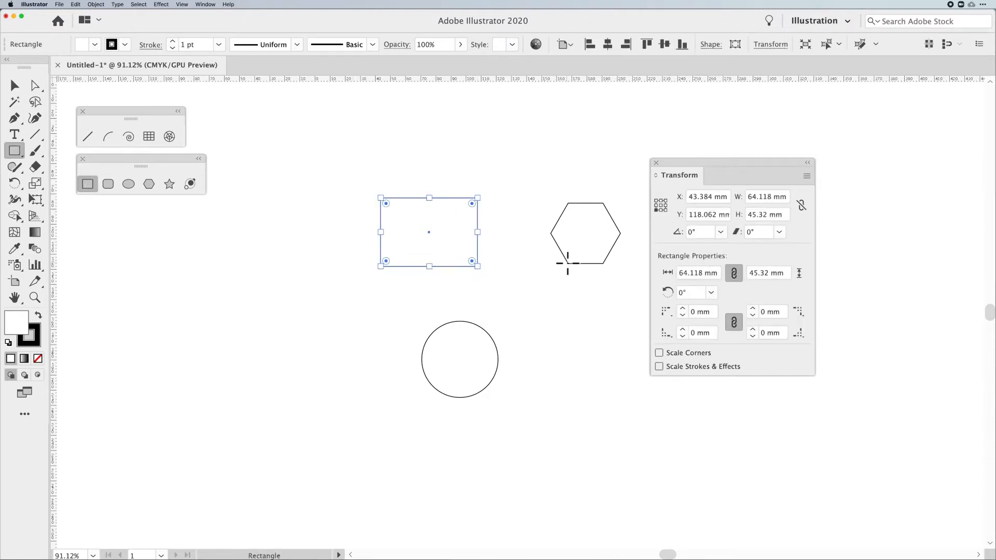
mouse_move(422, 238)
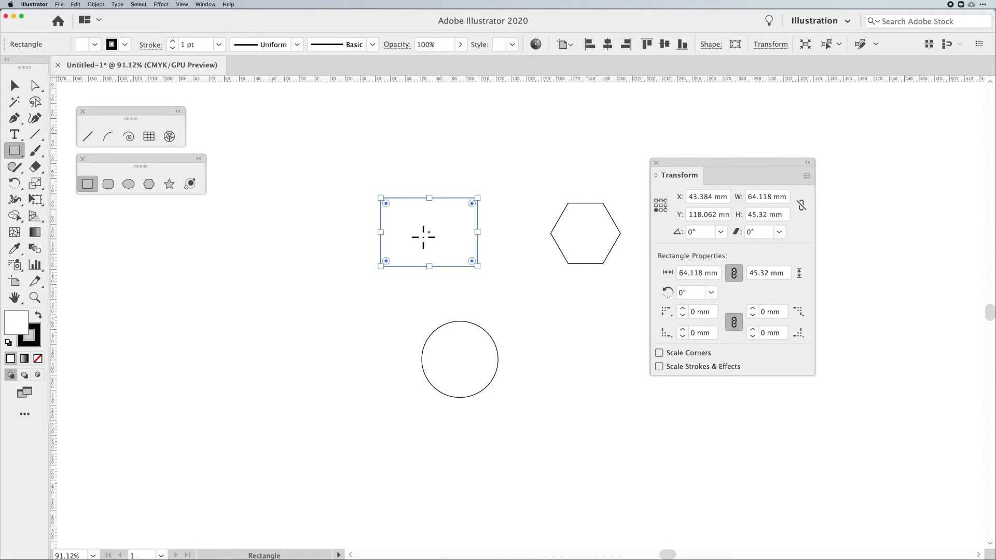
mouse_move(699, 268)
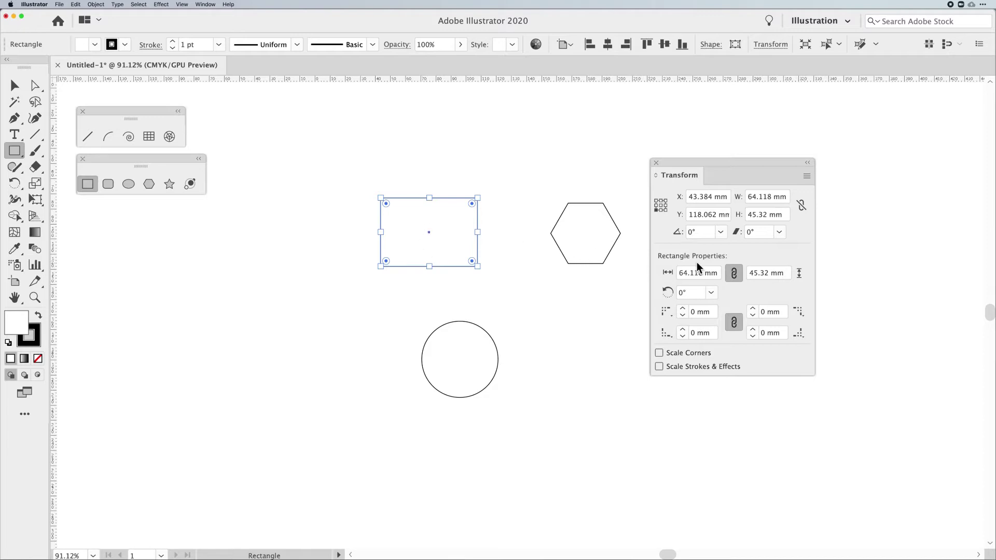
Expand the rectangle to a plain path, then restore it as a live 64.118 × 45.32 mm shape.
click(759, 232)
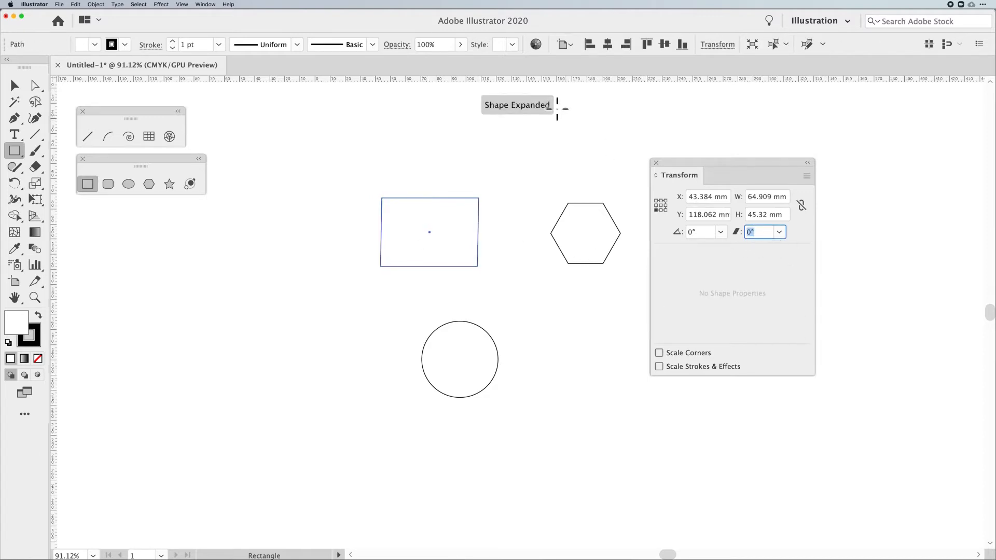
mouse_move(521, 115)
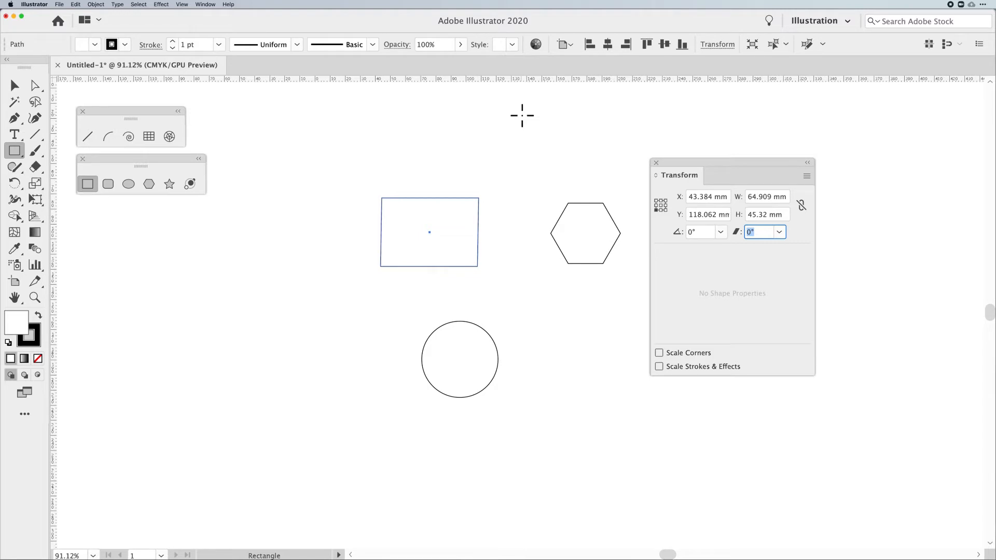
click(428, 232)
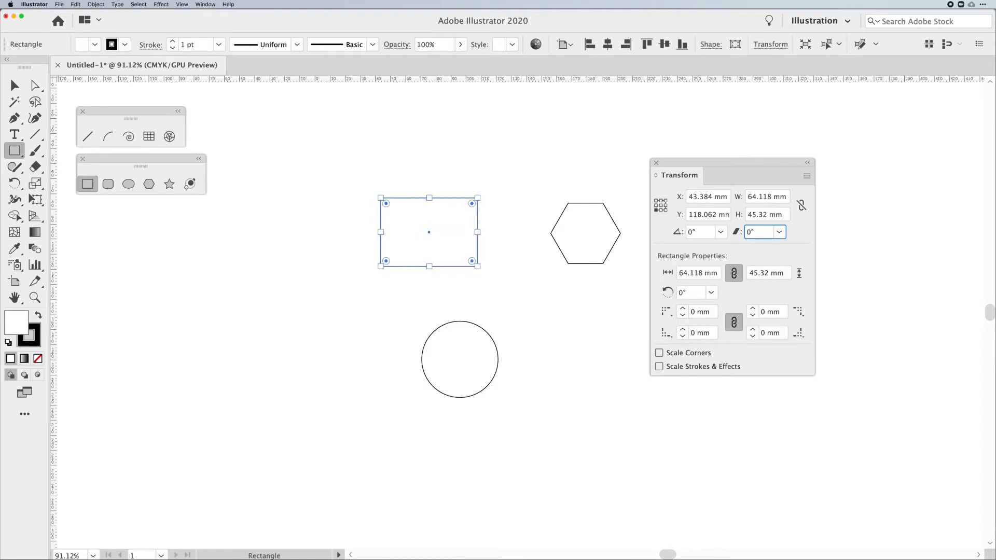
mouse_move(60, 92)
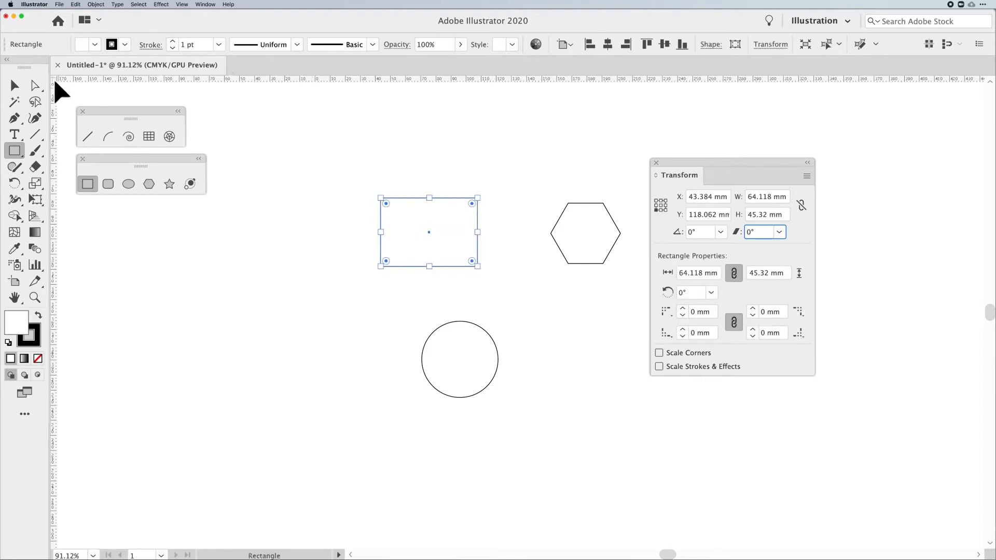
mouse_move(697, 273)
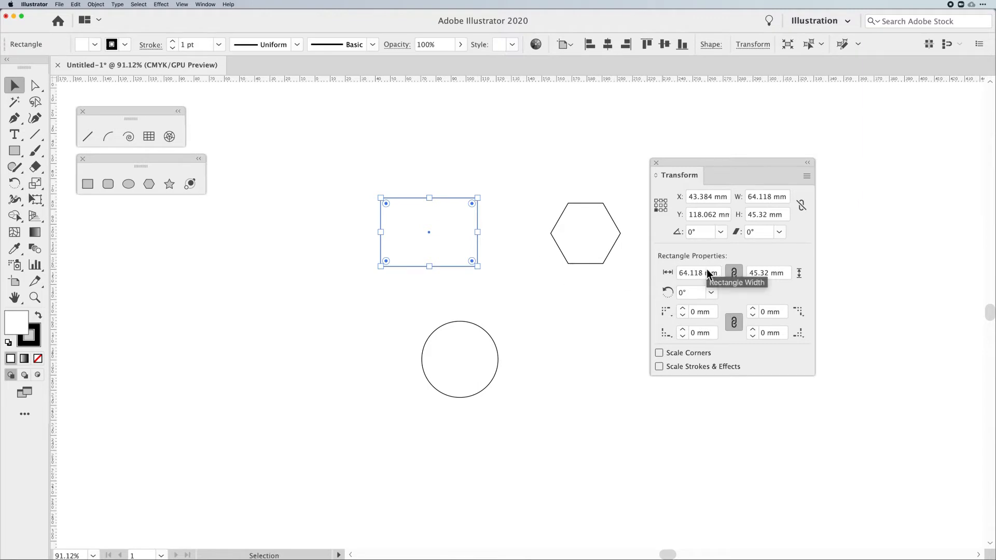
mouse_move(555, 312)
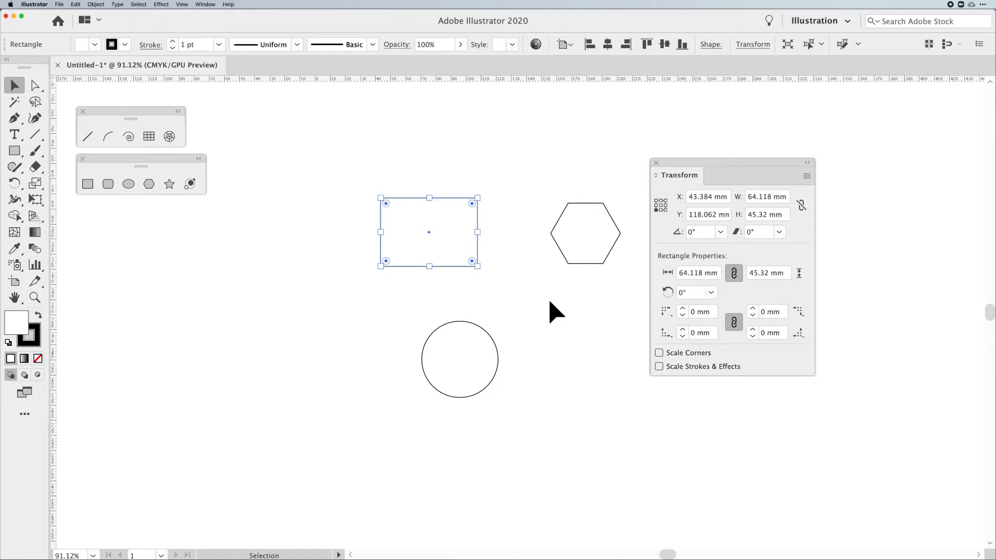
mouse_move(594, 303)
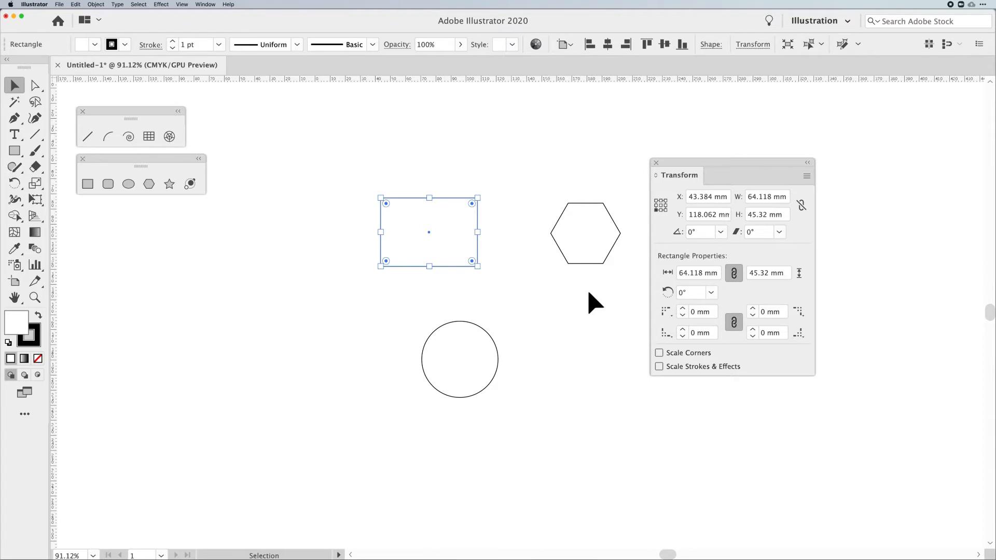
mouse_move(784, 285)
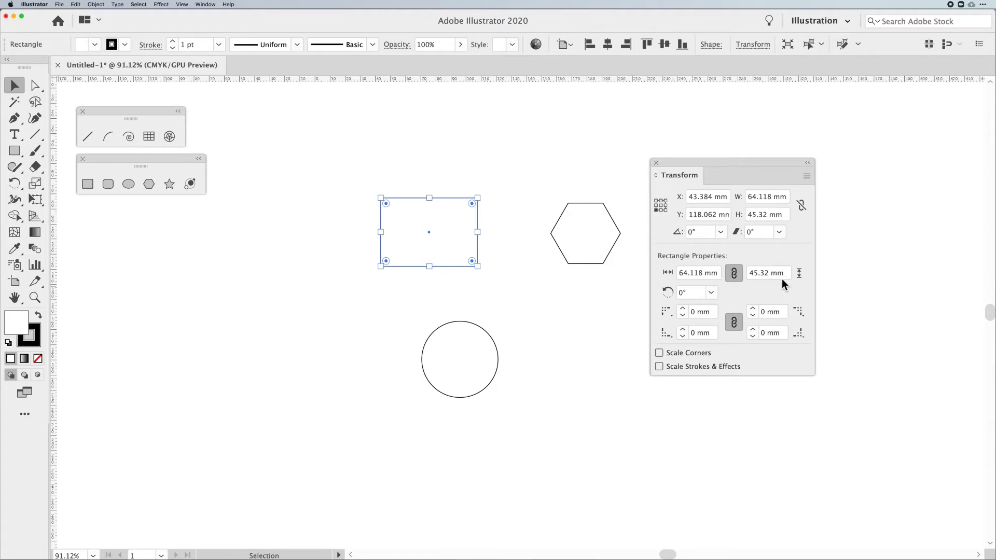
mouse_move(693, 299)
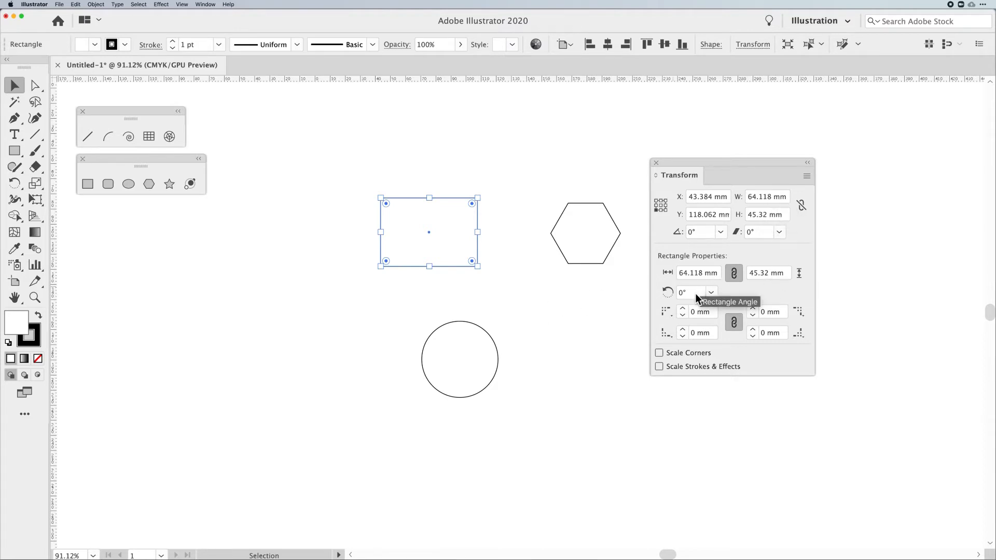
mouse_move(671, 319)
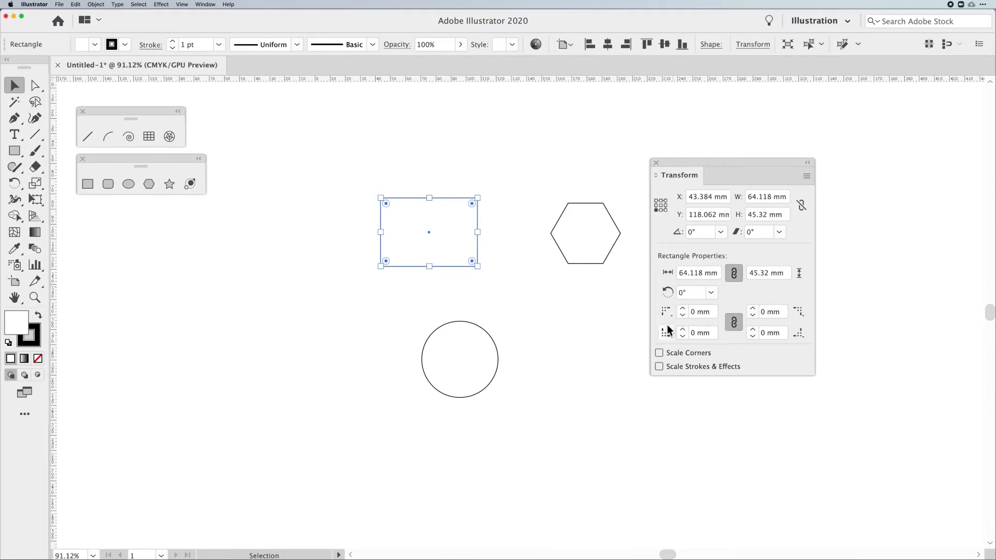
mouse_move(682, 318)
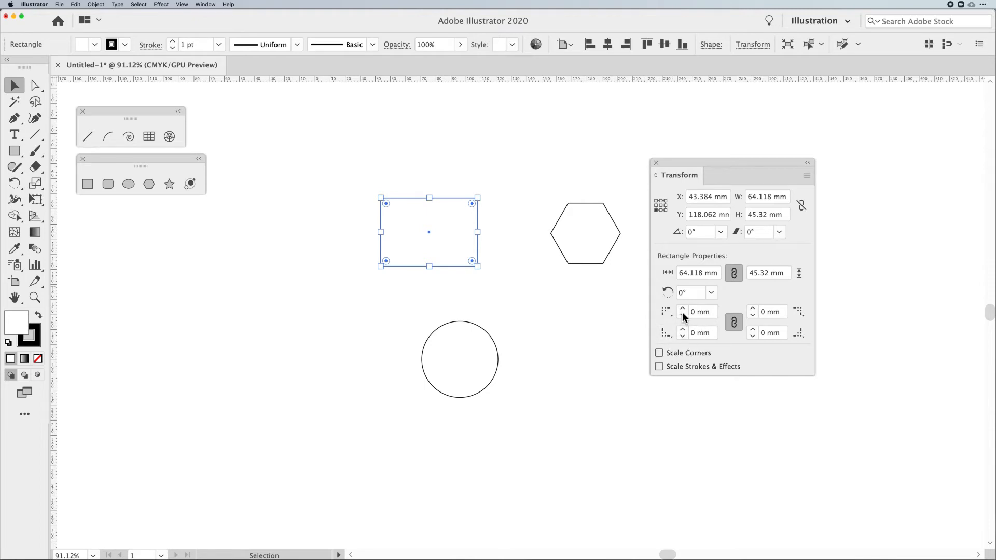
Give the rectangle 10 mm corners, chamfered bottom-left and inverted round bottom-right, then deselect.
click(682, 309)
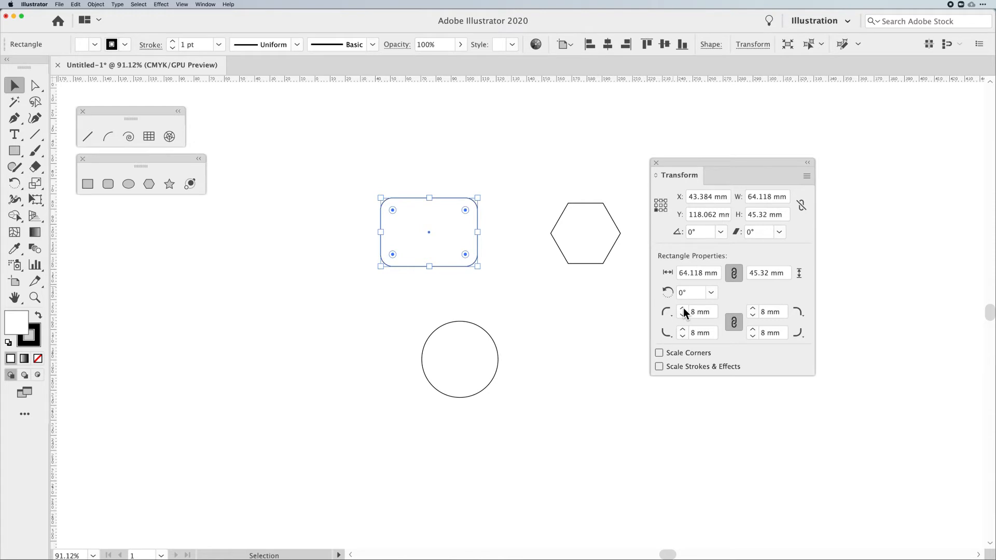
mouse_move(699, 318)
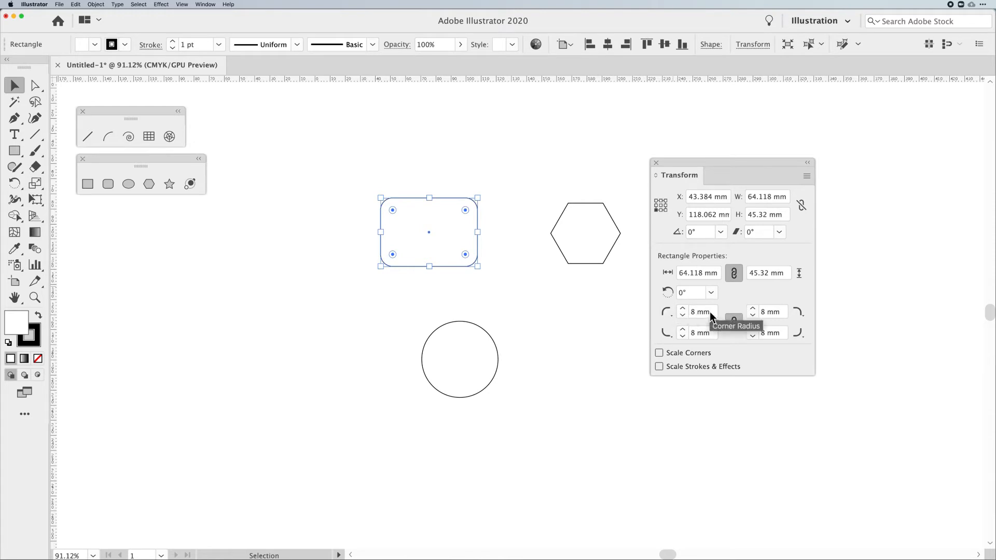
click(697, 311)
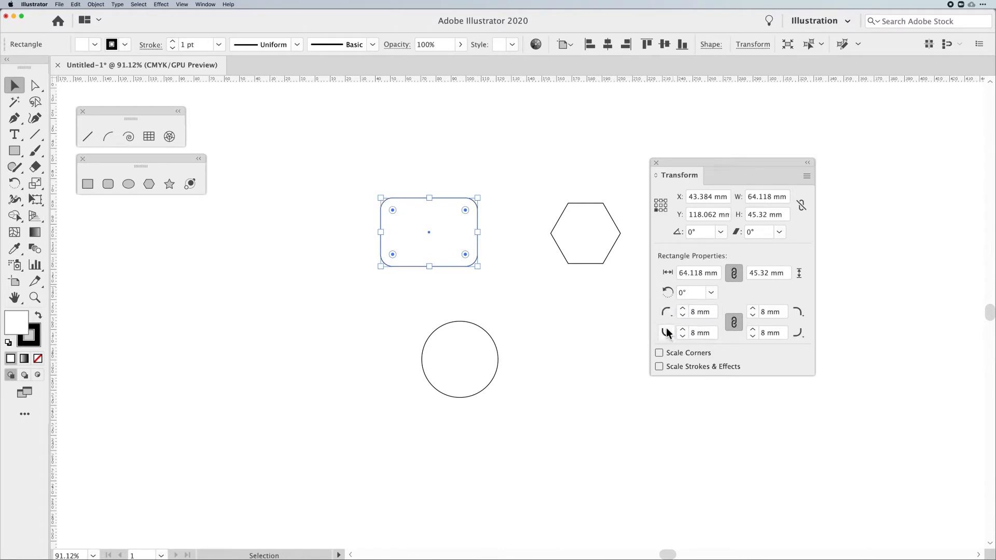
mouse_move(733, 323)
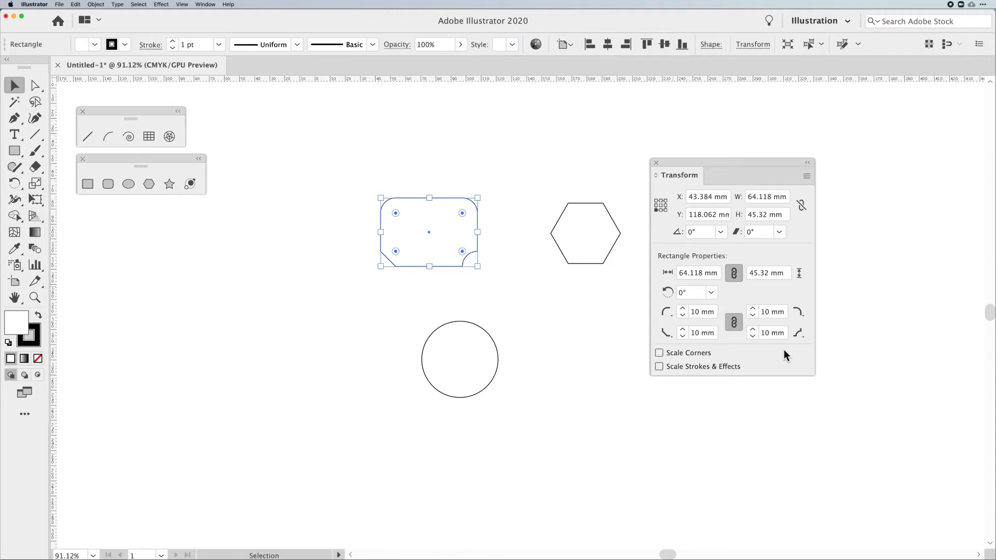
mouse_move(705, 358)
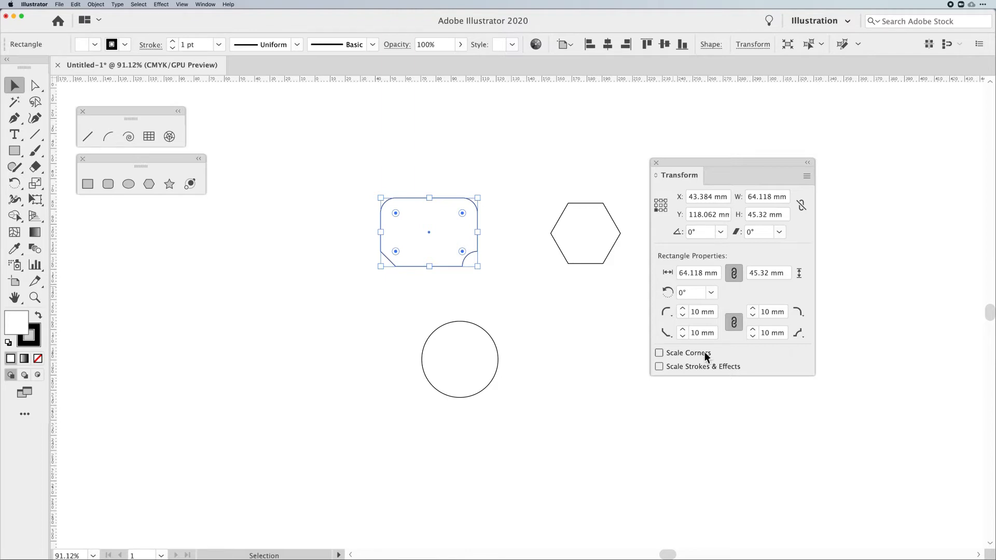
mouse_move(678, 379)
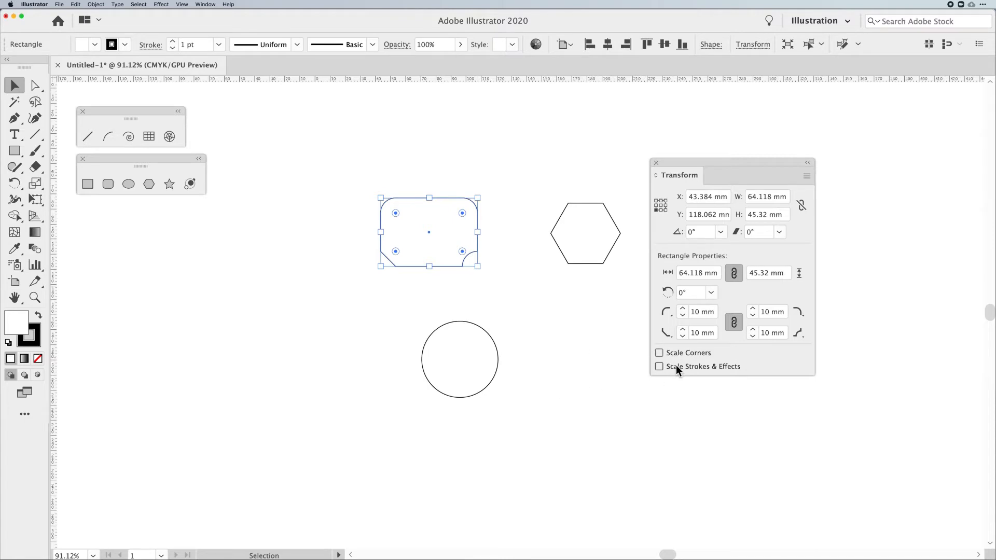
click(588, 373)
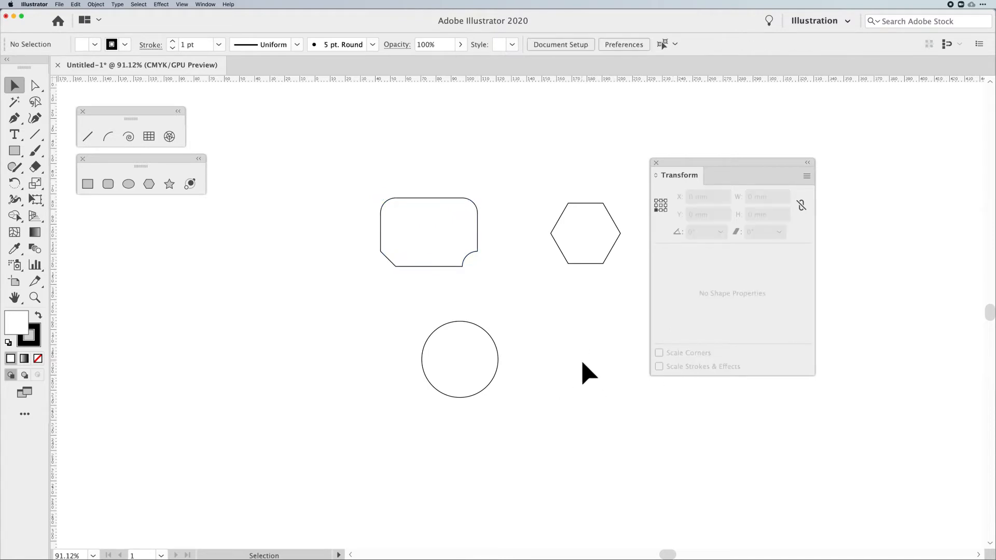
click(459, 359)
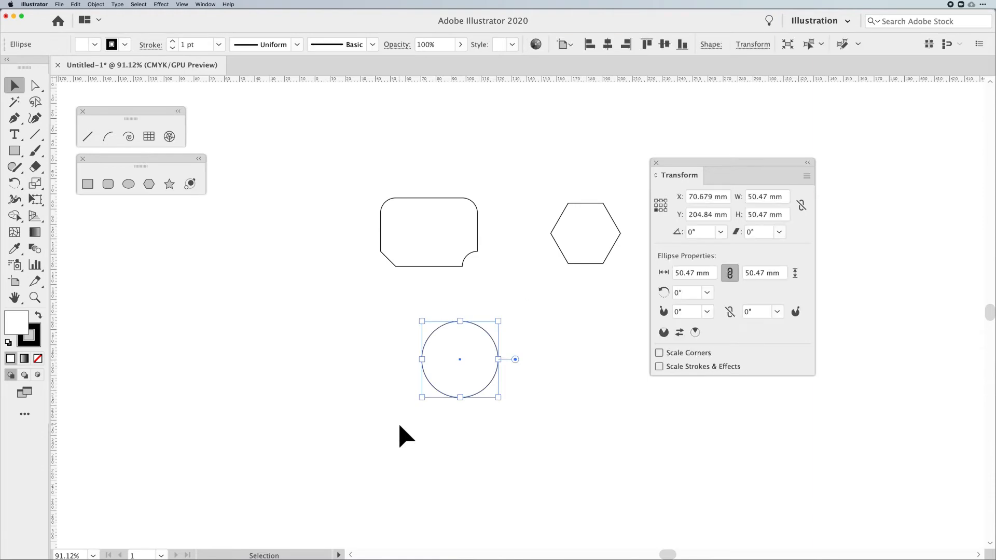
mouse_move(646, 241)
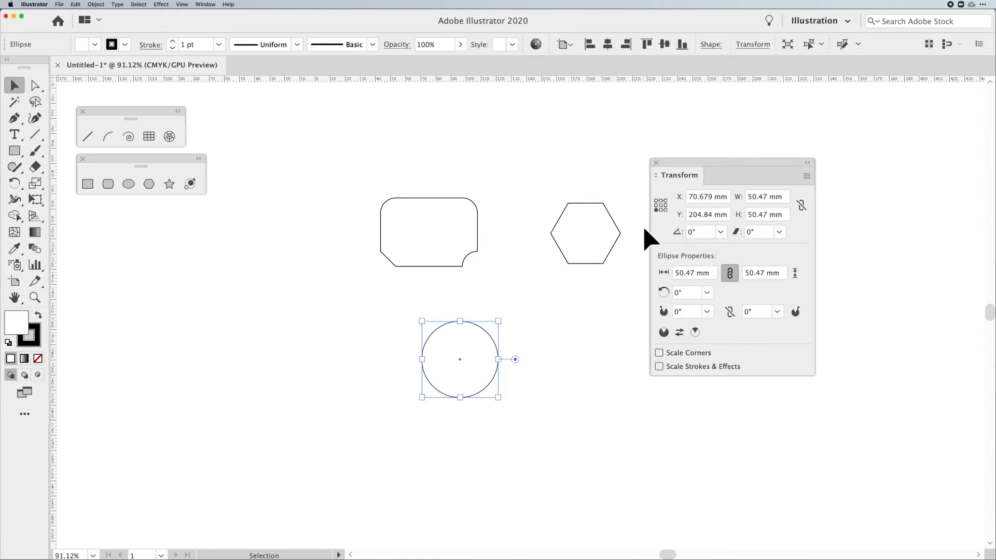
mouse_move(660, 204)
text(57)
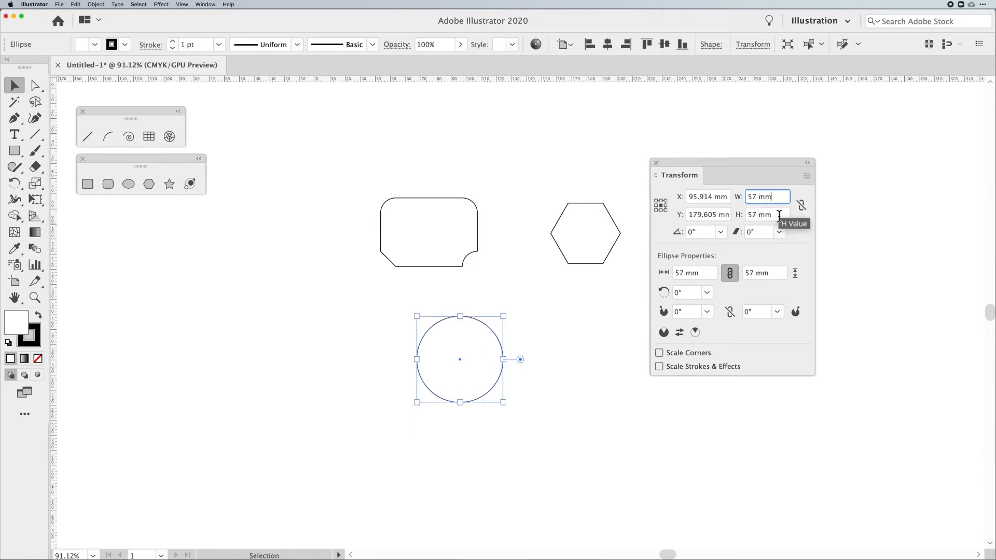
click(762, 214)
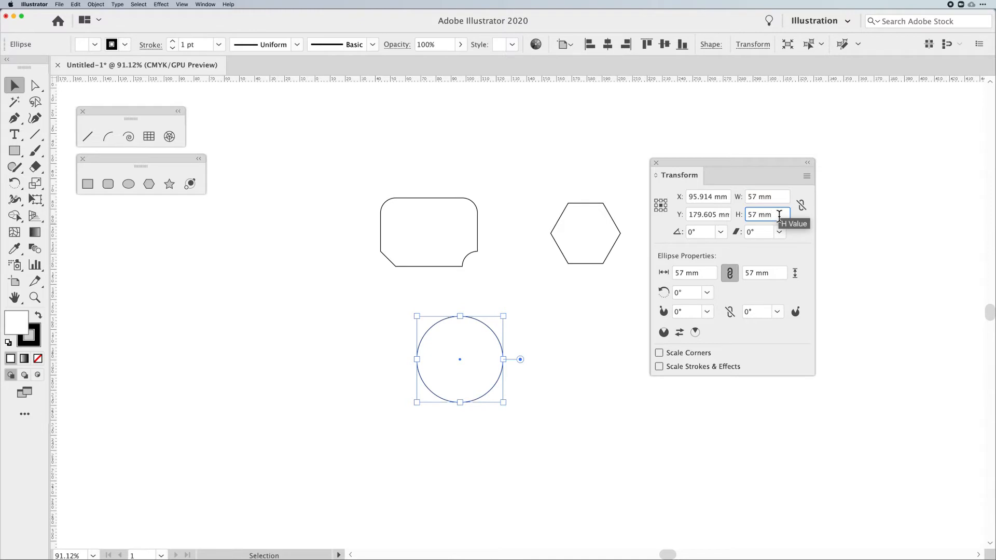
mouse_move(693, 272)
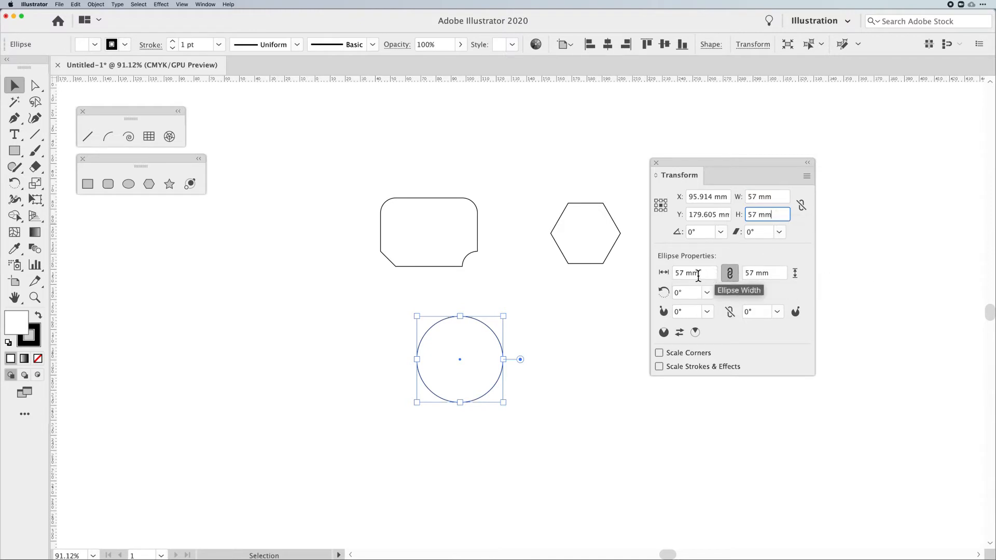
mouse_move(778, 321)
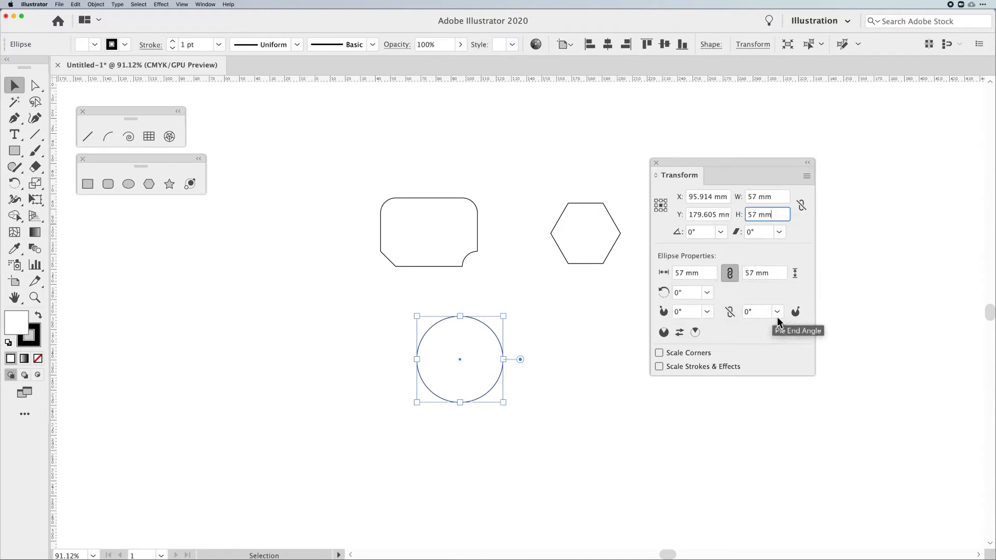
mouse_move(518, 373)
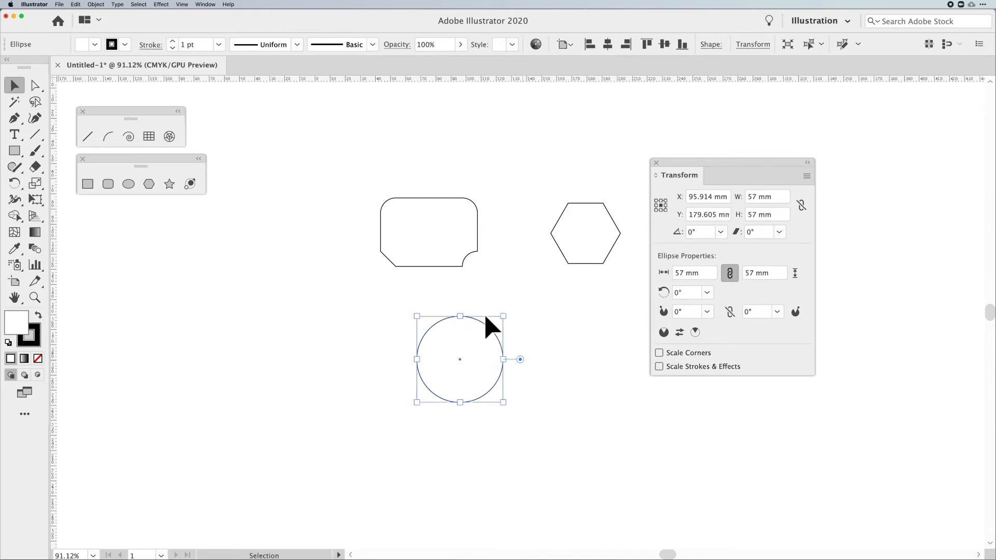
mouse_move(523, 371)
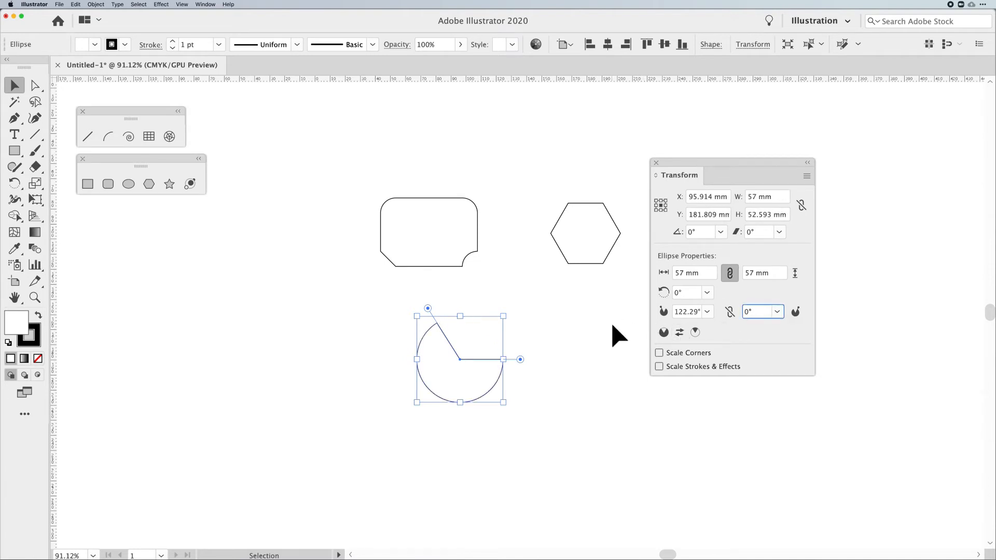
click(552, 345)
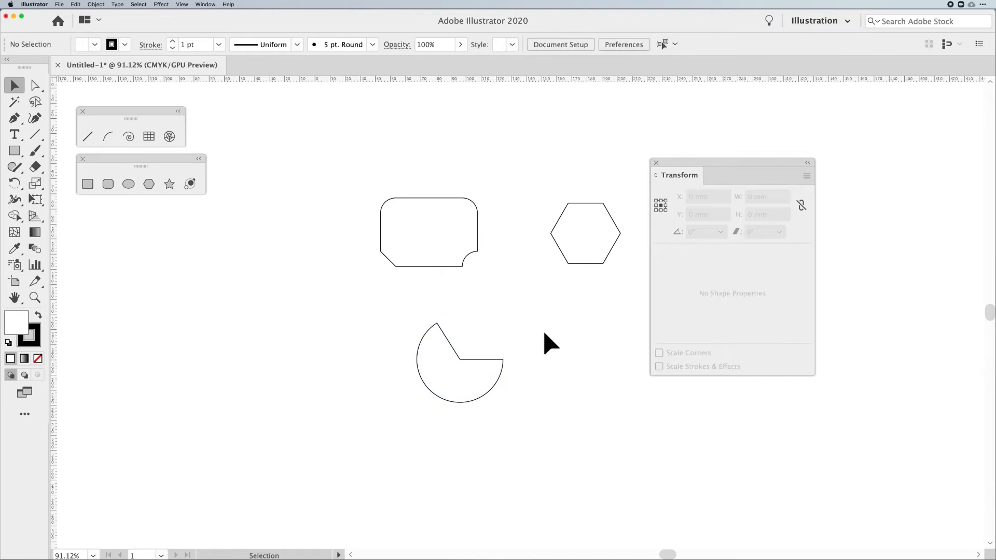
click(458, 362)
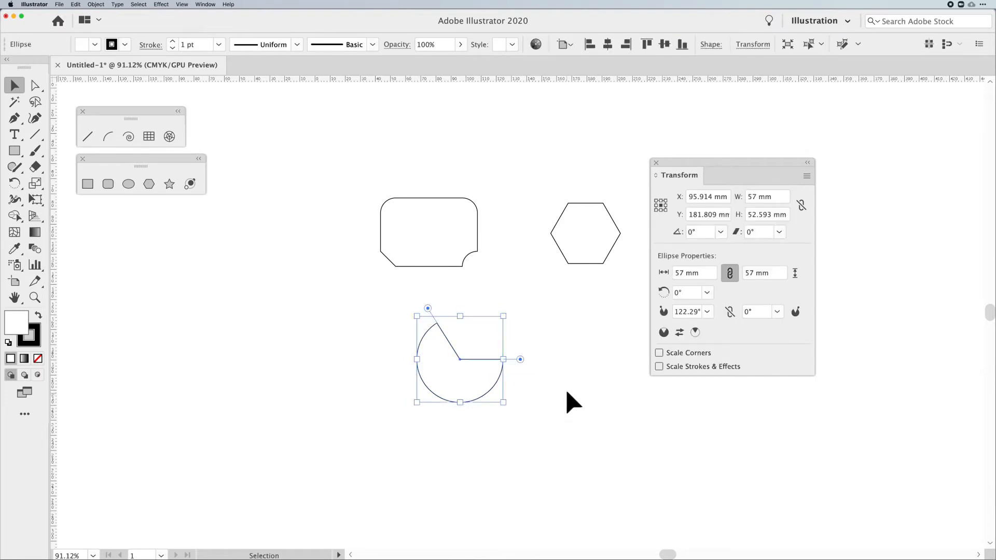
mouse_move(571, 374)
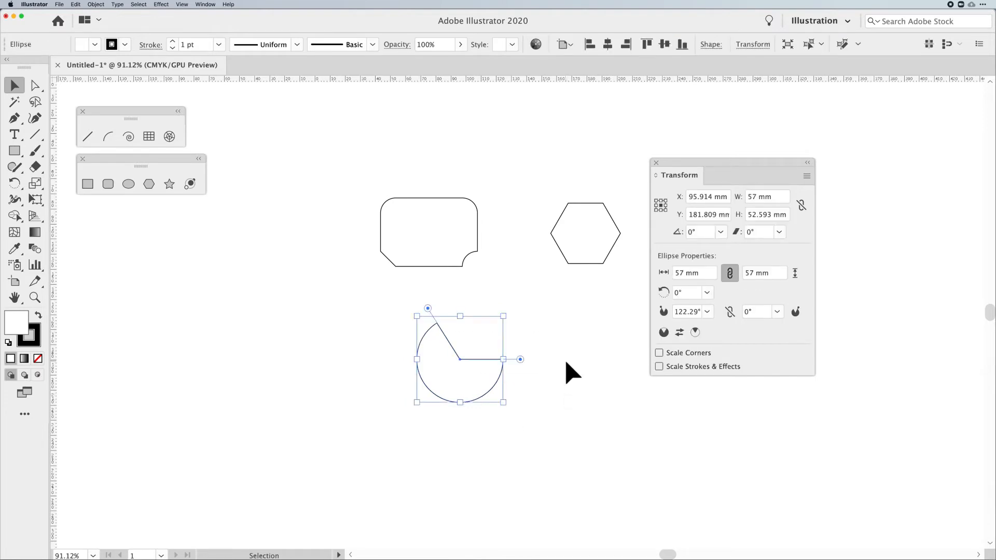
mouse_move(686, 318)
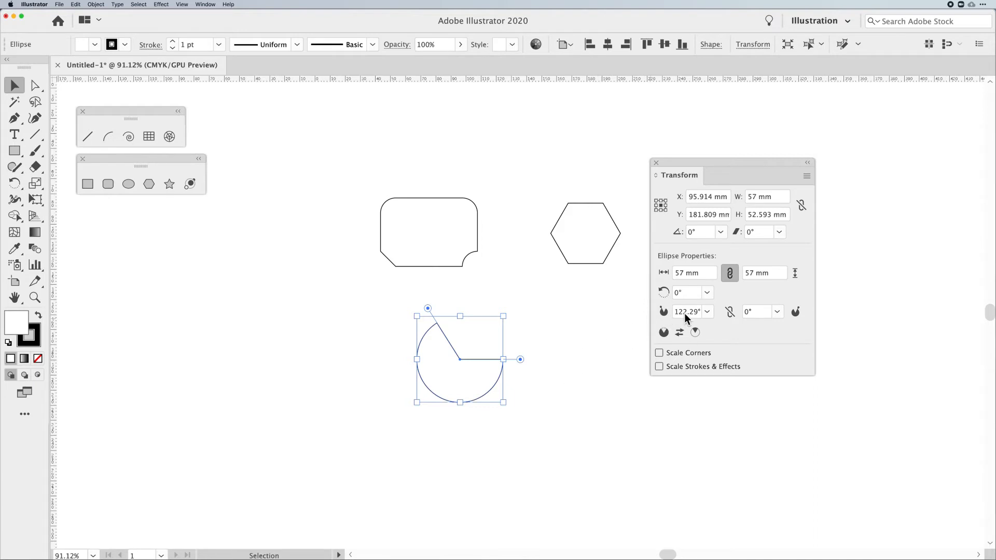
mouse_move(574, 335)
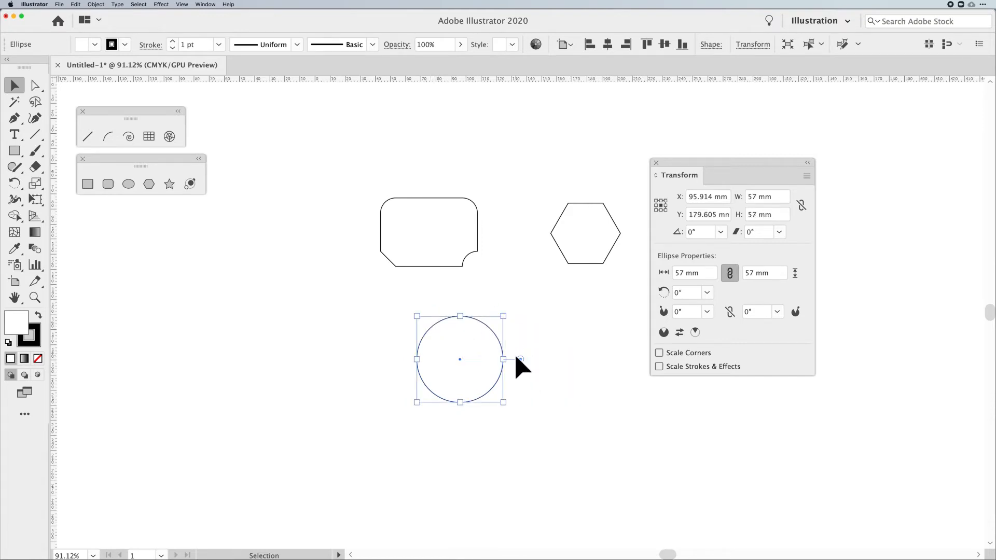
Turn the hexagon into a pentagon with 6 mm rounded corners, then deselect it.
click(585, 232)
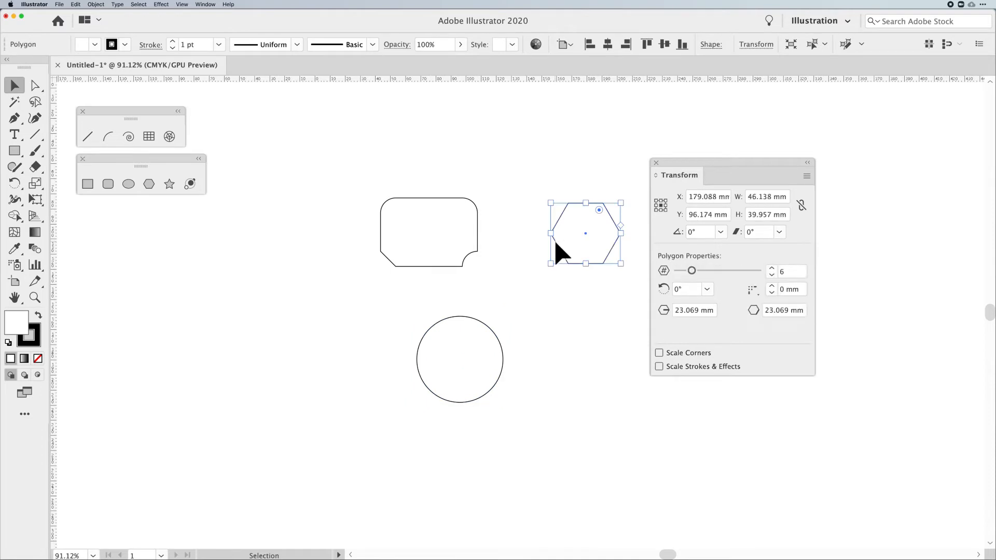
mouse_move(588, 260)
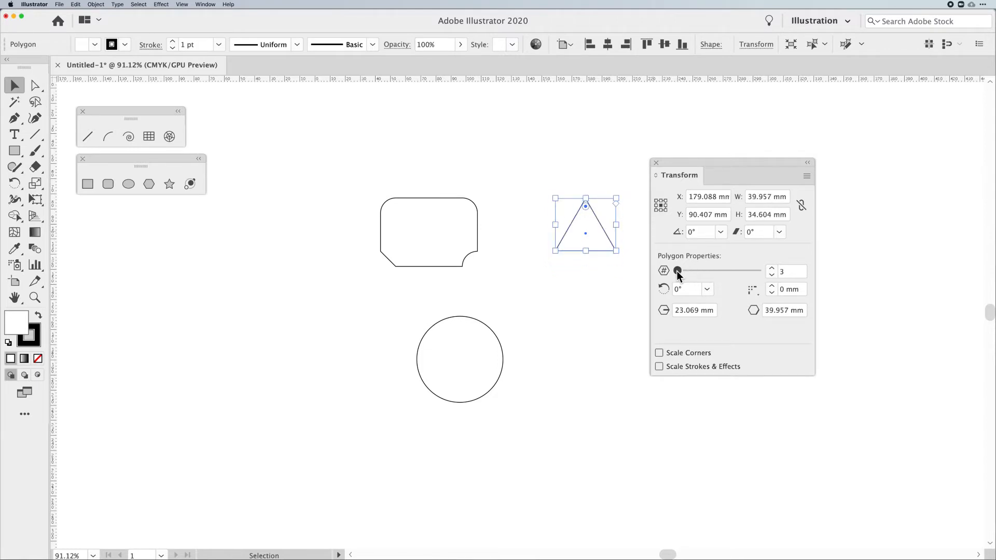
mouse_move(631, 229)
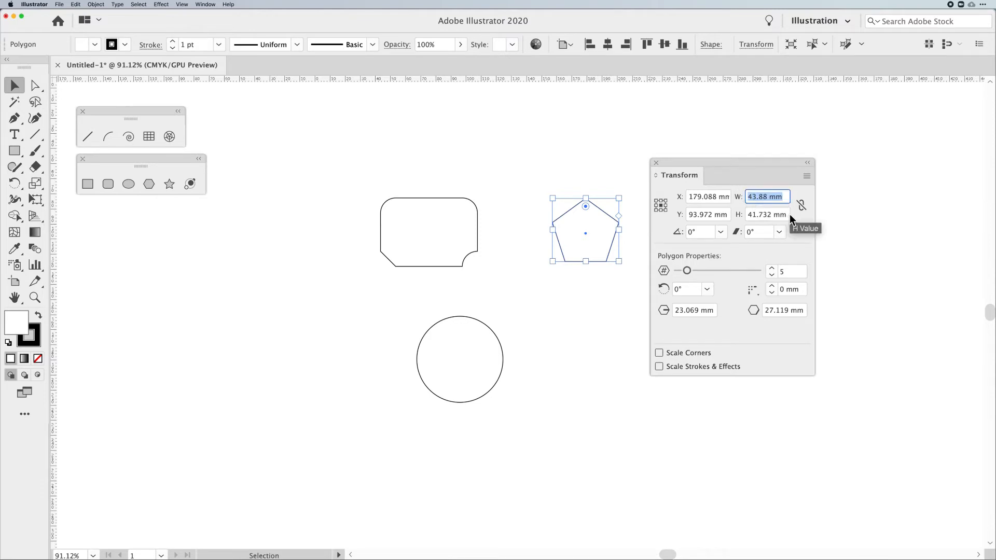
mouse_move(635, 296)
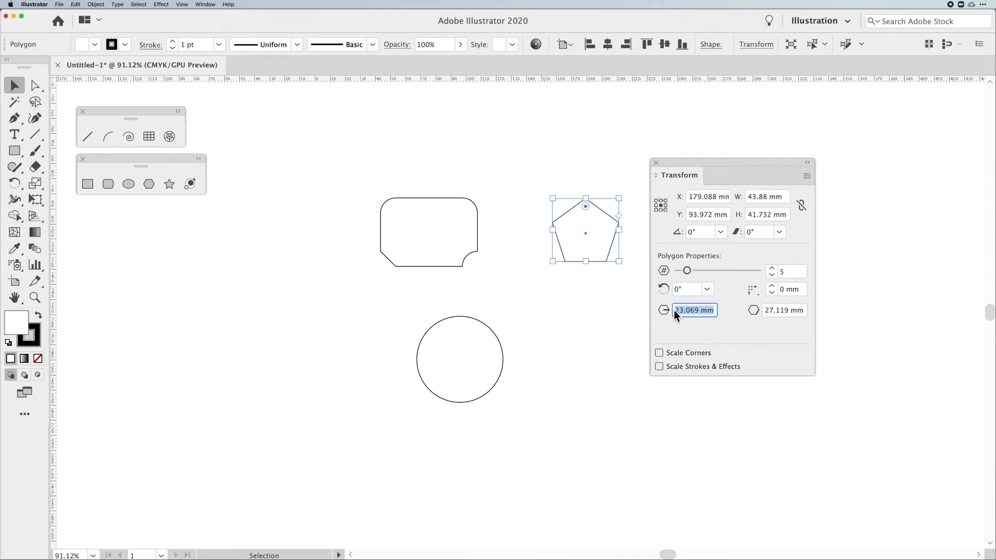
mouse_move(839, 322)
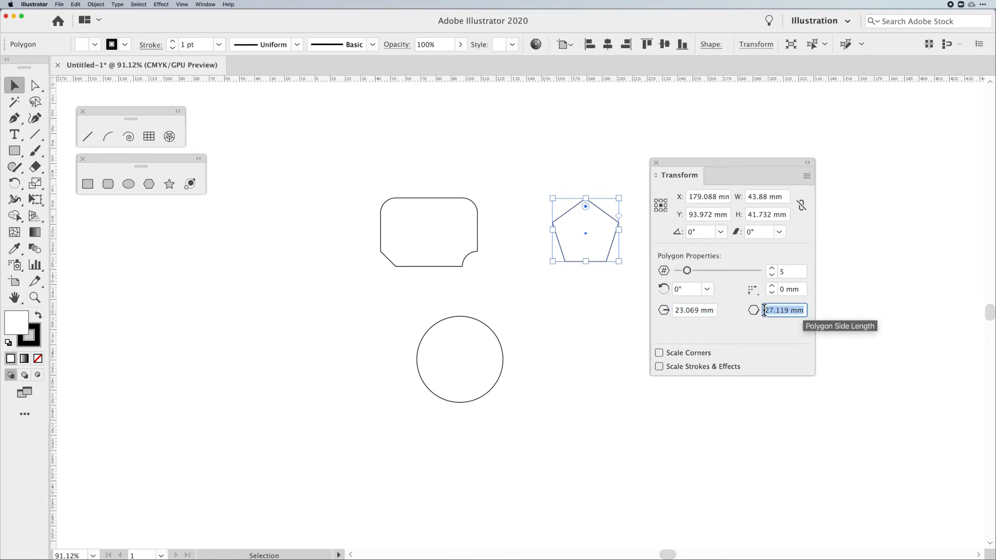
mouse_move(766, 316)
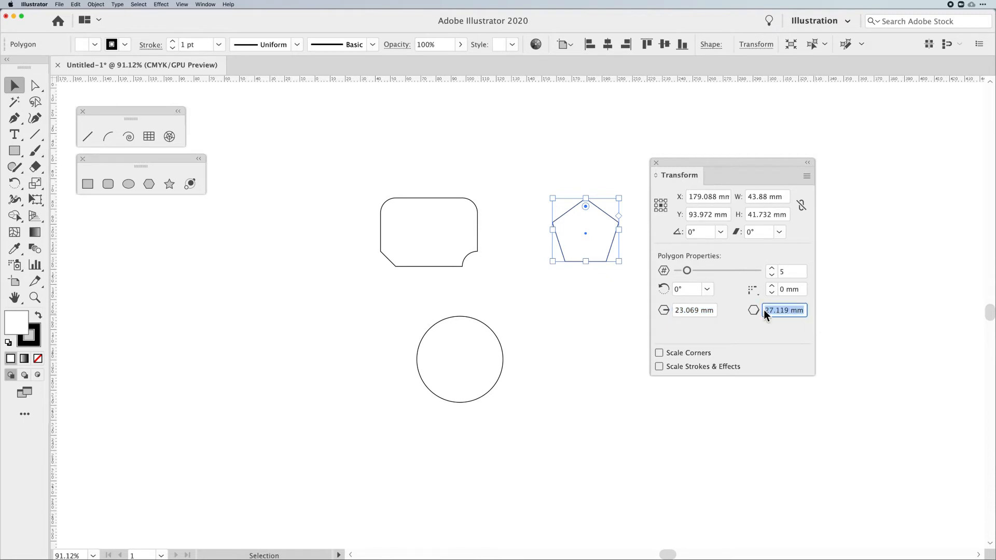
mouse_move(768, 314)
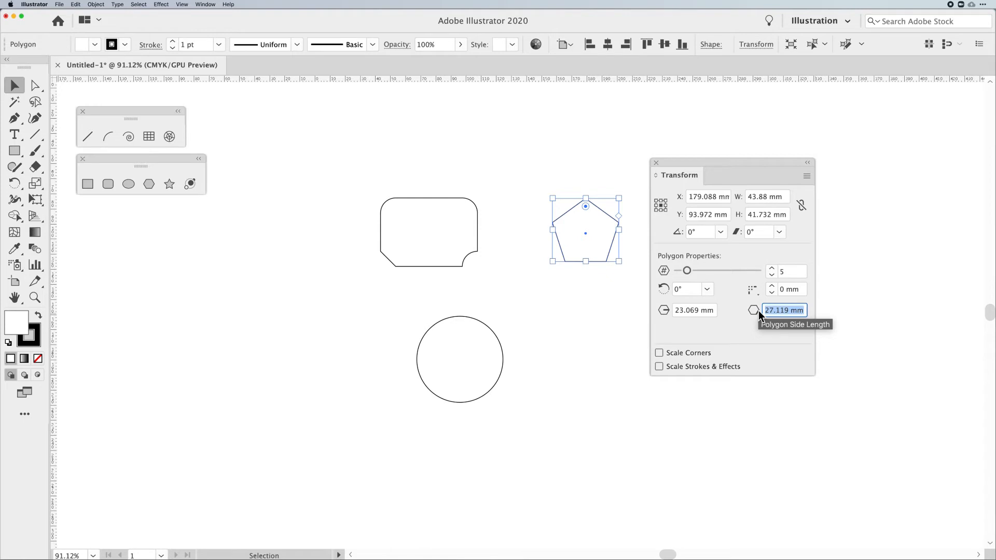
mouse_move(761, 316)
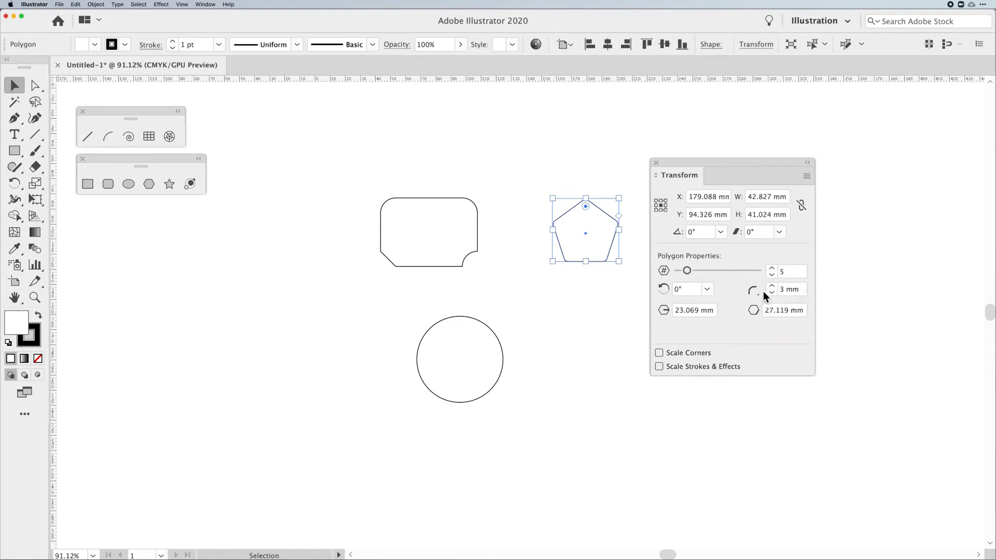
click(772, 286)
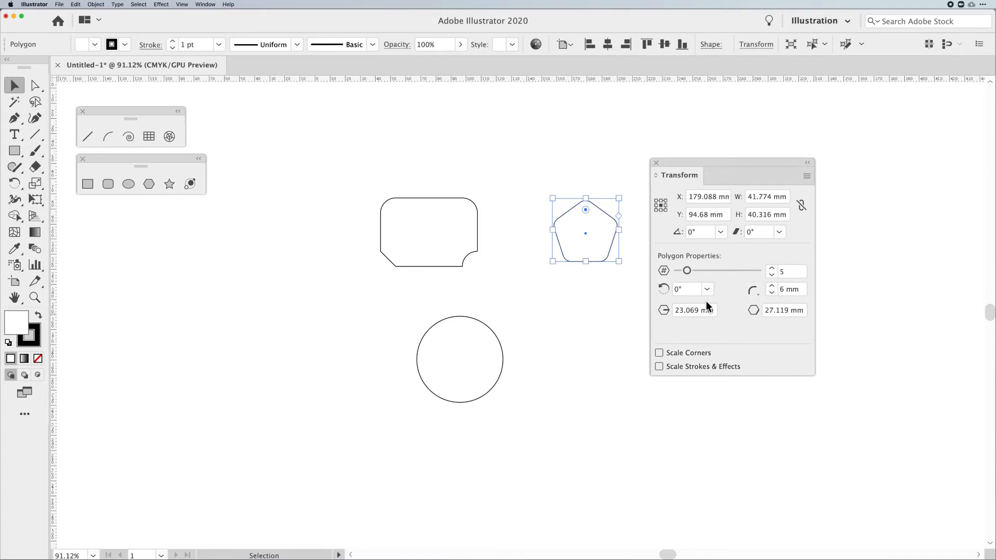
click(596, 303)
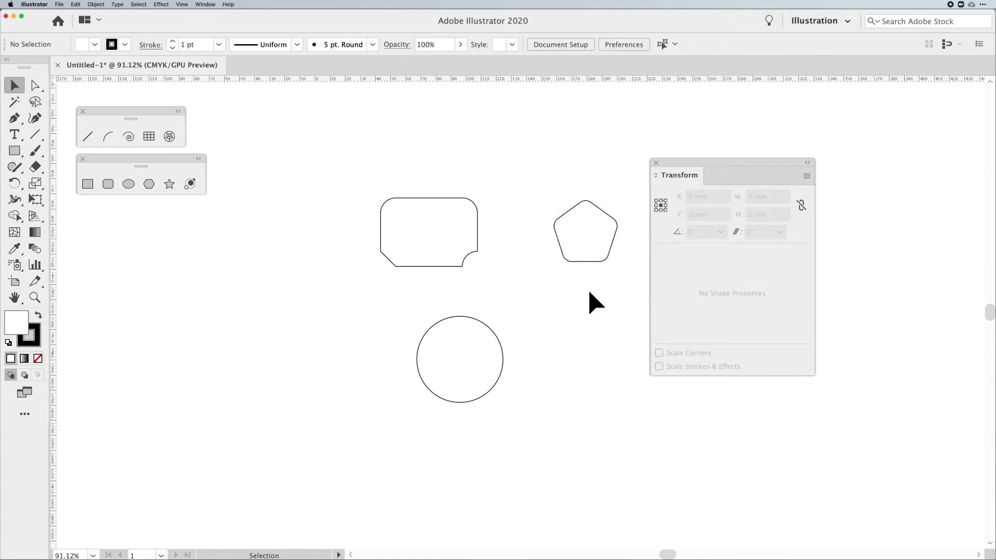
Draw a five-pointed star right of the circle below the pentagon, then return to selecting.
click(169, 183)
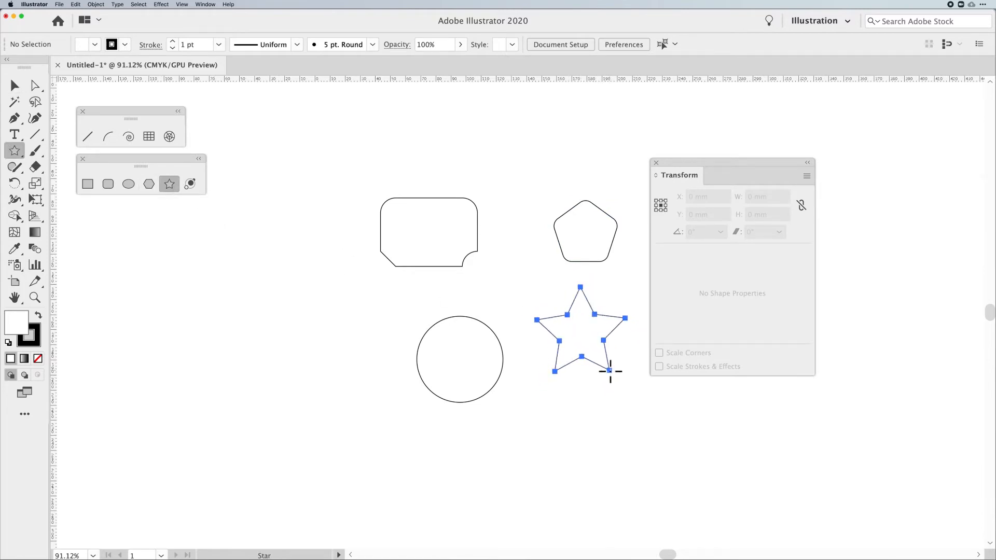
click(580, 337)
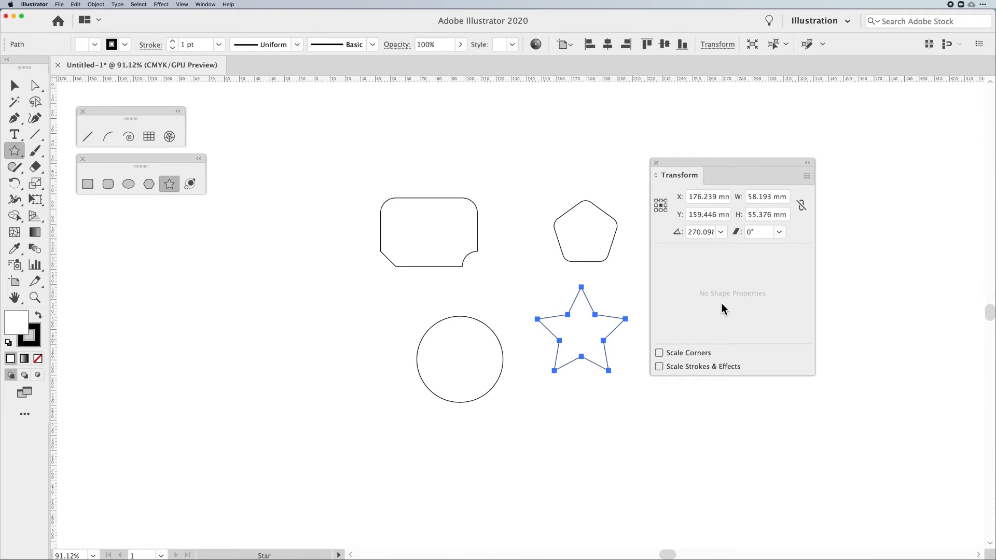
mouse_move(704, 207)
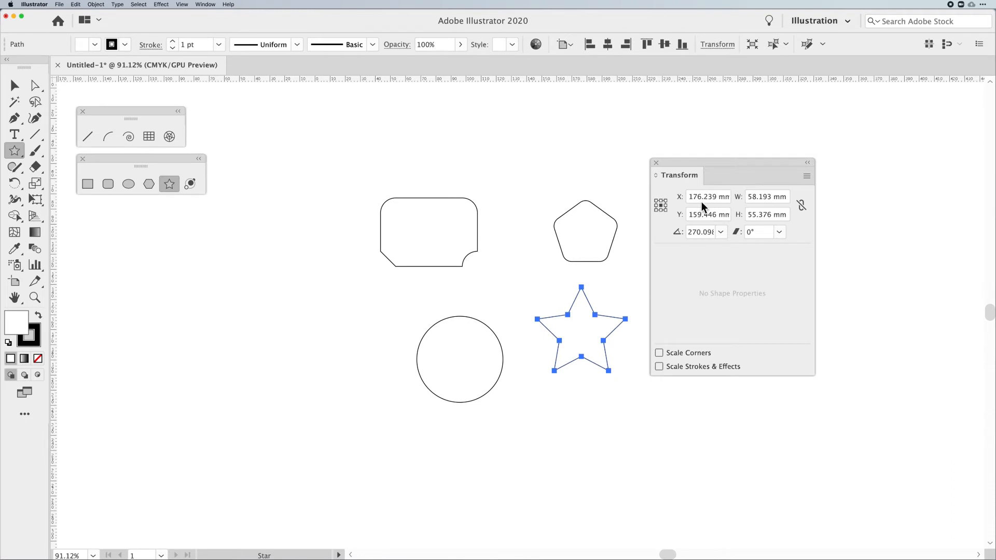
mouse_move(769, 219)
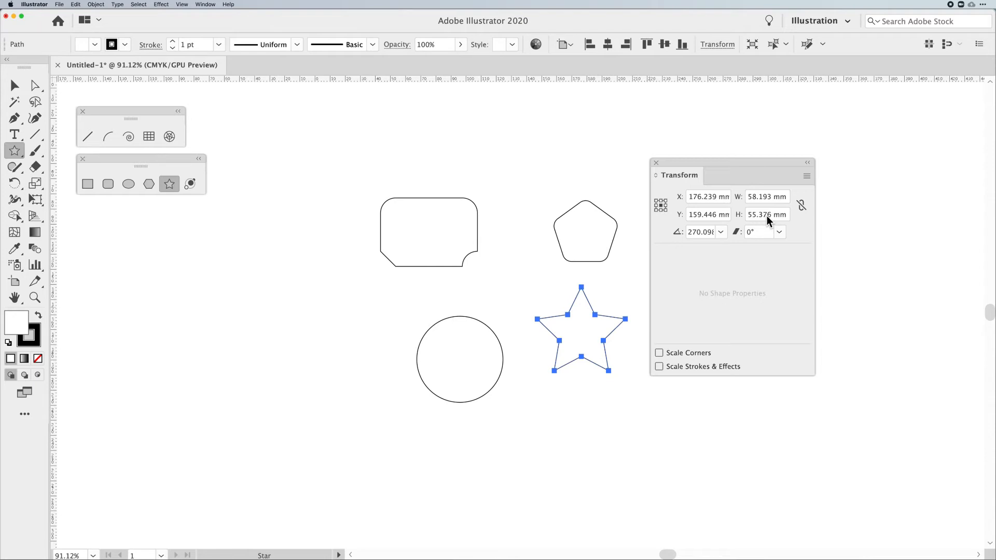
mouse_move(759, 232)
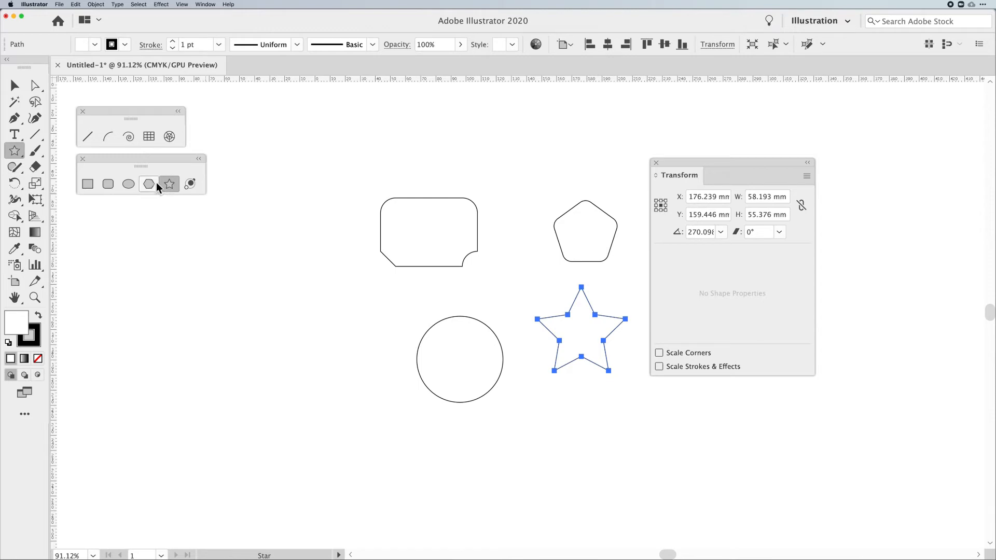
click(260, 312)
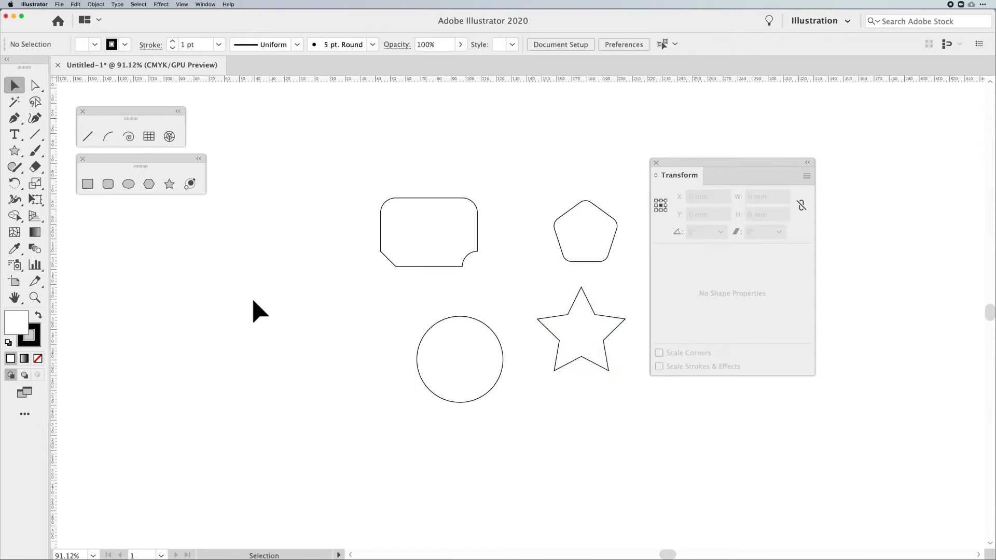
mouse_move(289, 317)
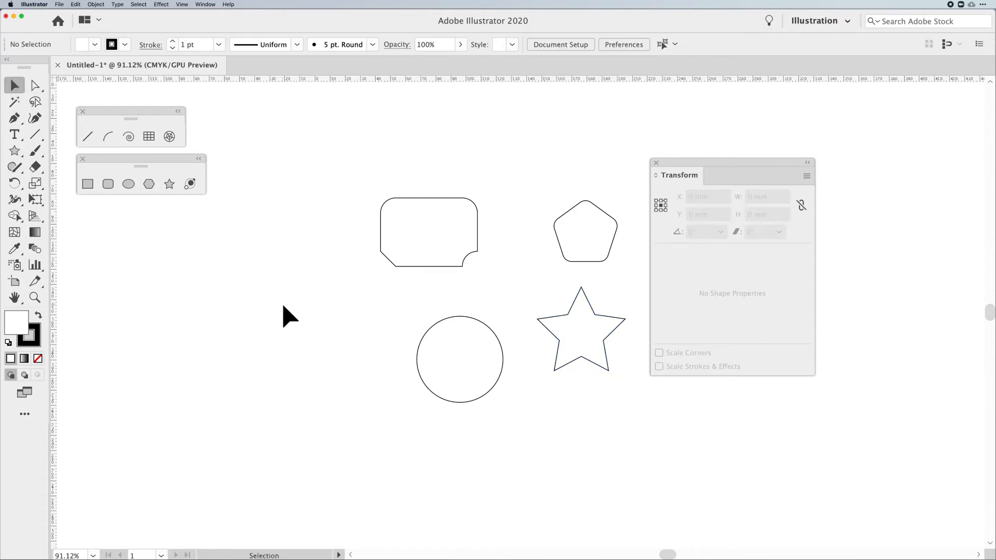
Resize the new rectangle to 123.5 mm wide by 48.6 mm tall.
click(428, 230)
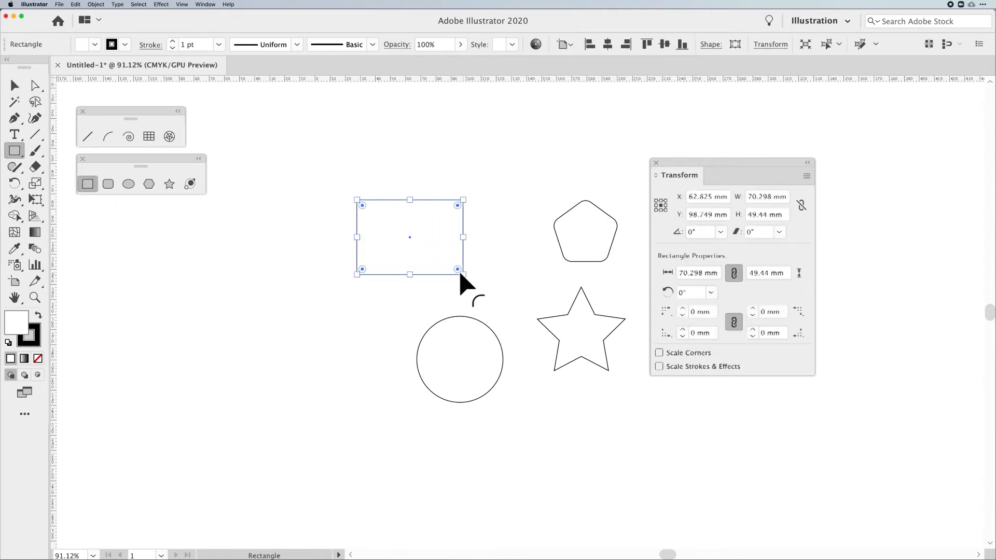
mouse_move(483, 263)
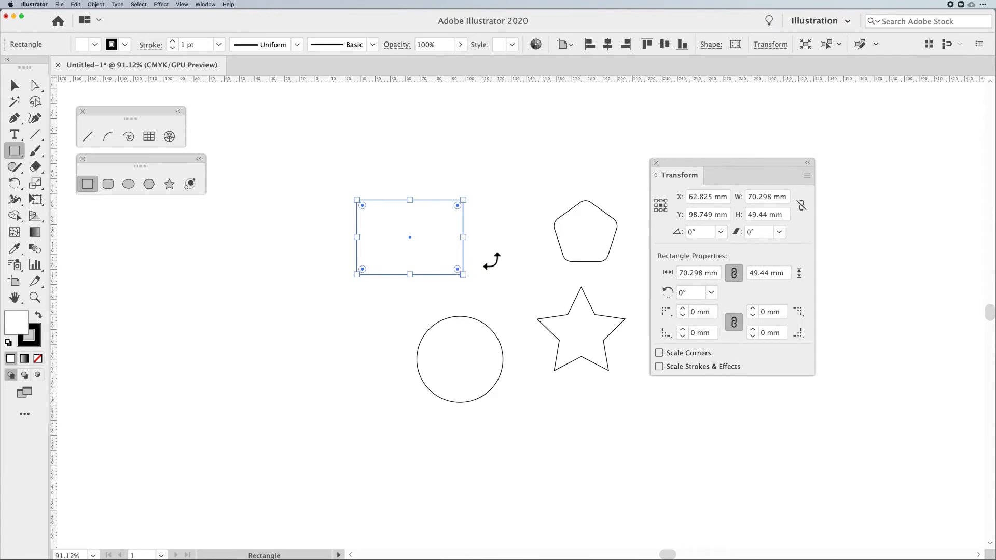
mouse_move(729, 166)
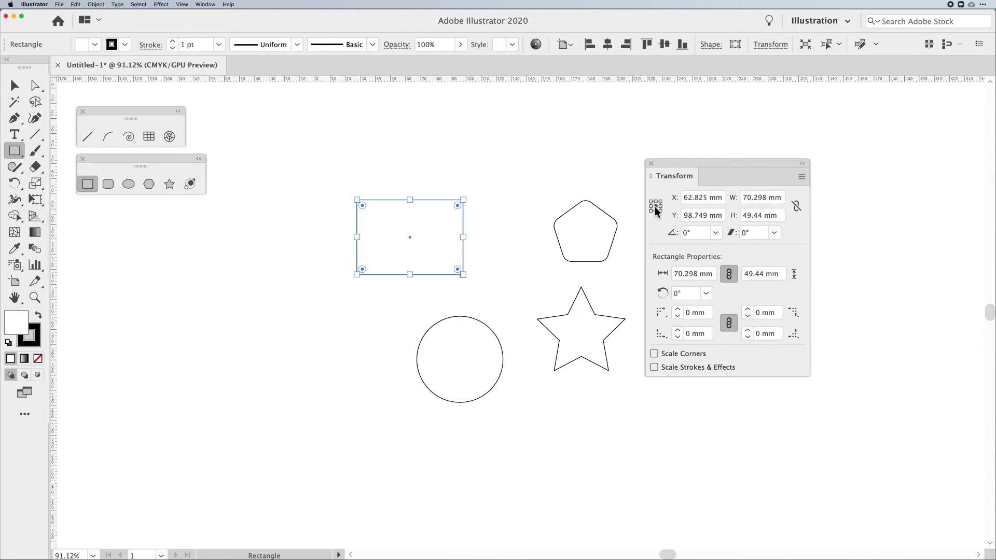
mouse_move(656, 208)
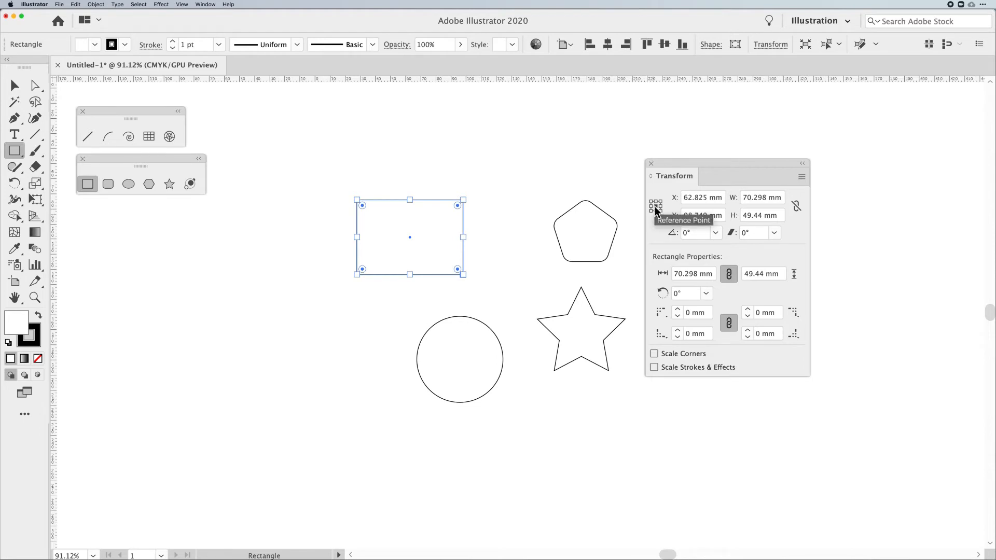
mouse_move(786, 204)
text(1)
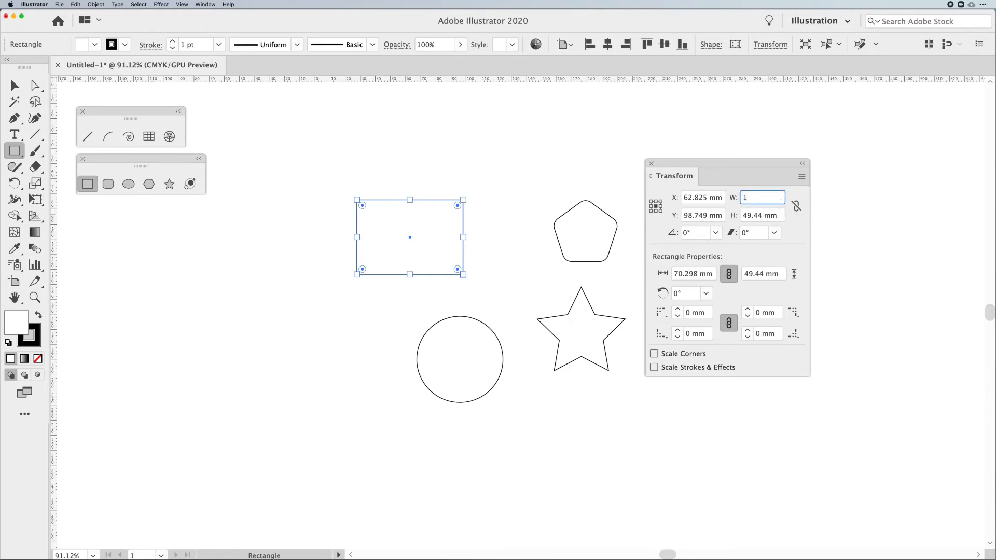
text(235)
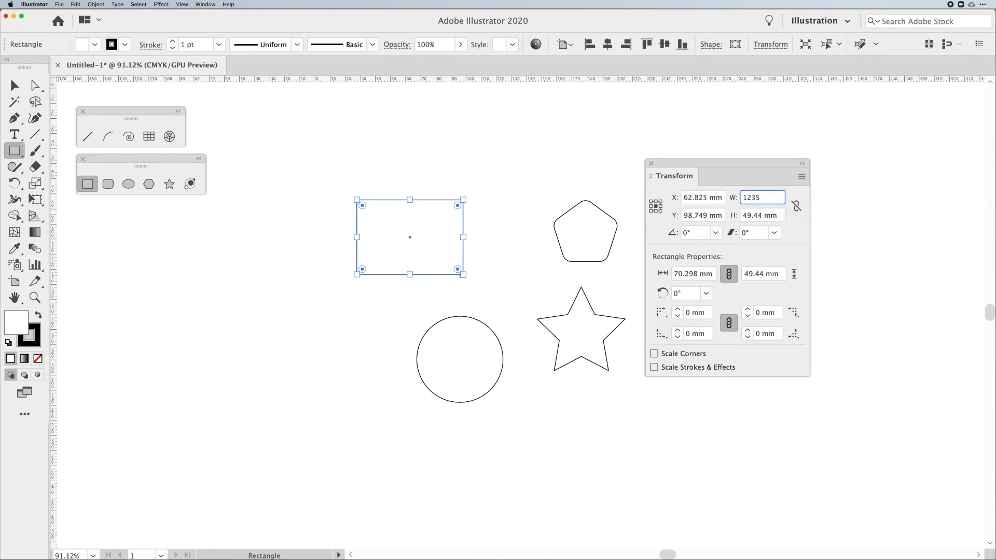
key(Tab)
text(48)
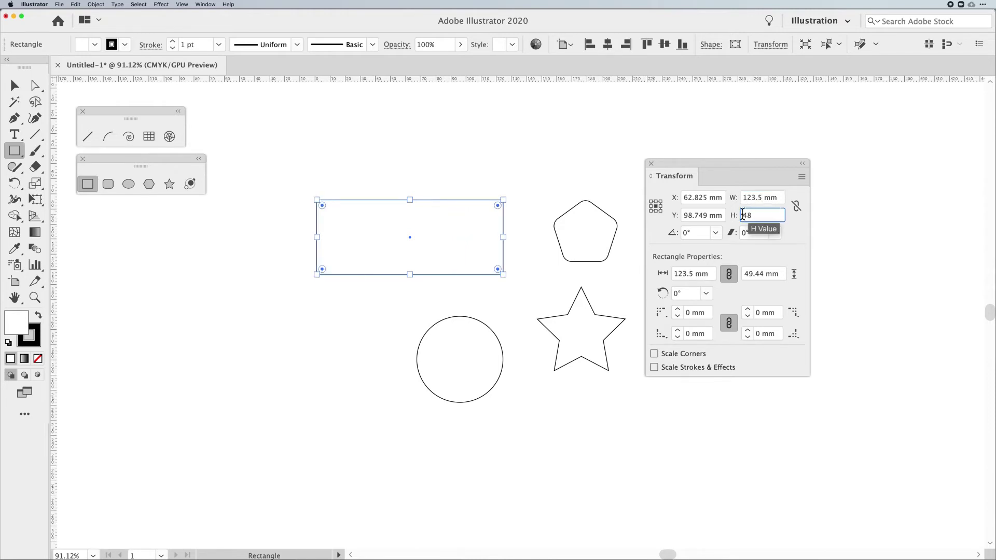
key(Return)
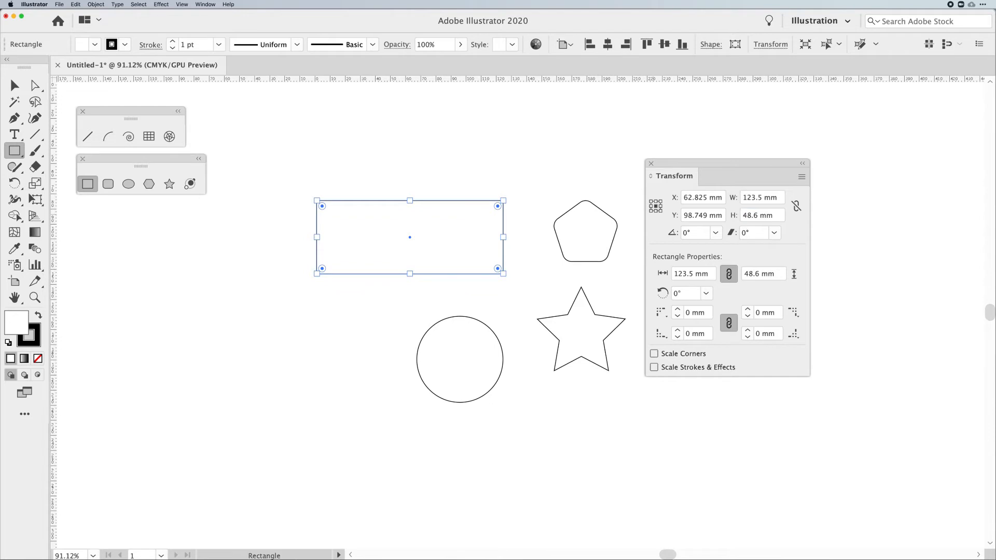
mouse_move(690, 226)
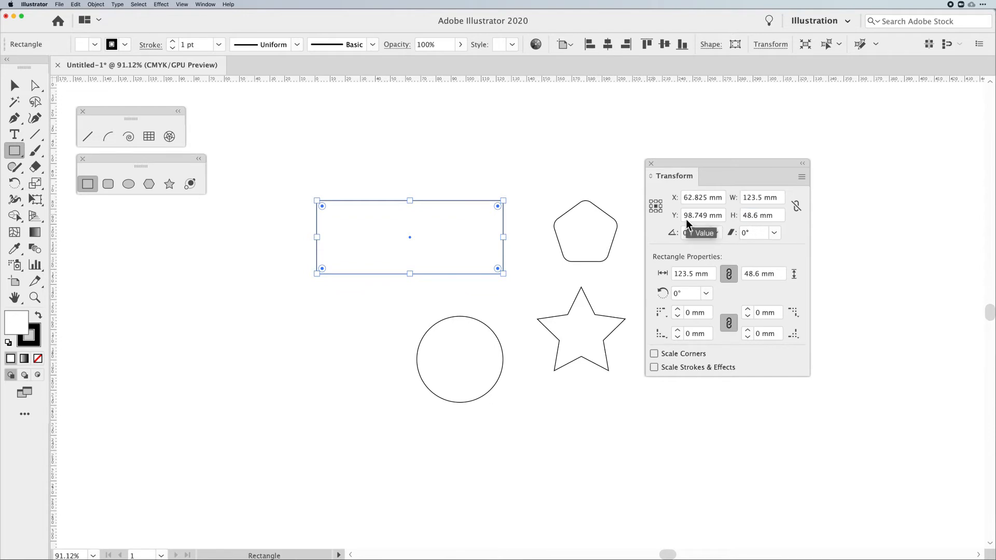
mouse_move(277, 173)
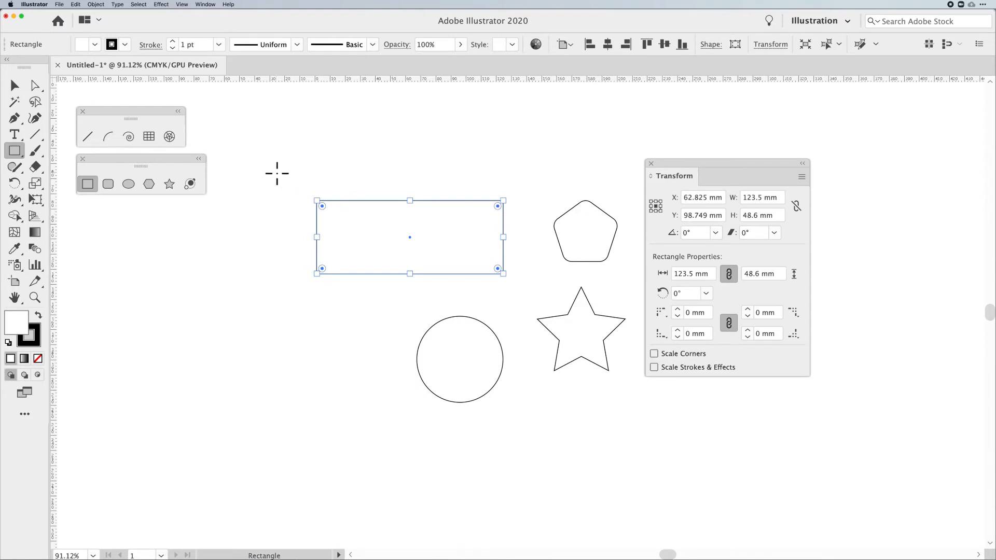
mouse_move(729, 200)
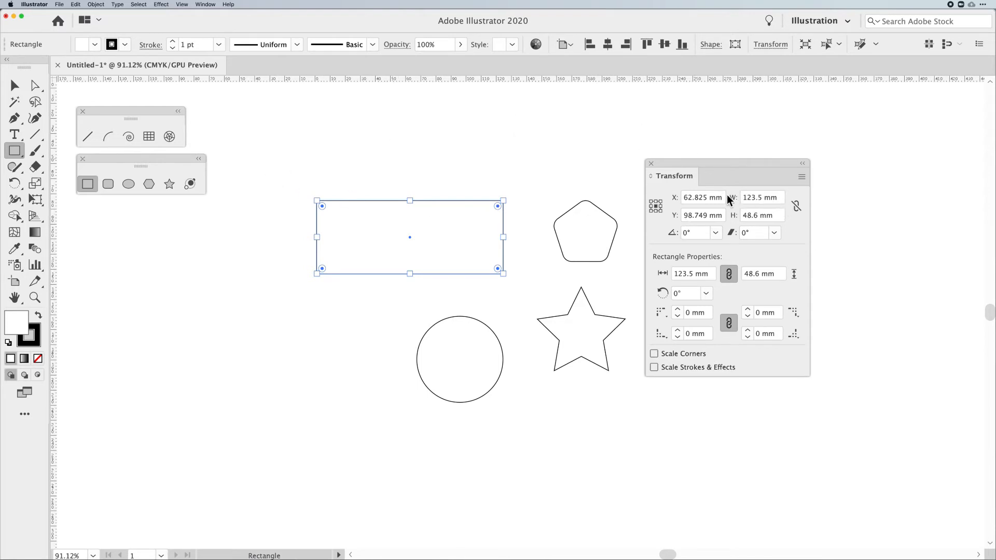
mouse_move(781, 202)
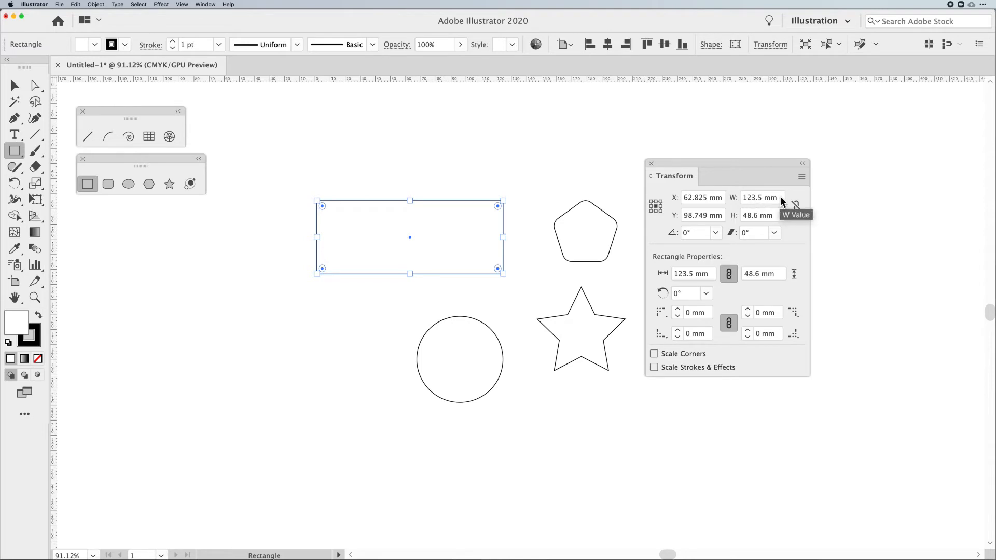
Halve the rectangle's width with /2 in the W field, giving 61.75 mm.
click(761, 198)
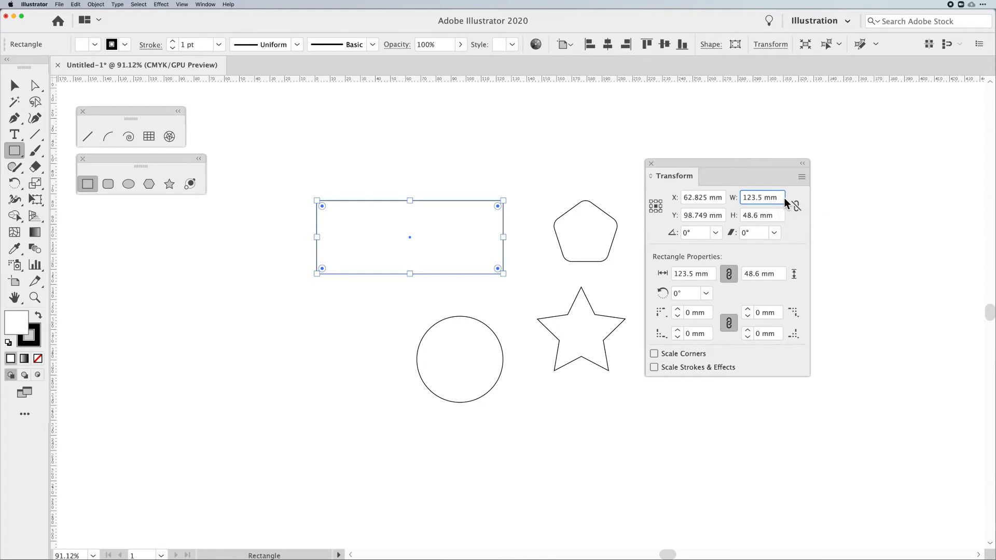
text(/2)
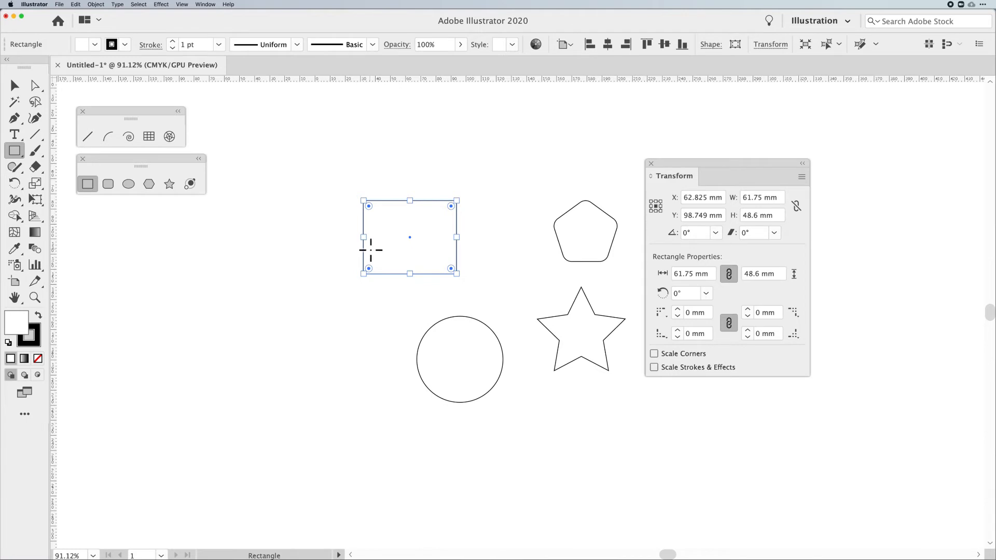
Widen the rectangle by 5 mm, then by an eighth inch, to 69.925 mm.
click(761, 197)
text(+5)
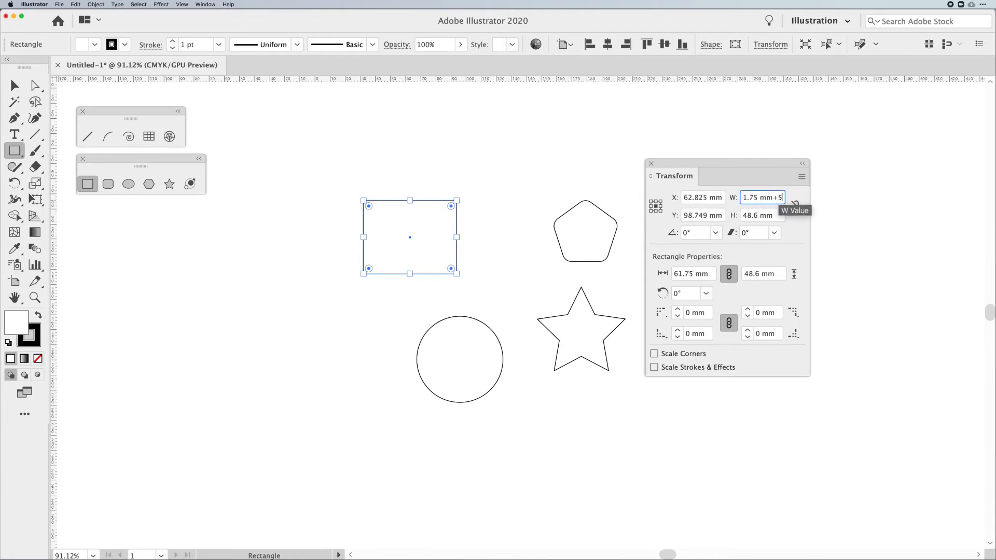
key(Return)
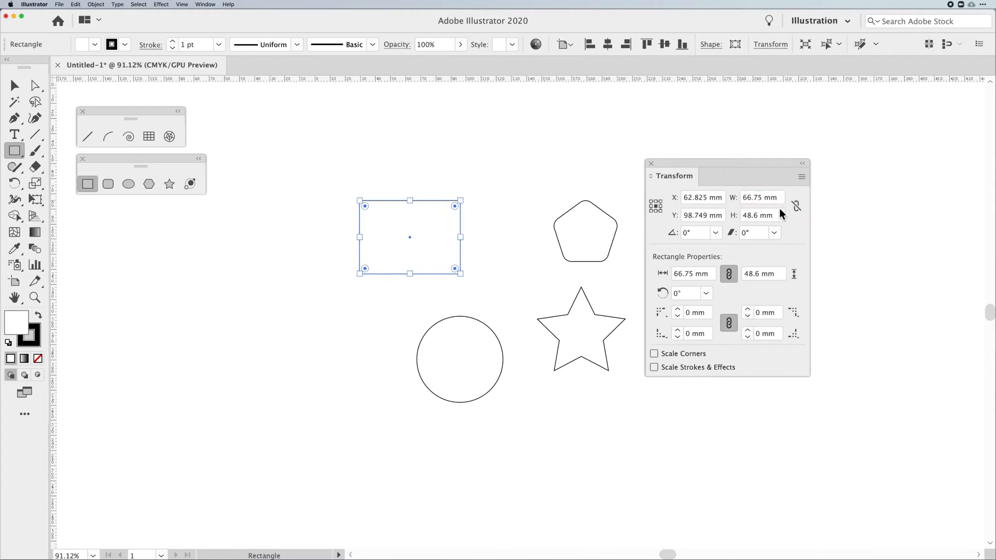
click(762, 197)
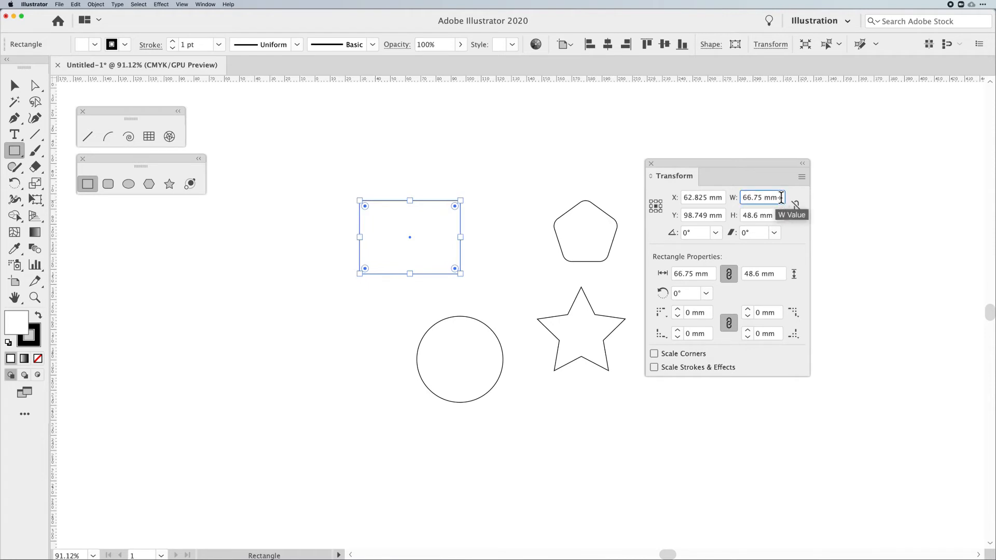
text(75 mm+.12)
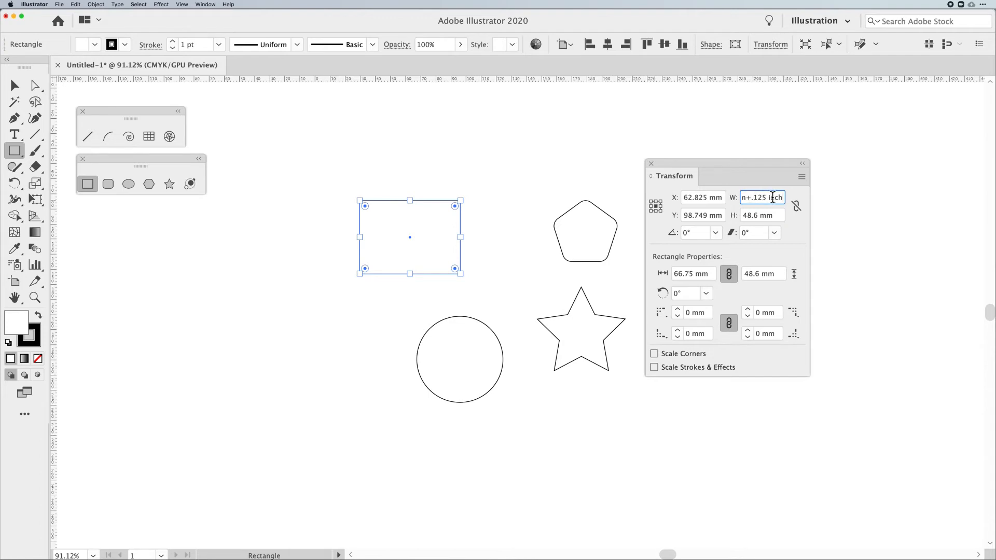
key(Return)
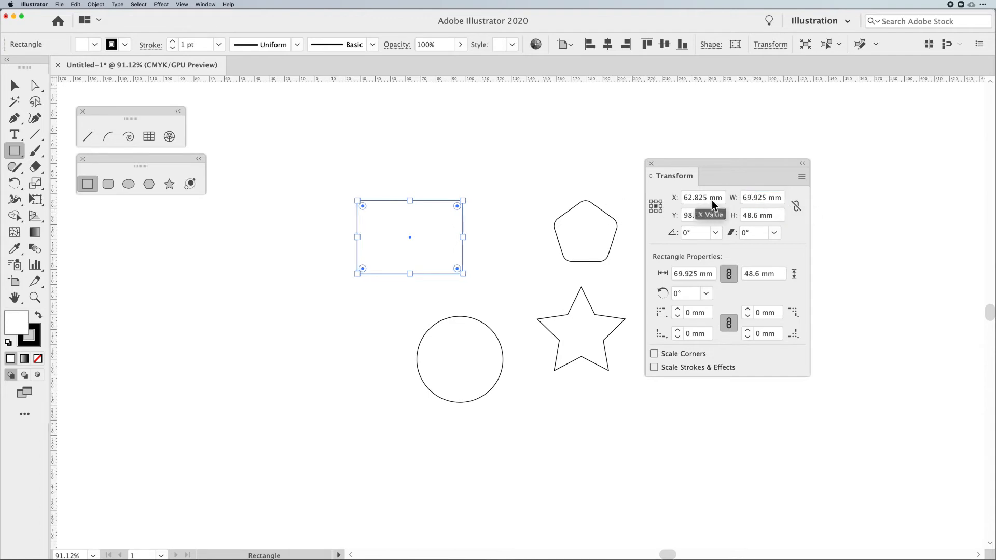
mouse_move(775, 207)
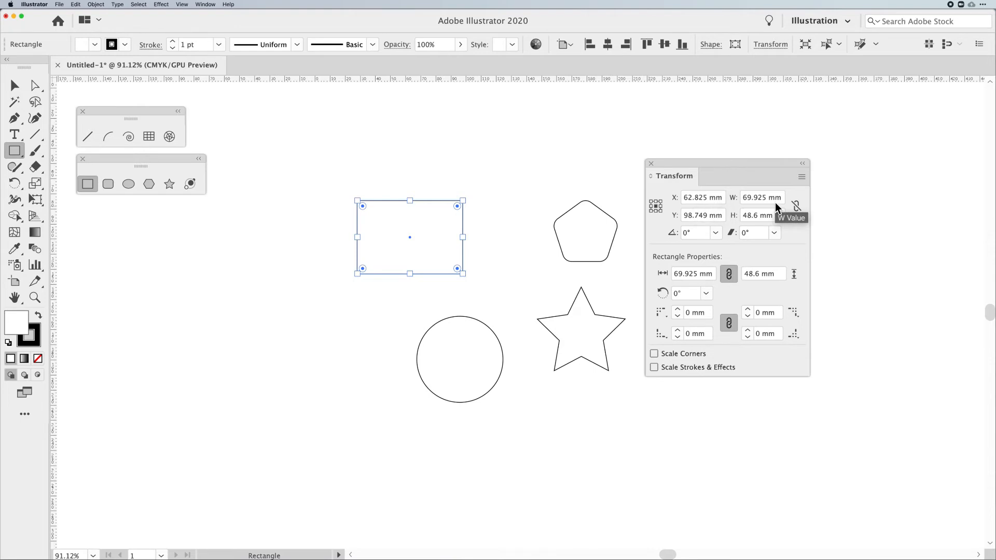
mouse_move(784, 205)
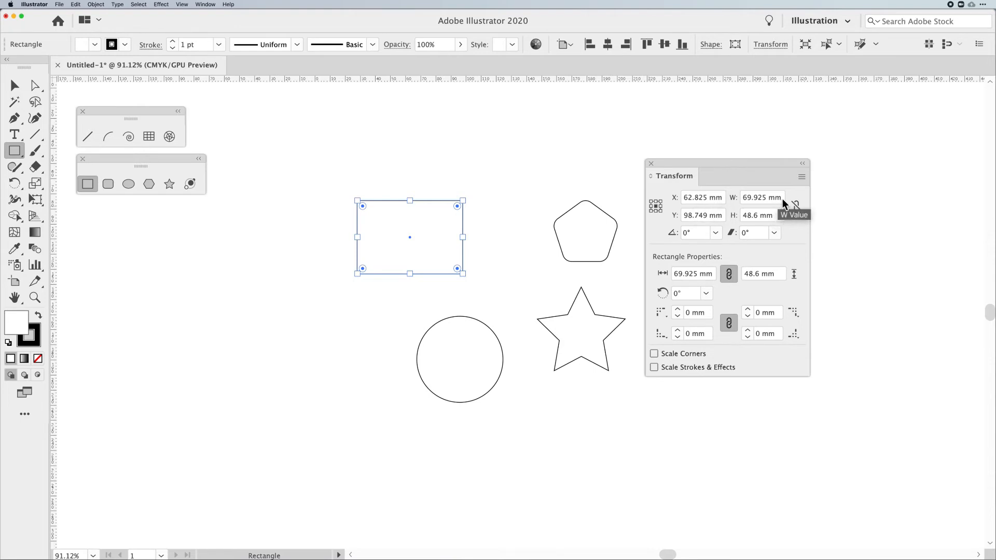
click(761, 197)
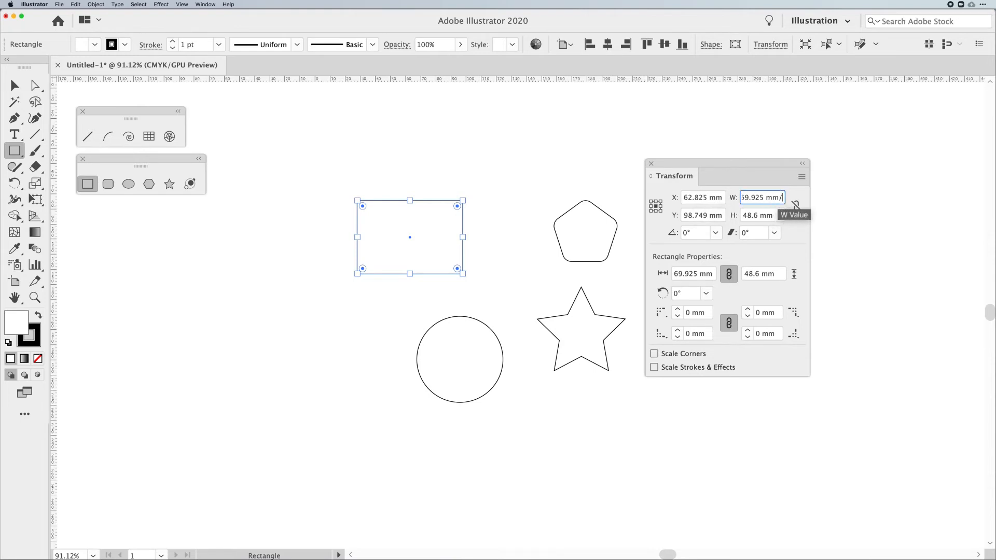
text(.3)
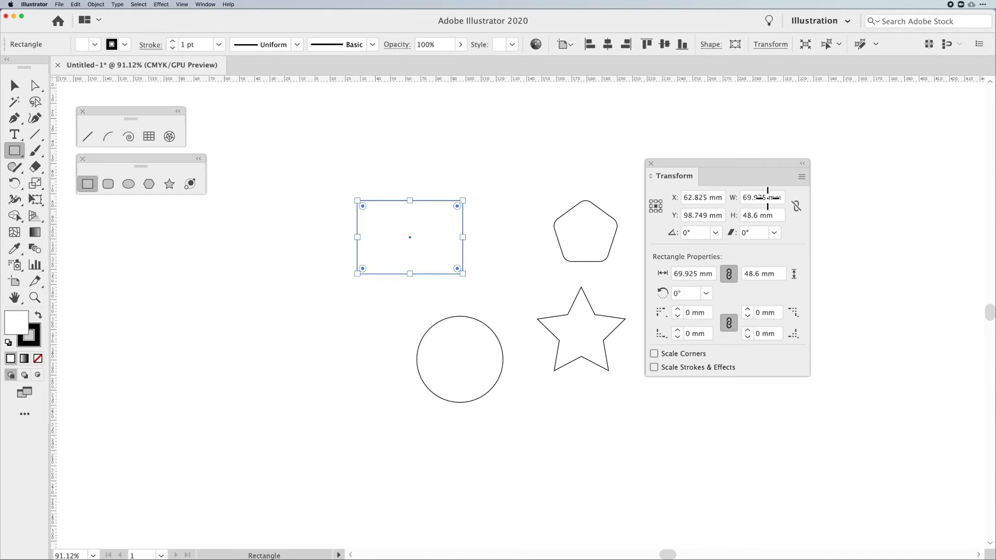
mouse_move(776, 219)
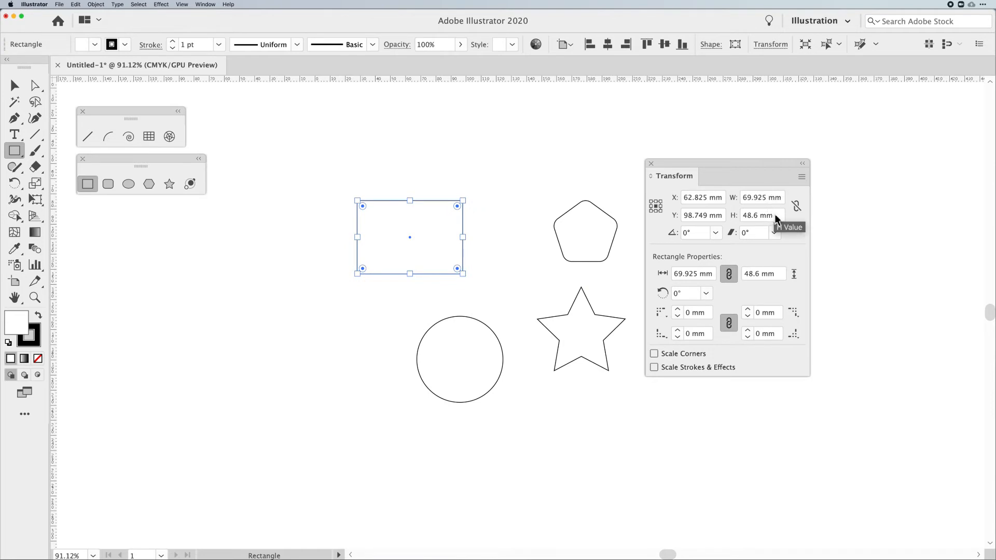
Raise the rectangle's height by 10% to 53.46 mm.
click(759, 215)
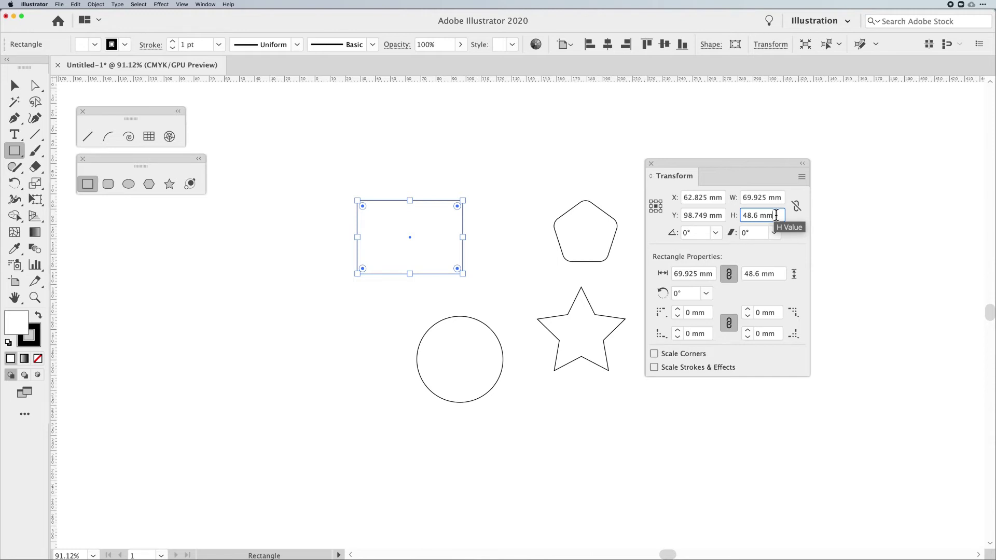
mouse_move(762, 215)
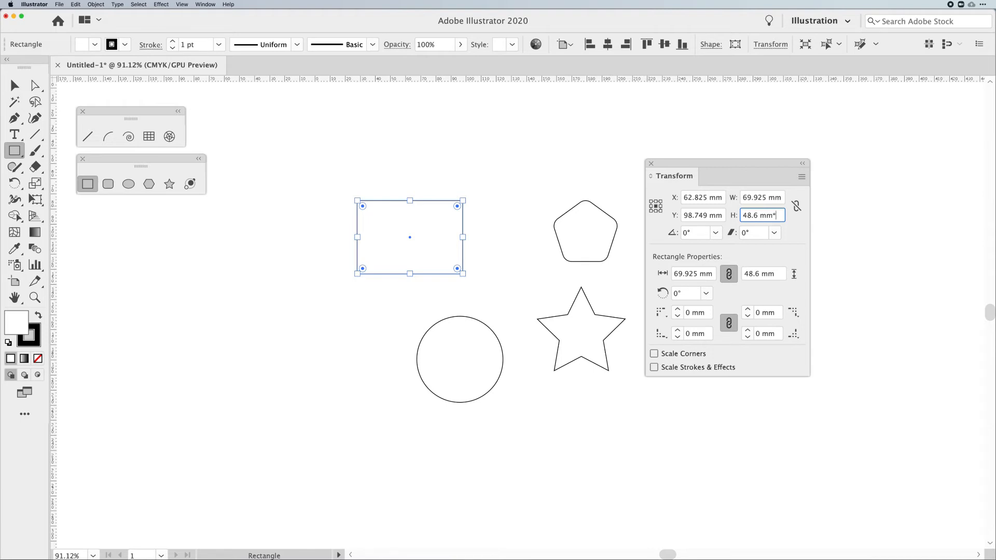
text(1)
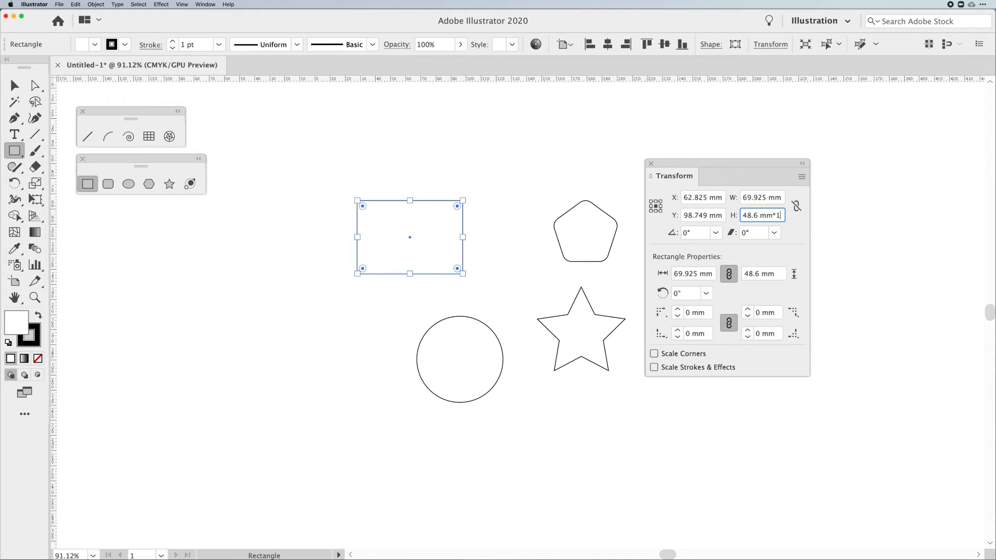
text(3.6 mm*110)
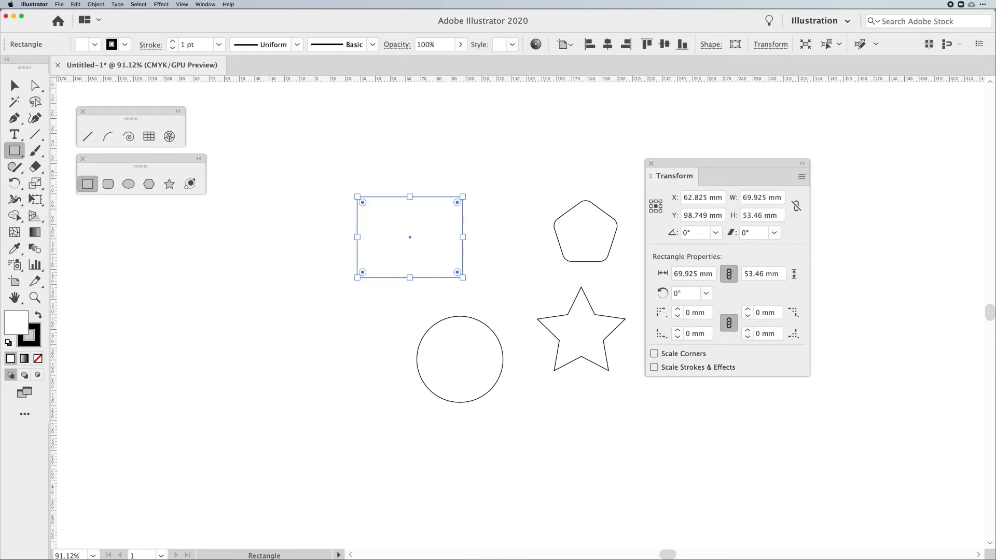
Reduce the rectangle's height by 30% to 37.422 mm.
click(761, 215)
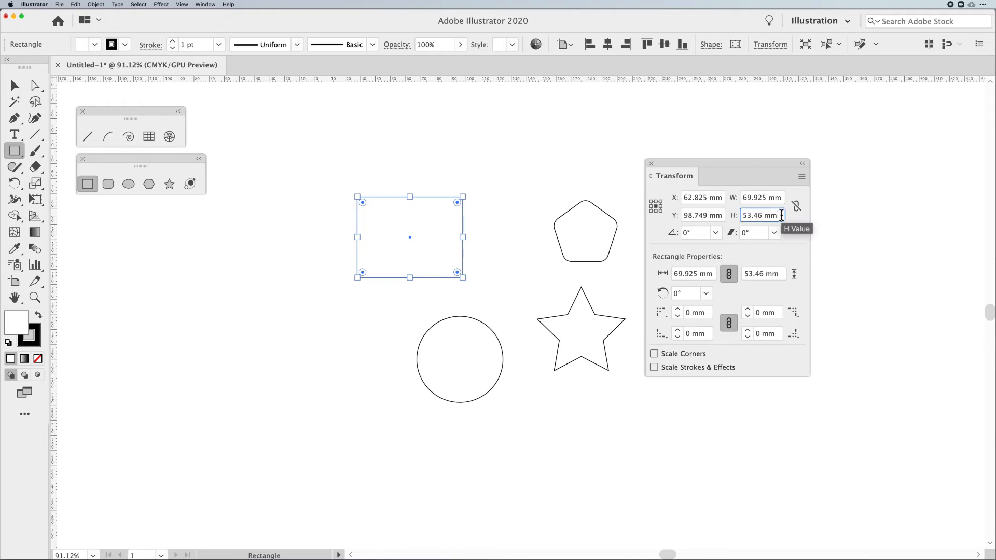
text(-30%)
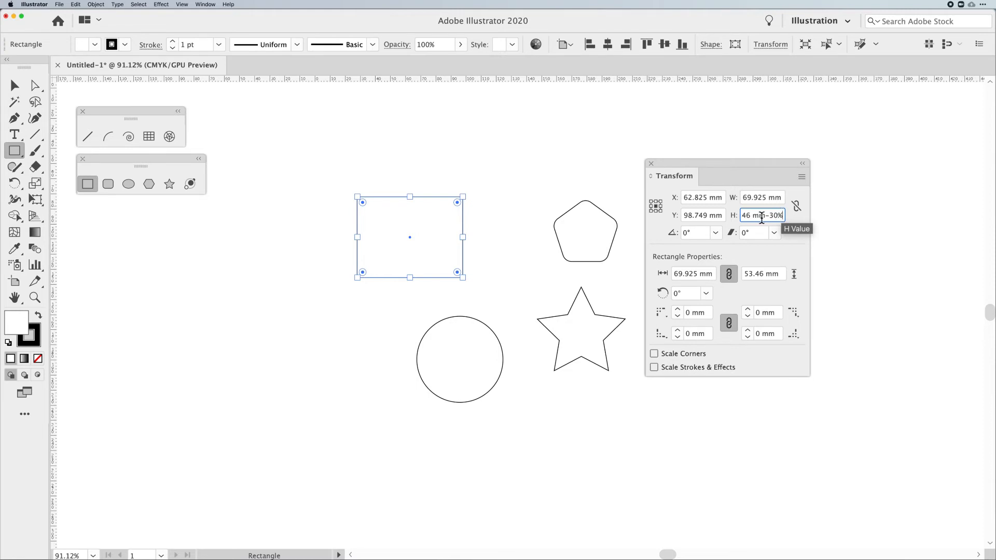
key(Return)
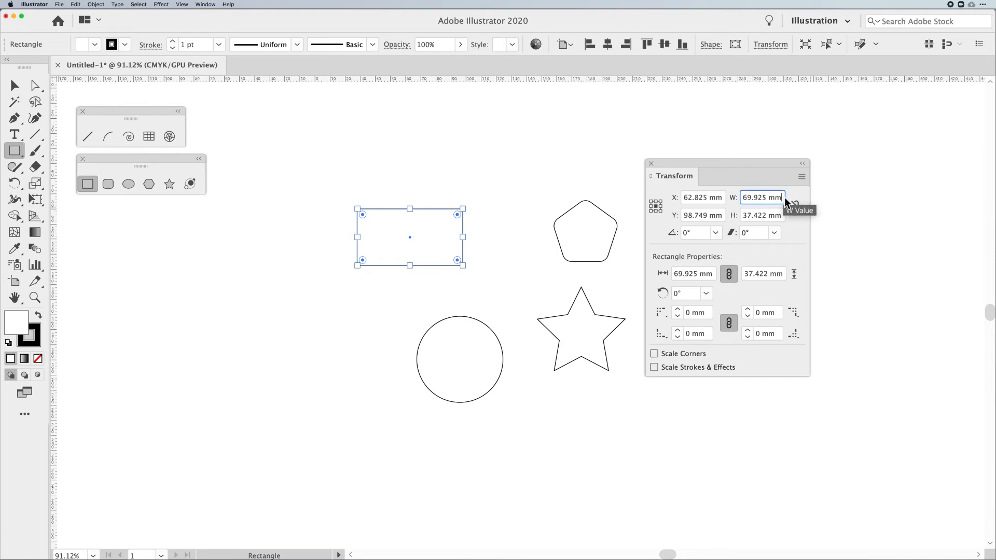
text(/2)
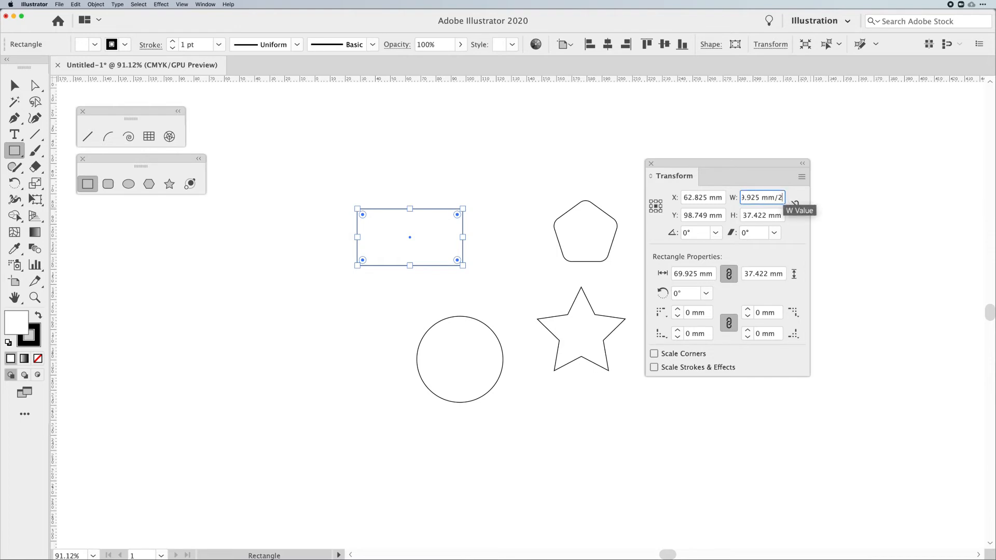
key(Return)
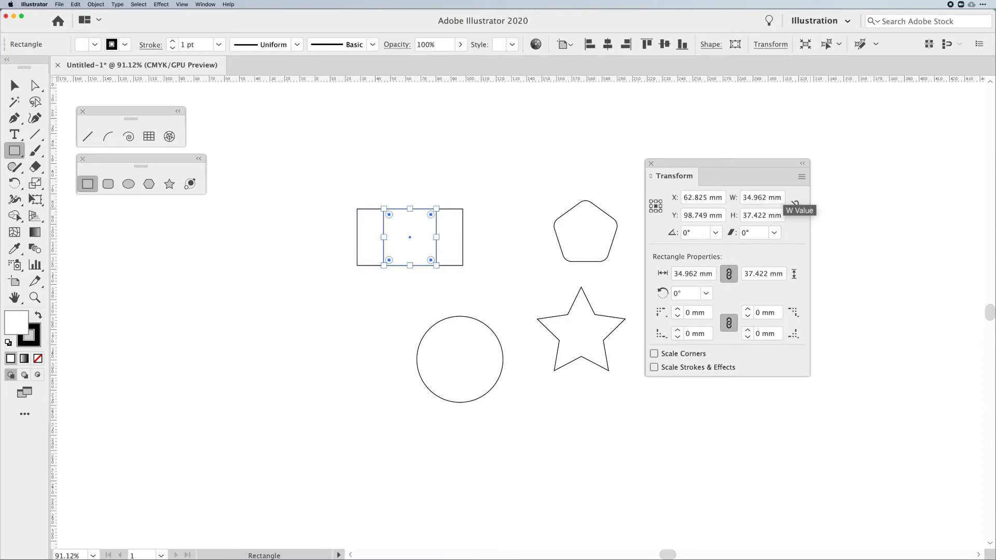
mouse_move(796, 206)
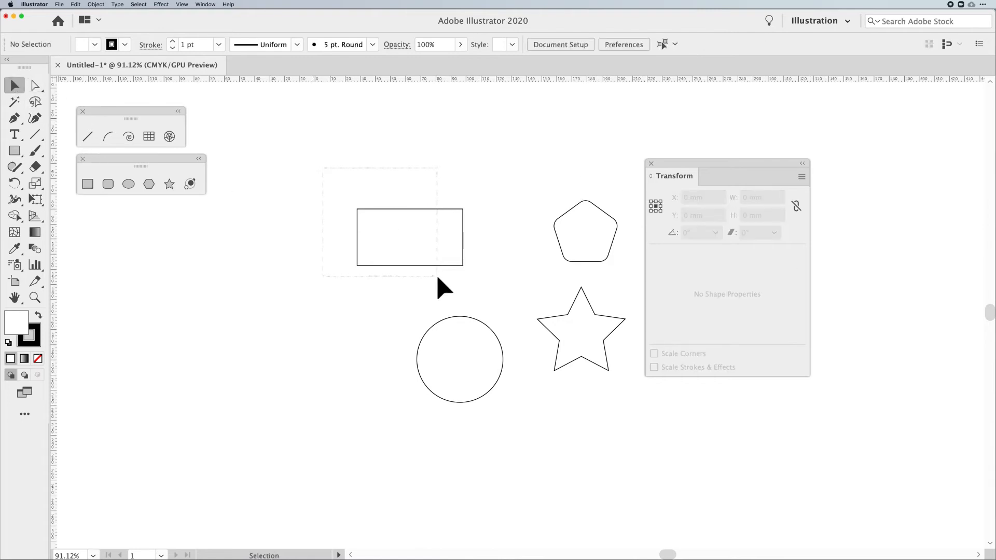
Create centred half-width rectangle copies, 34.962 mm and then 17.481 mm wide.
click(410, 237)
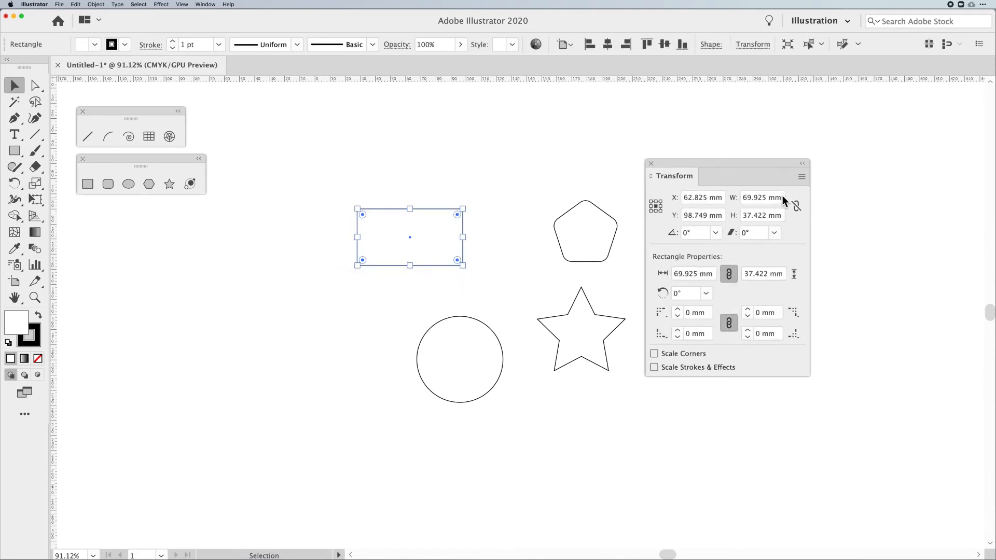
click(762, 197)
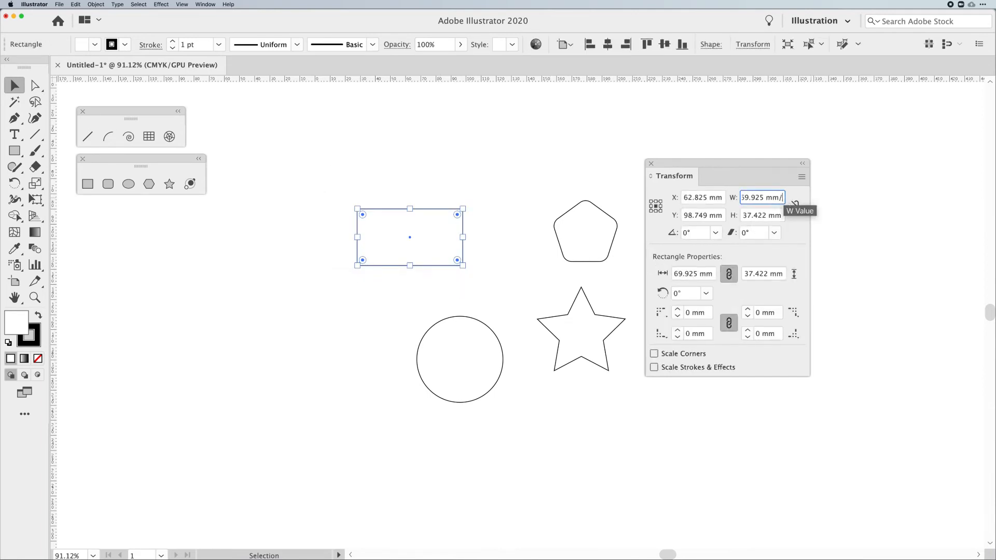
text(/2)
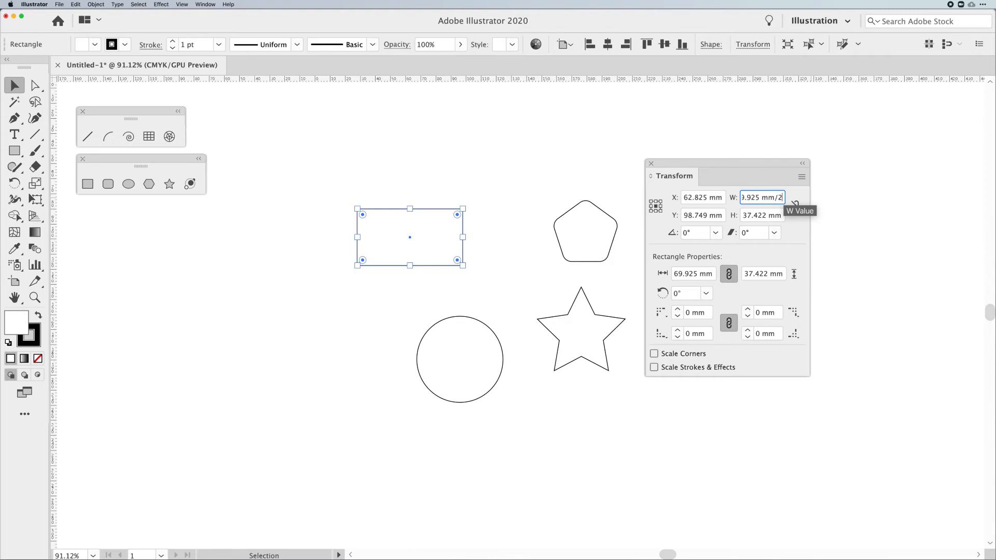
mouse_move(760, 215)
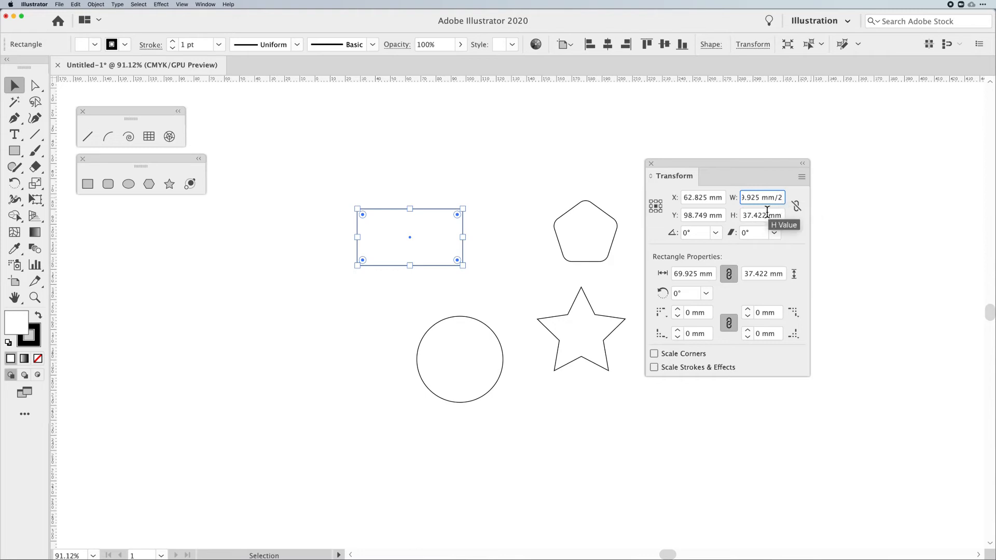
key(Return)
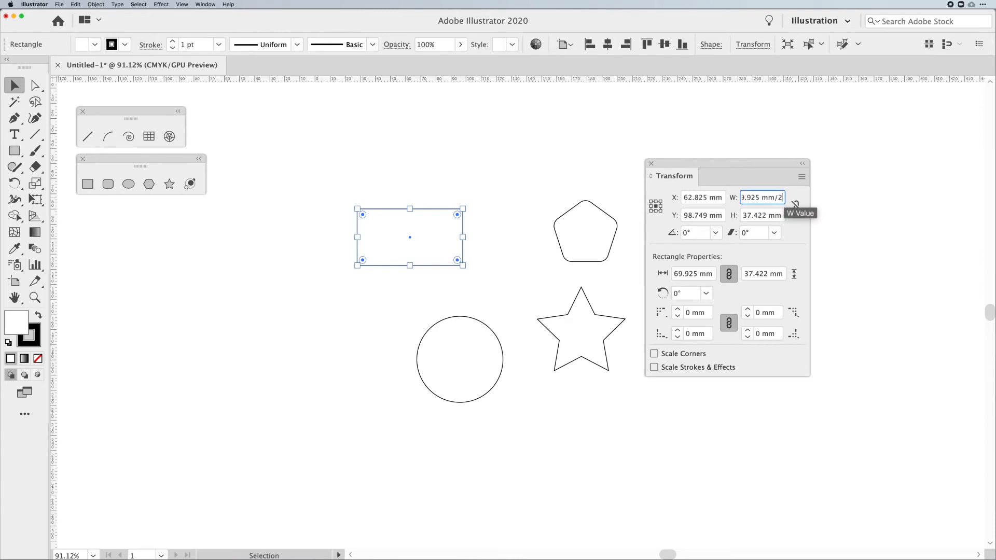
mouse_move(861, 256)
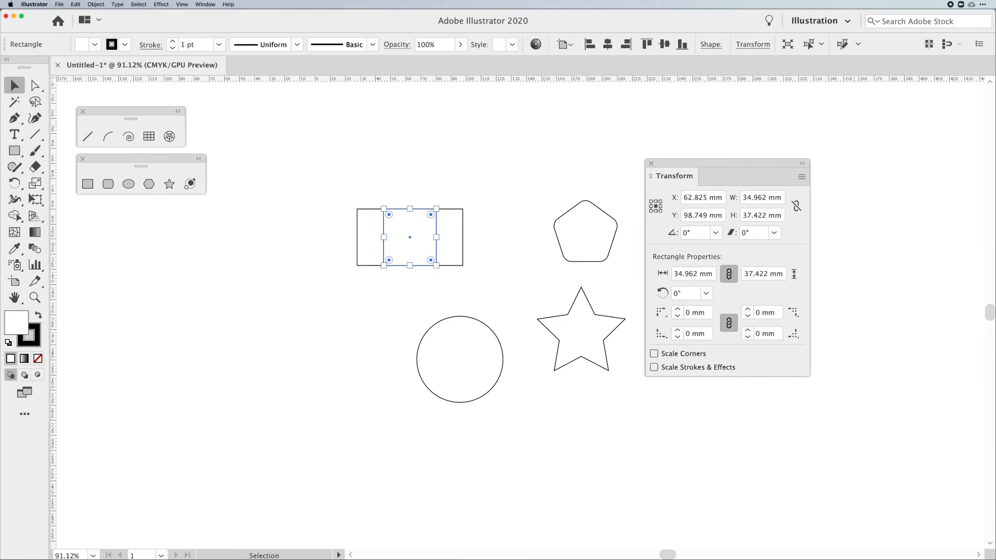
click(761, 197)
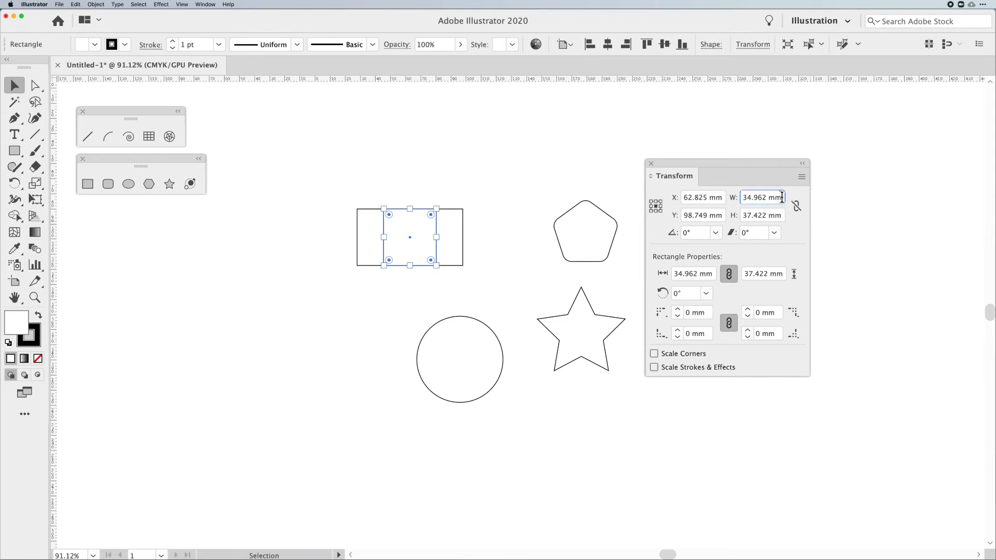
text(/2)
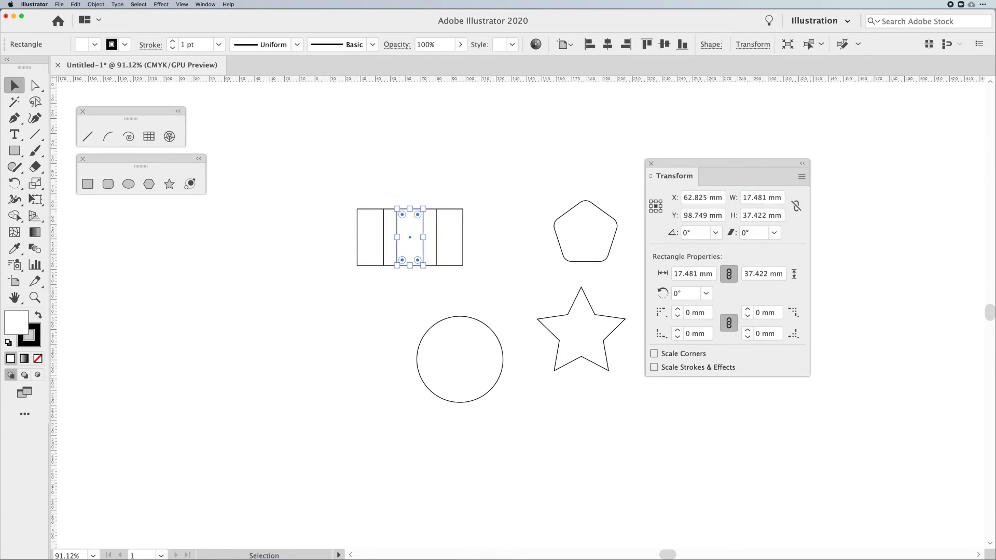
mouse_move(440, 309)
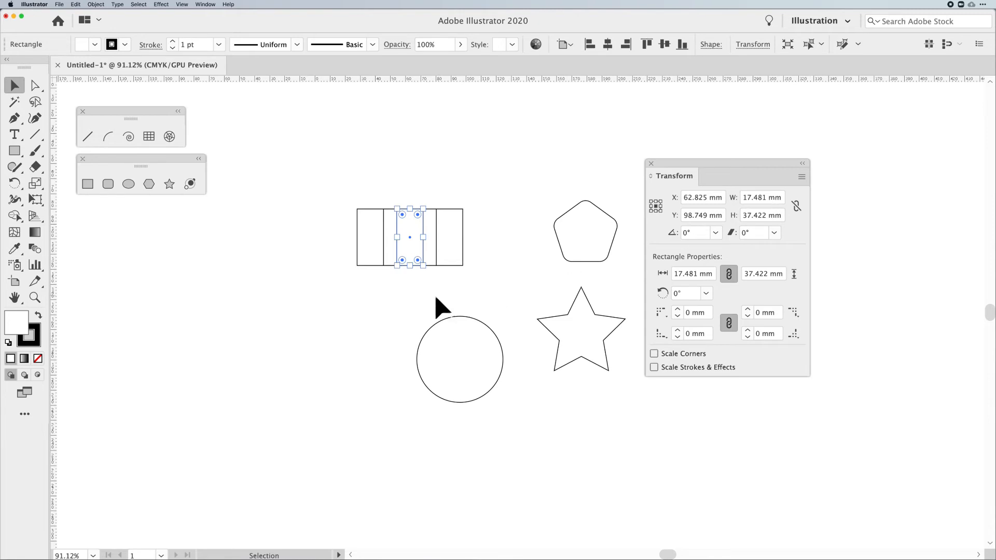
Duplicate the circle at half size as a concentric 28.5 mm copy.
click(461, 360)
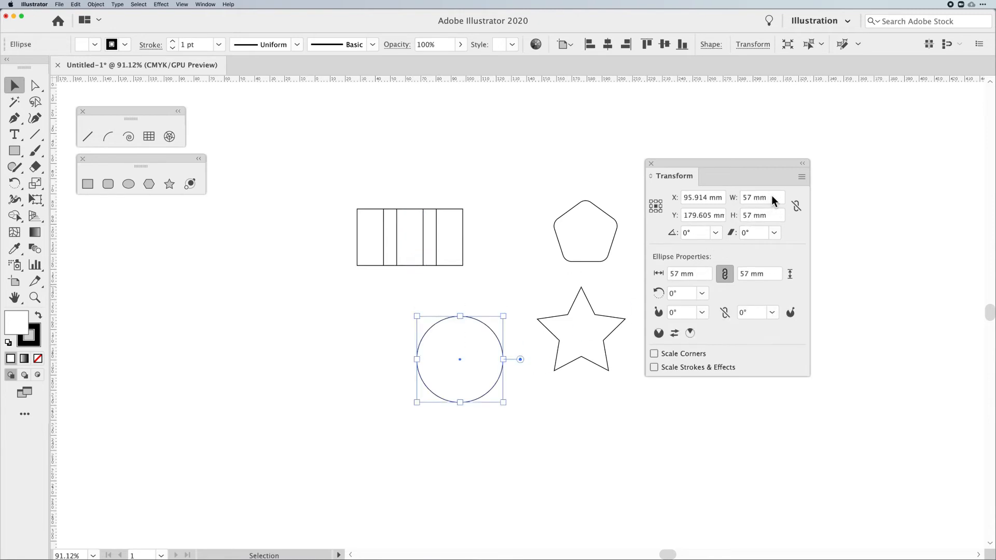
click(760, 197)
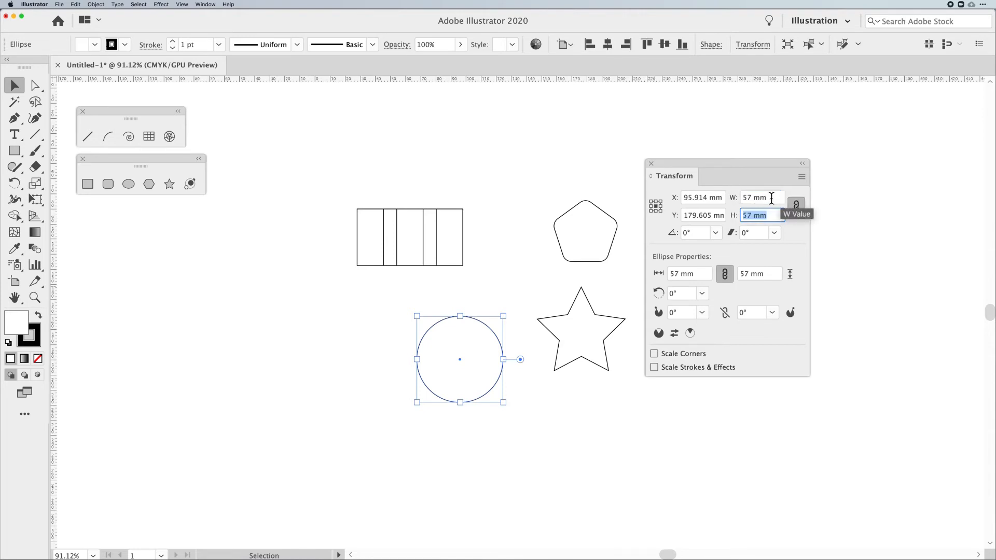
text(/2)
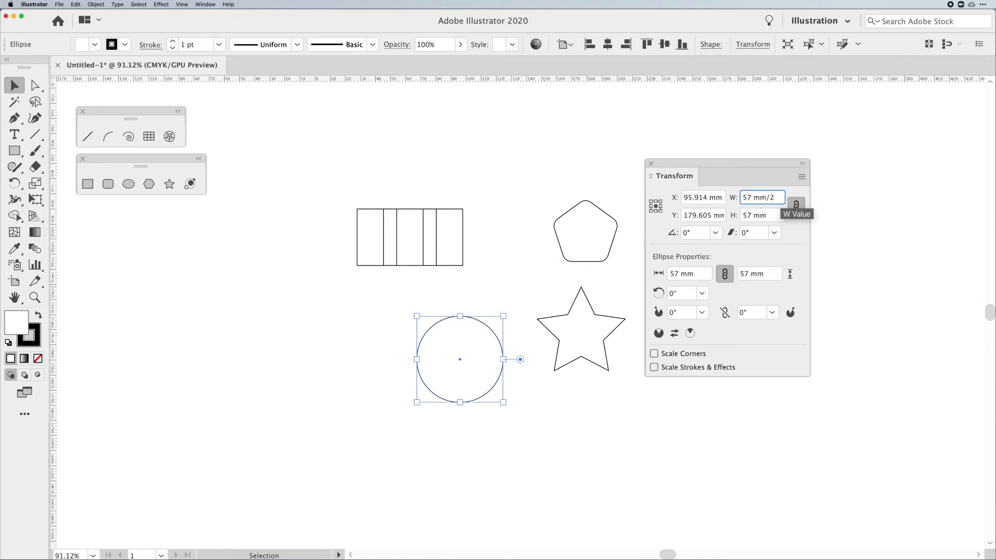
key(Return)
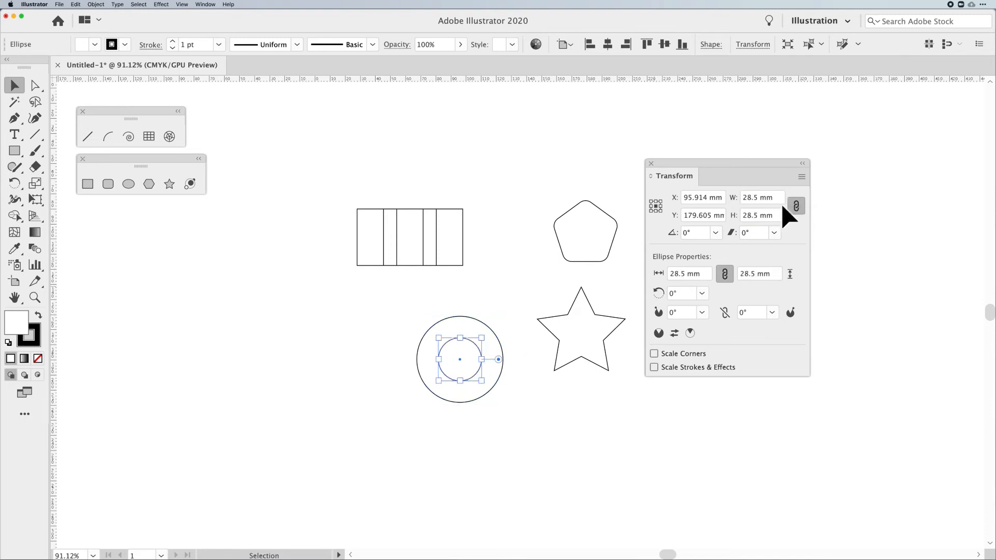
mouse_move(777, 210)
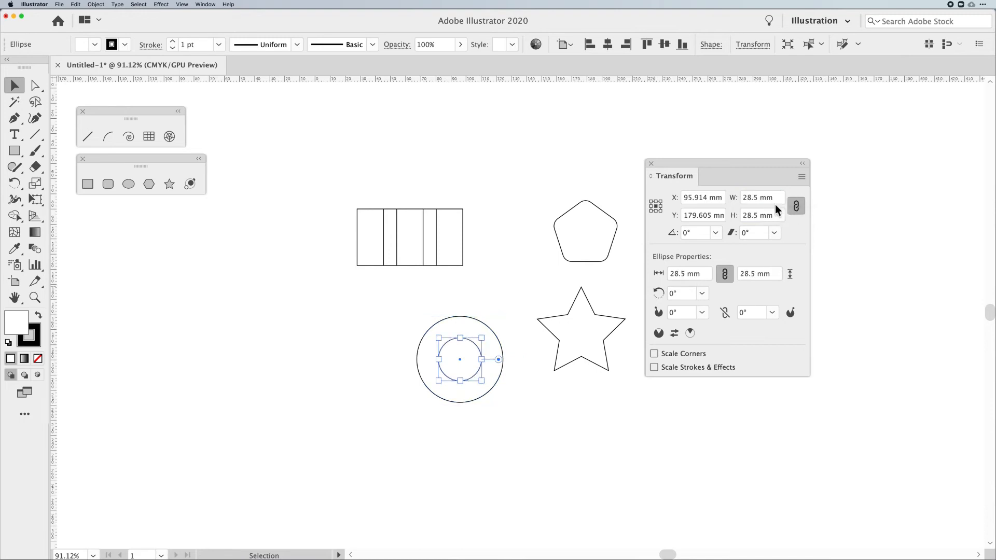
Add a second concentric 14.25 mm copy, then deselect everything.
click(761, 197)
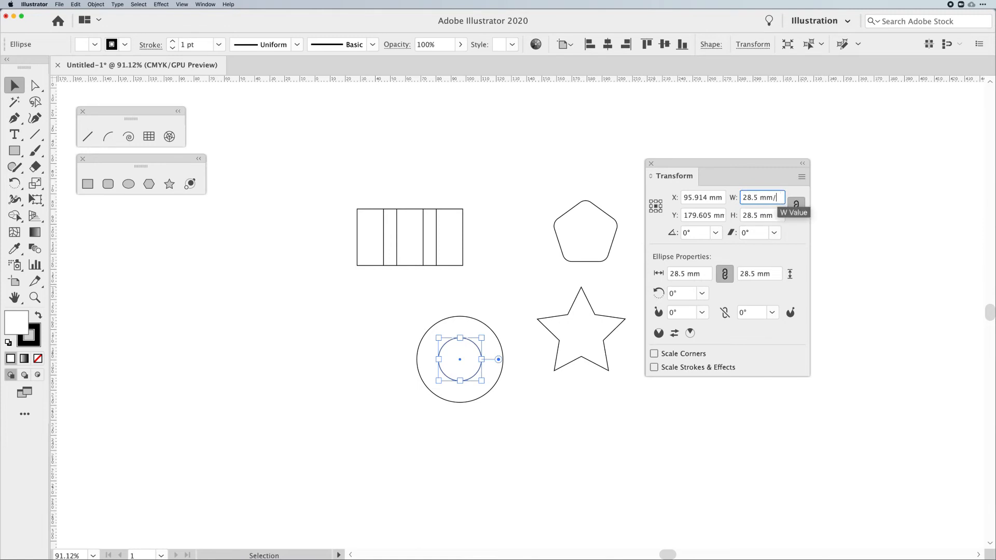
key(Return)
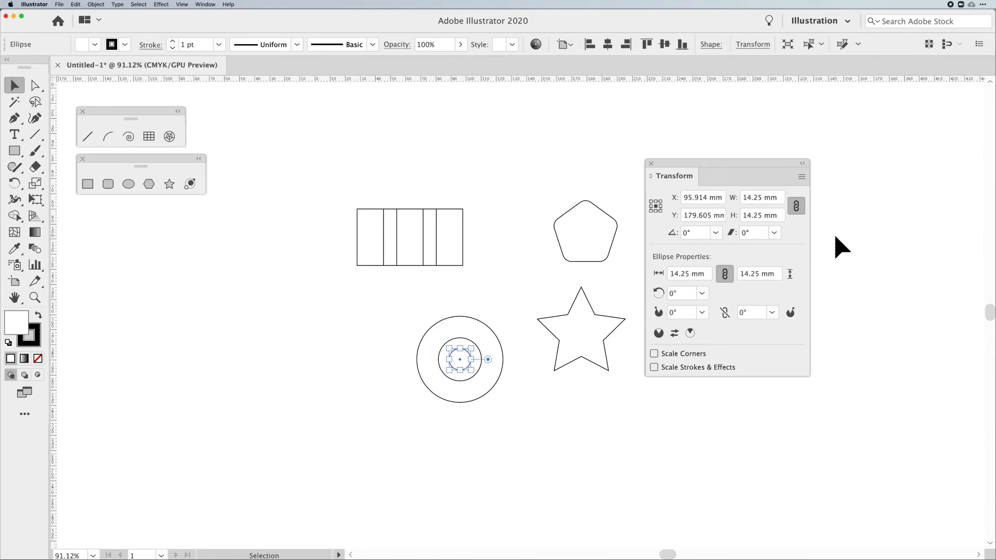
click(438, 386)
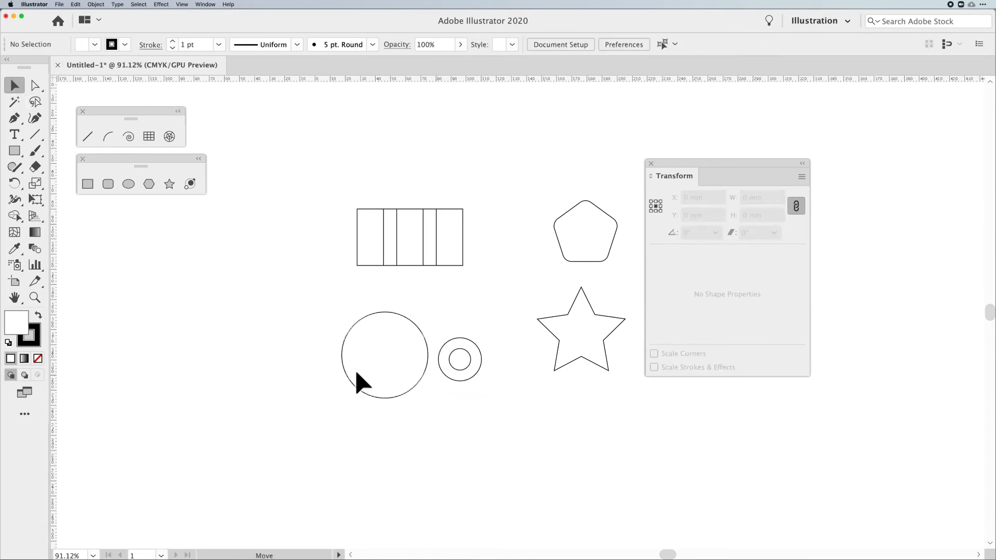
Make the 57 mm circle an inverted pie at 74.95° and fit the wedge into its gap.
click(458, 360)
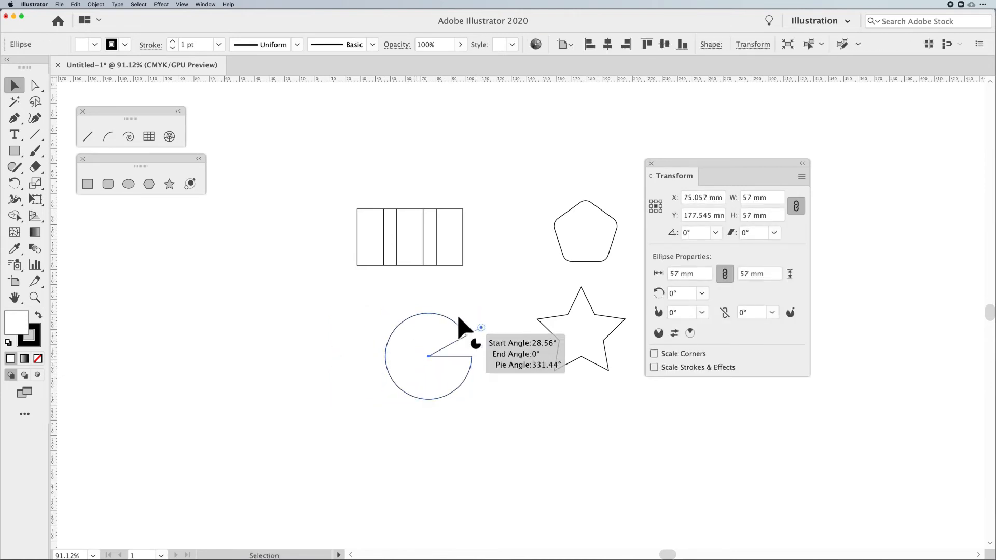
click(675, 333)
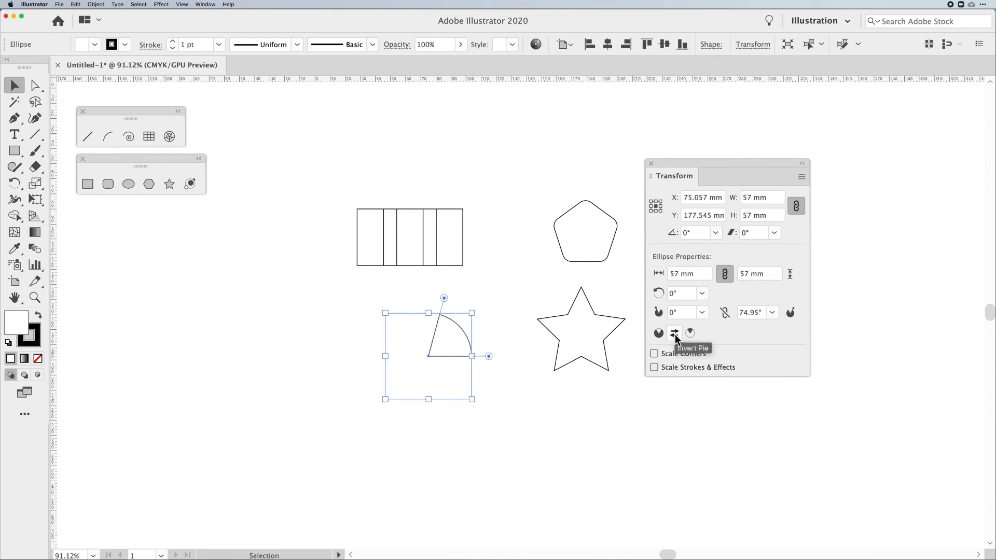
click(674, 333)
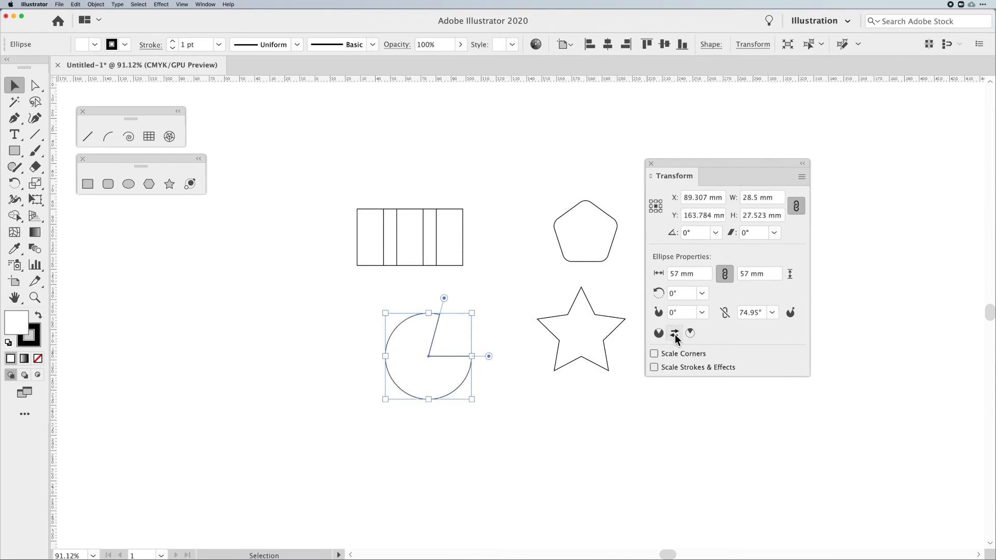
click(675, 333)
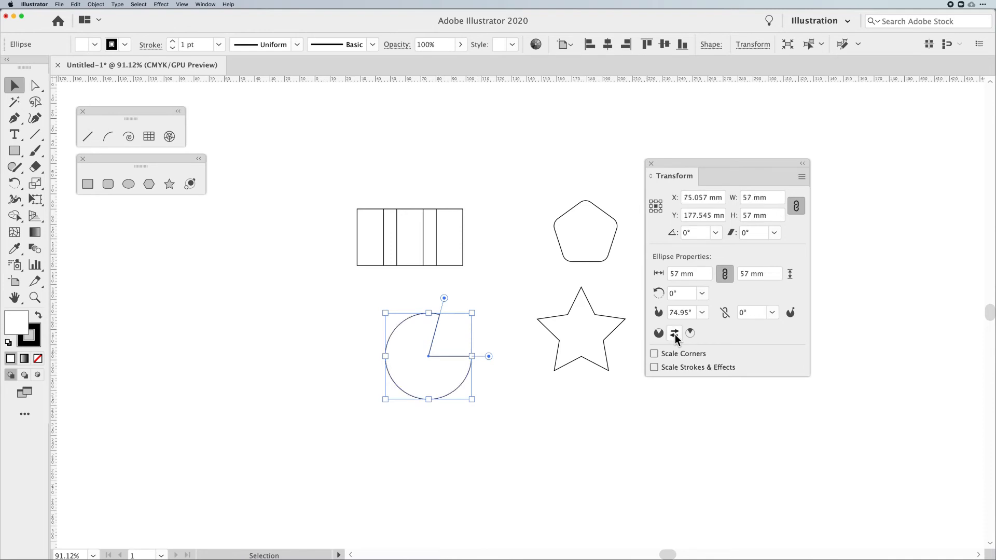
mouse_move(479, 397)
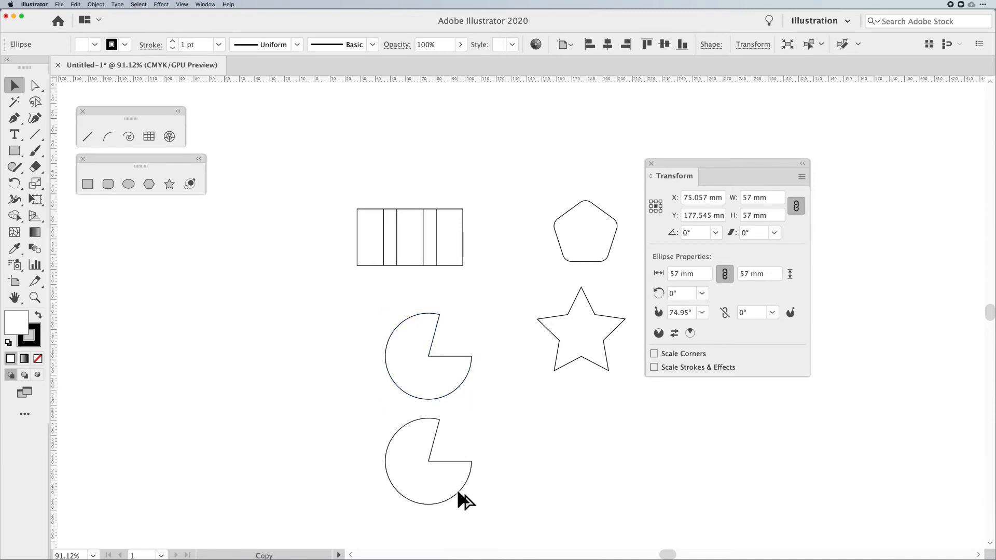
click(428, 462)
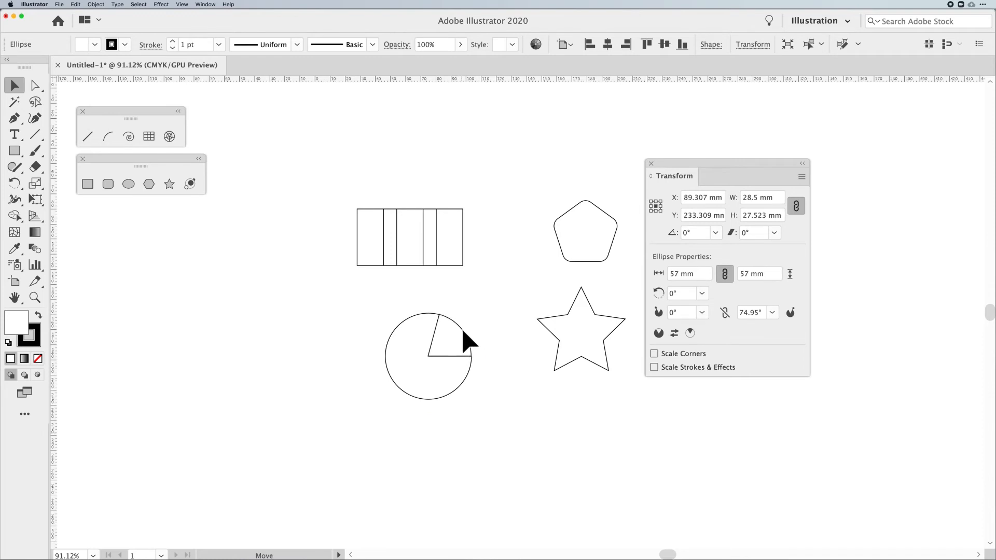
click(429, 336)
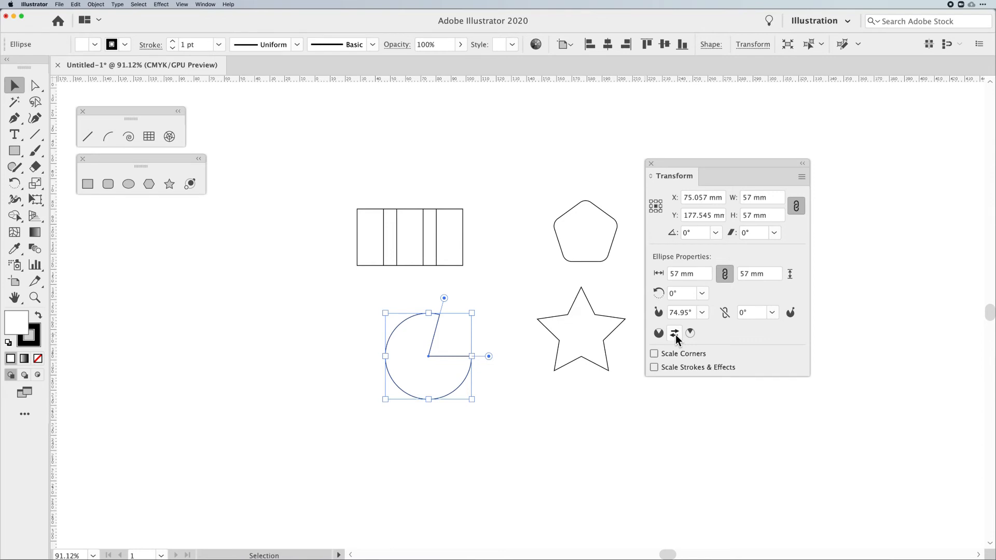
mouse_move(679, 346)
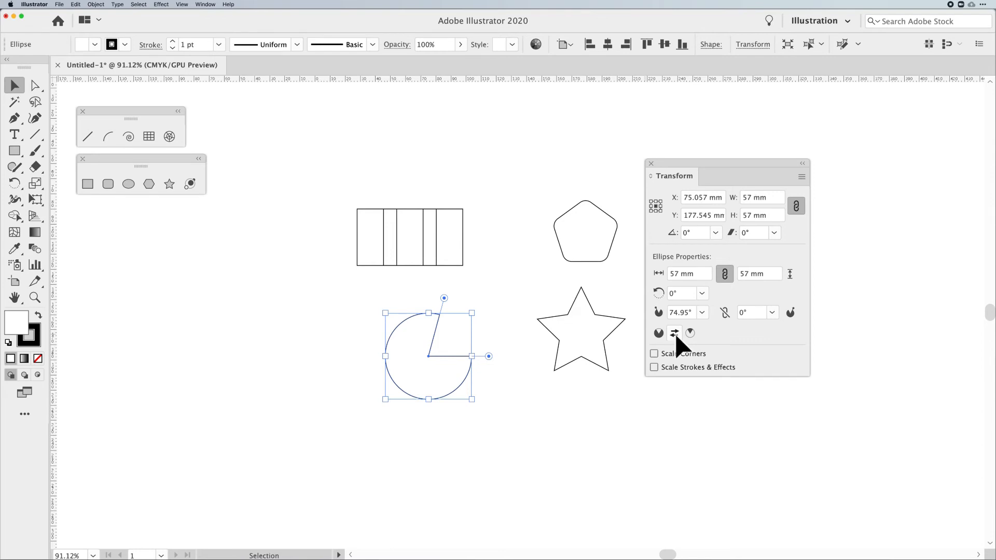
mouse_move(676, 337)
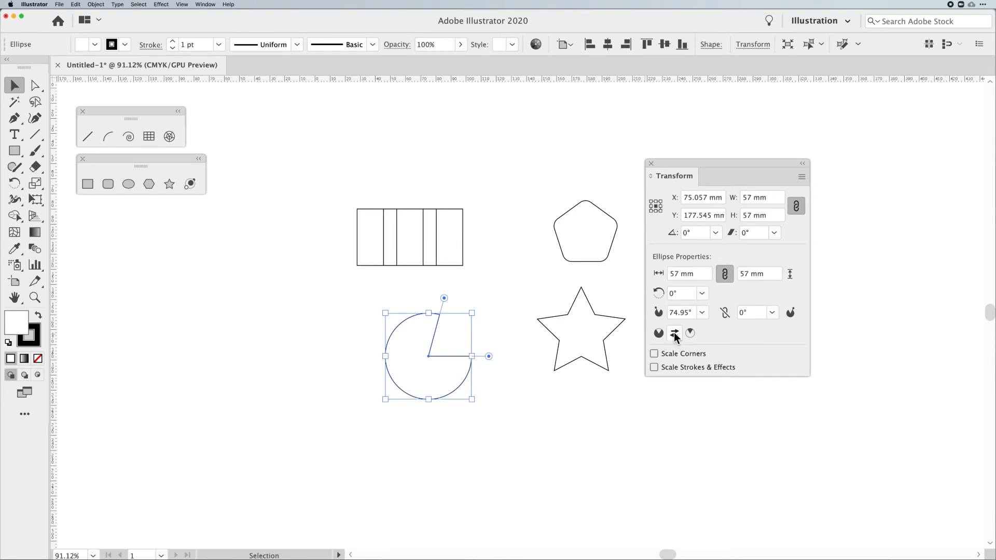
click(674, 333)
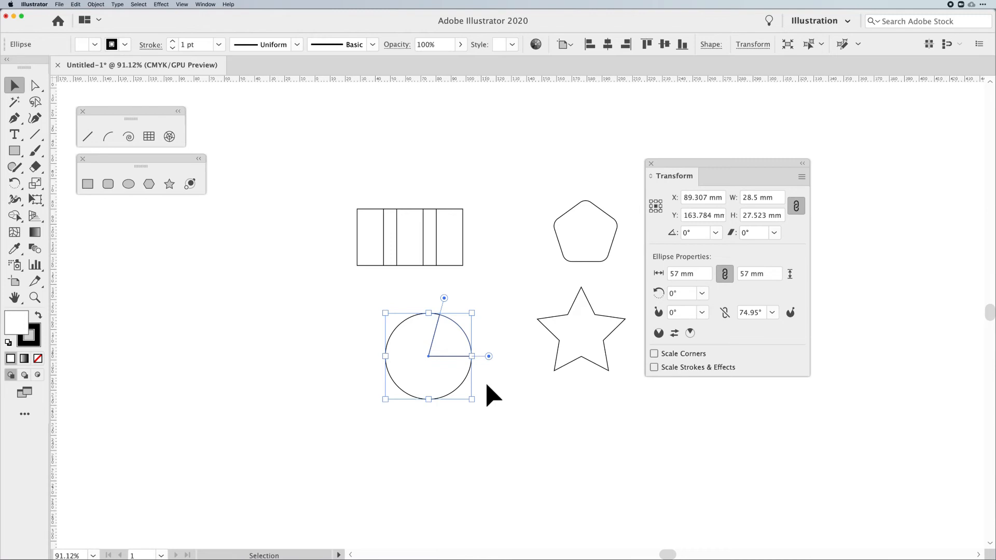
mouse_move(697, 235)
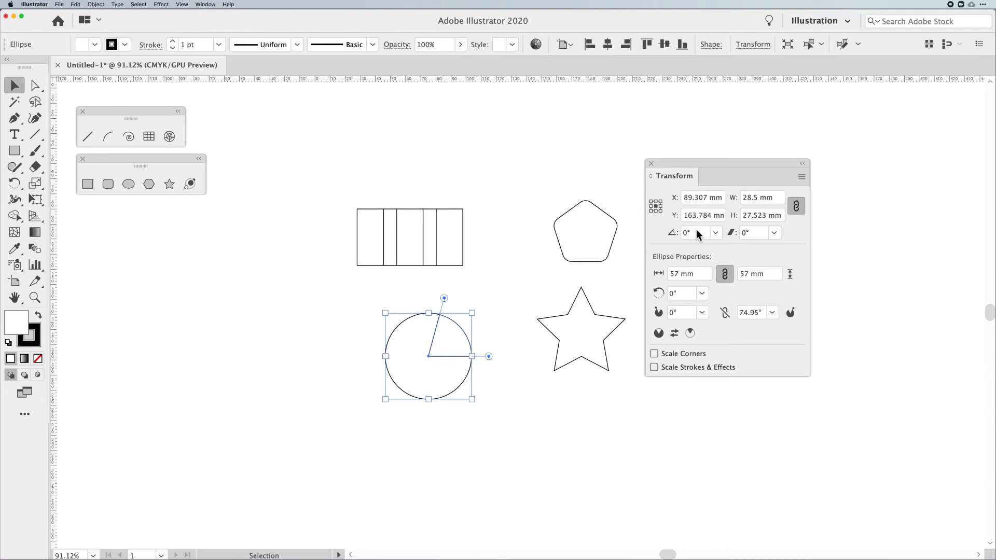
mouse_move(763, 214)
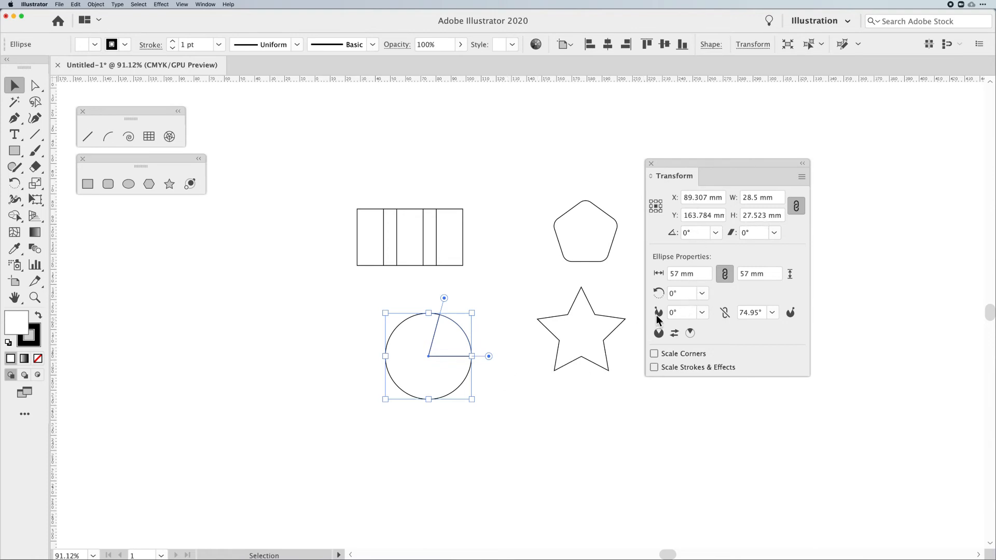
mouse_move(659, 314)
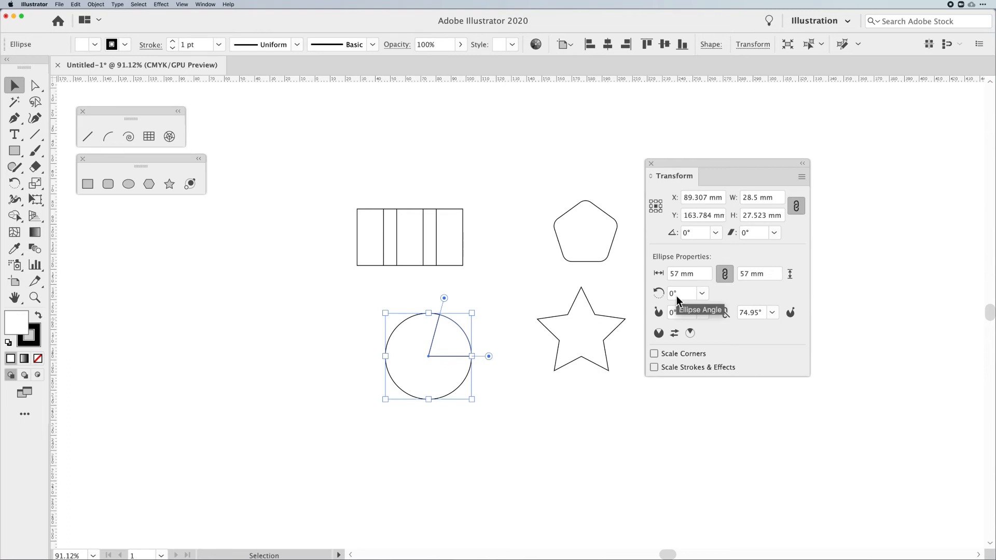
mouse_move(545, 416)
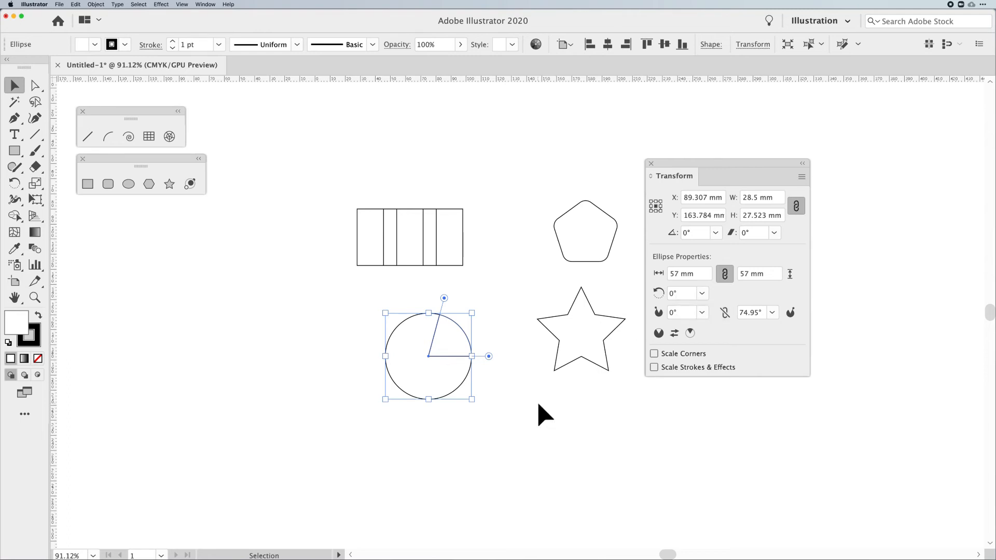
click(546, 416)
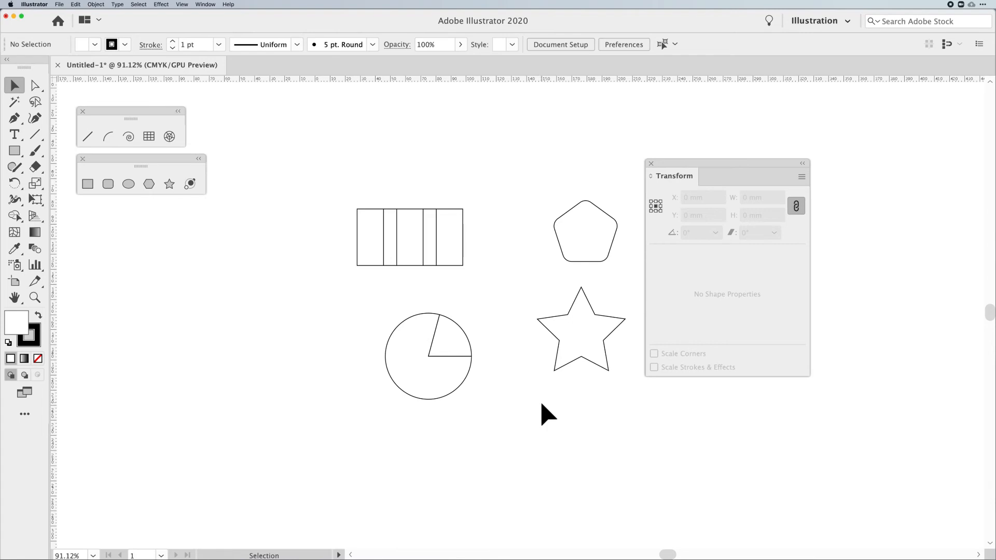
mouse_move(534, 370)
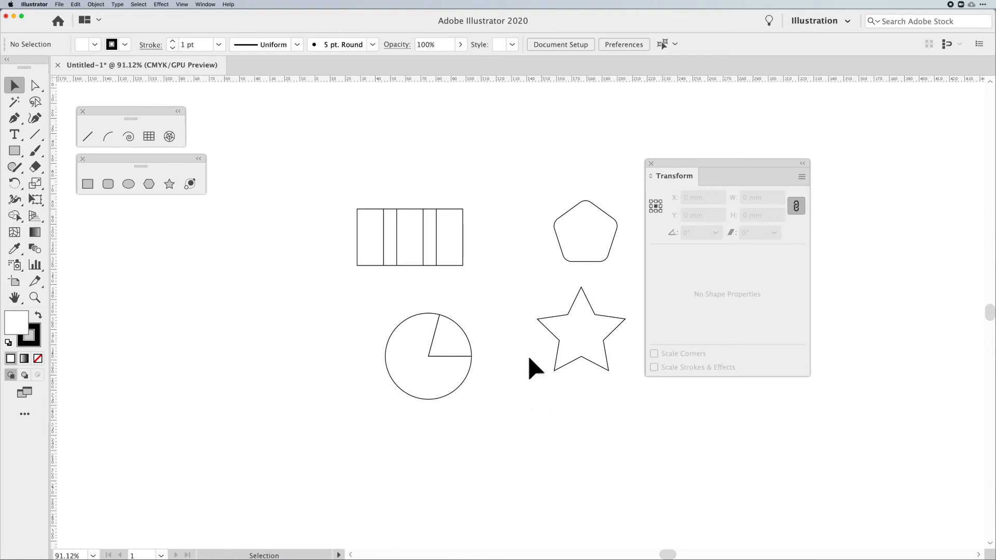
Draw a 41.458 × 56.135 mm rectangle below the shapes with 20.729 mm corner radii.
click(409, 237)
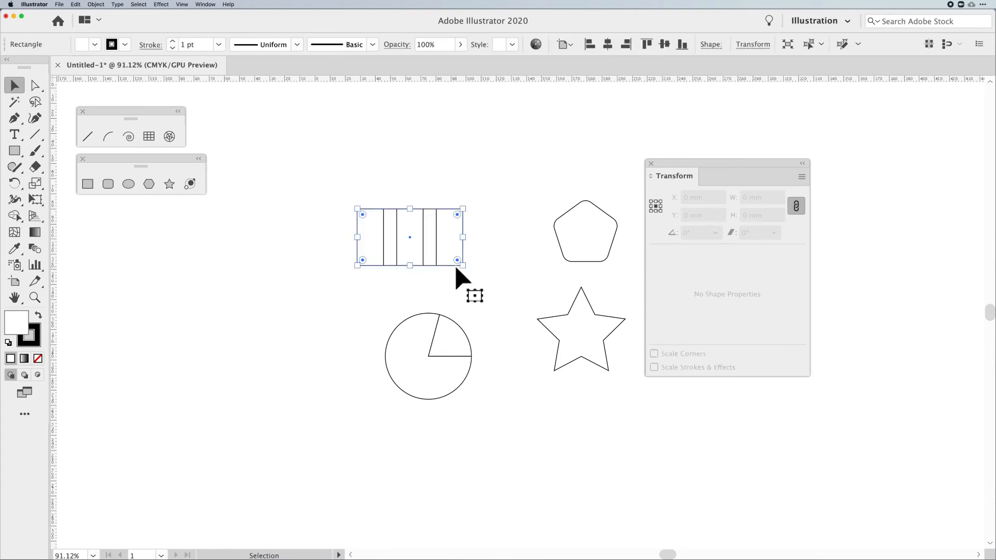
click(410, 237)
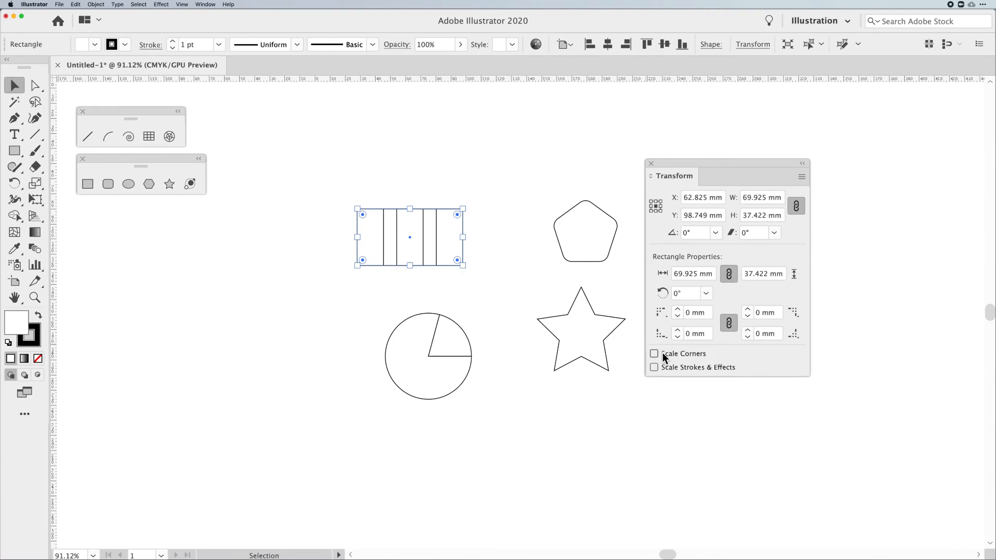
mouse_move(536, 369)
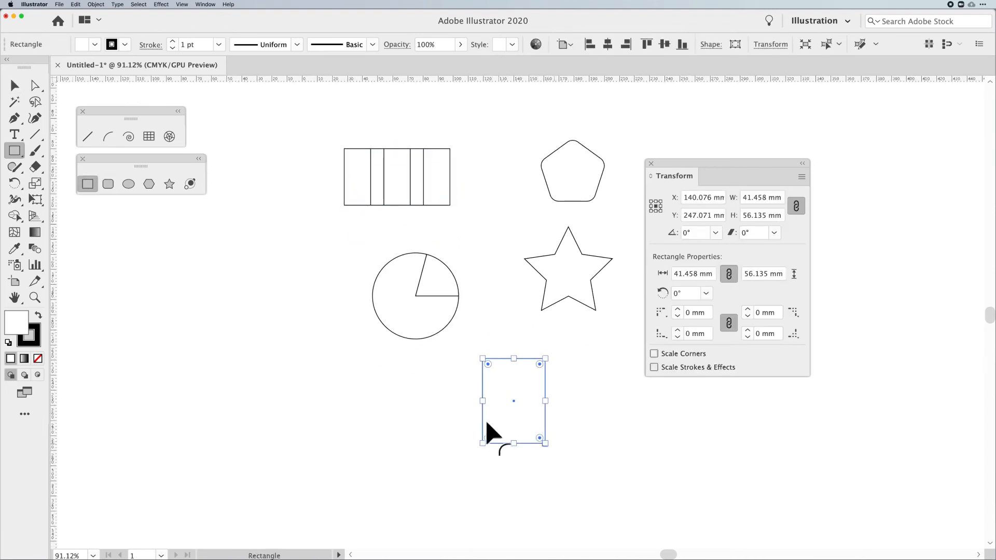
click(14, 85)
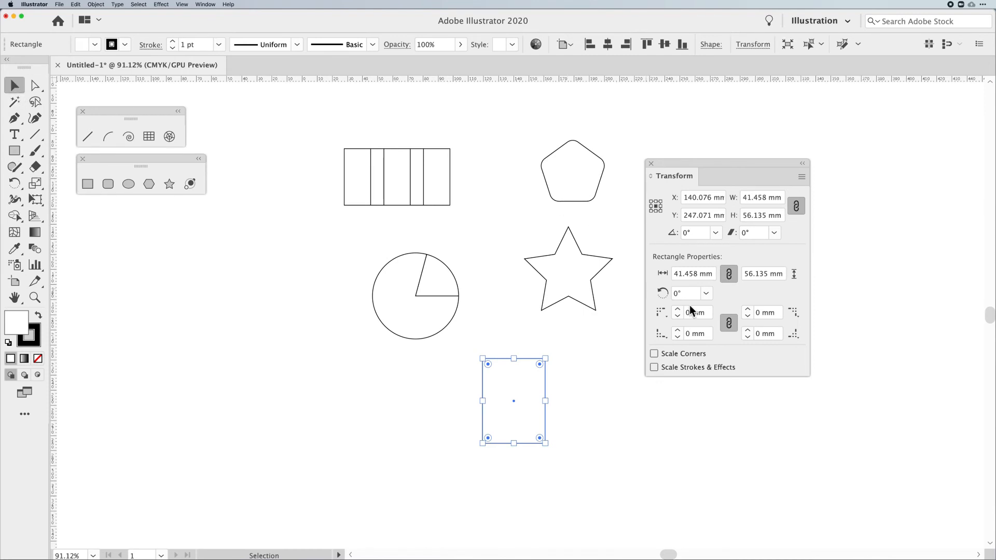
click(692, 312)
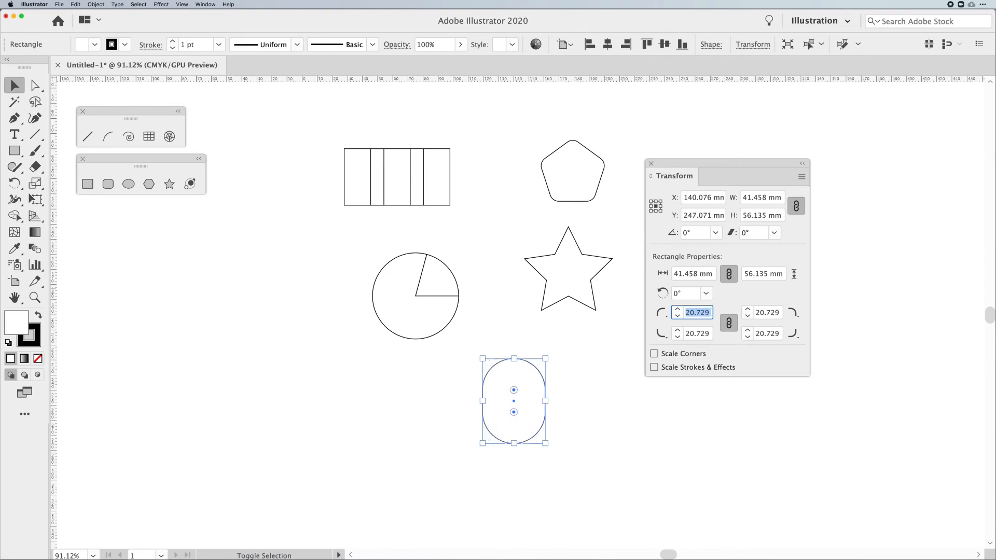
text(10 mm)
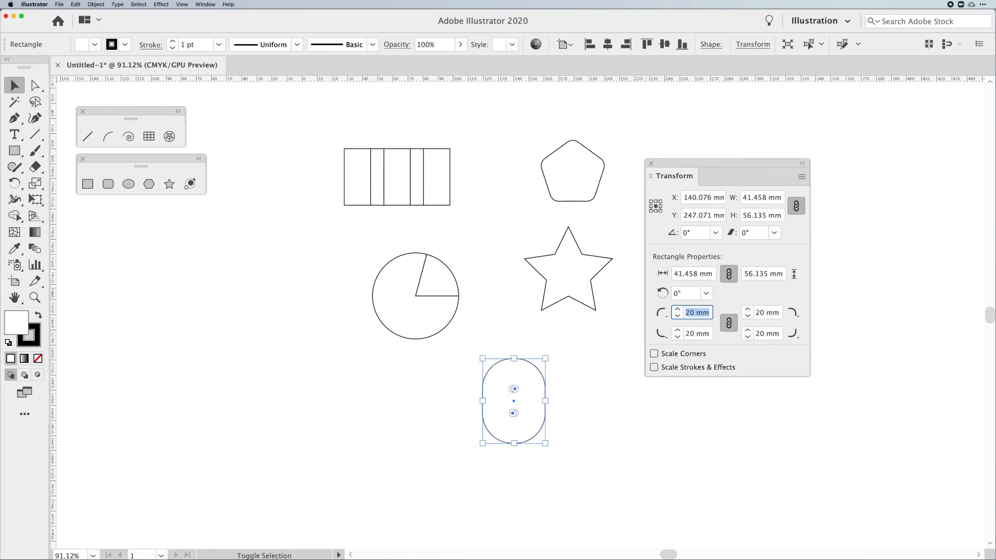
click(678, 309)
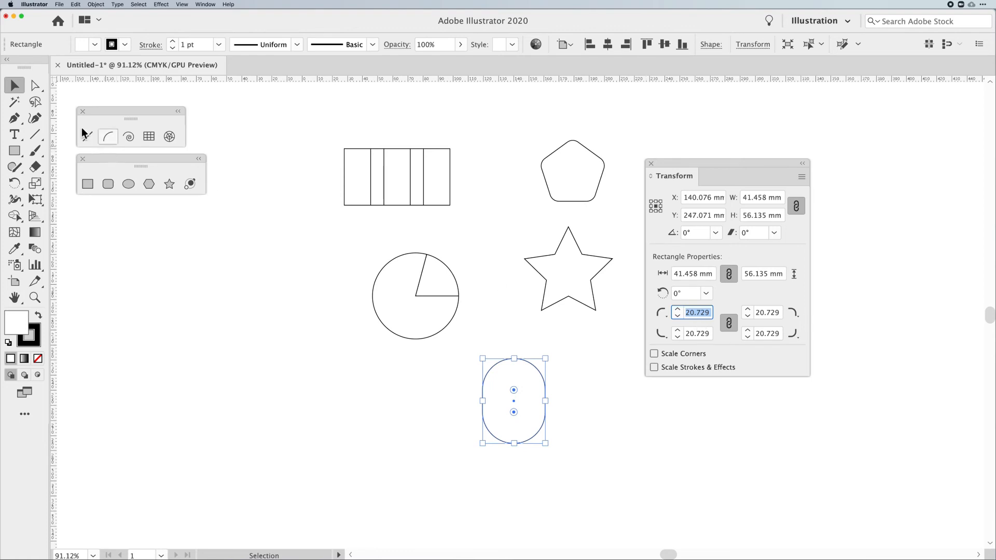
click(521, 450)
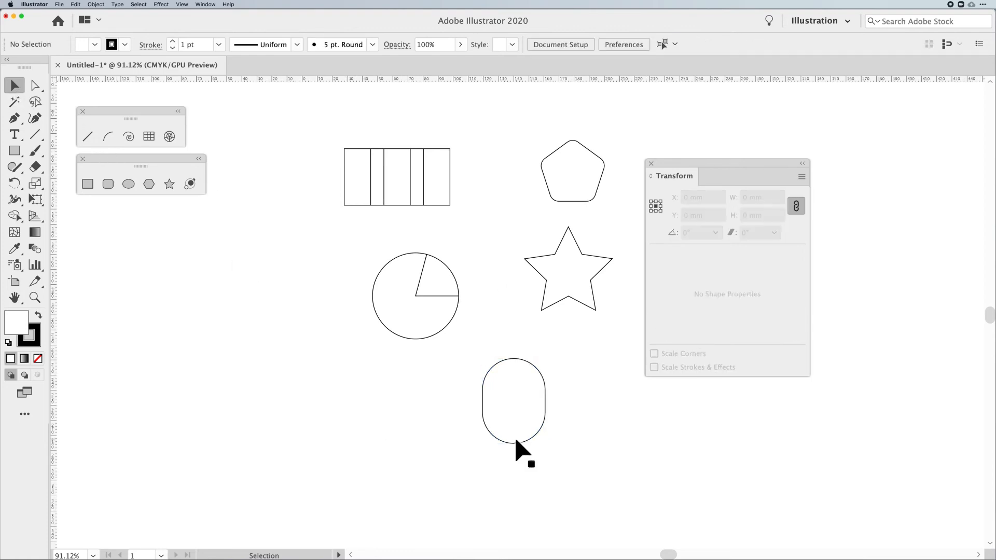
Scale the pill to 64.561 × 117.578 mm while toggling Scale Corners, radii becoming 31.967 mm.
click(513, 402)
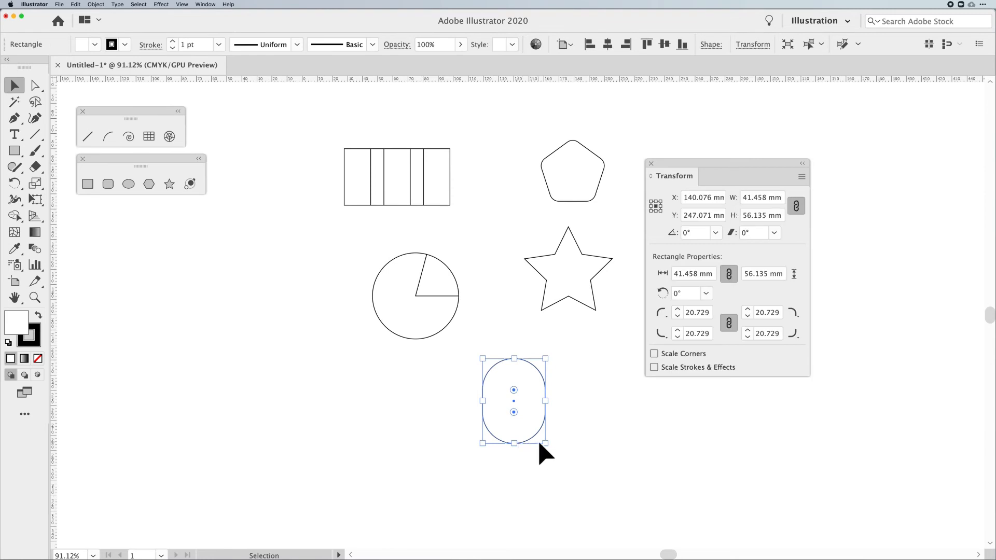
mouse_move(673, 360)
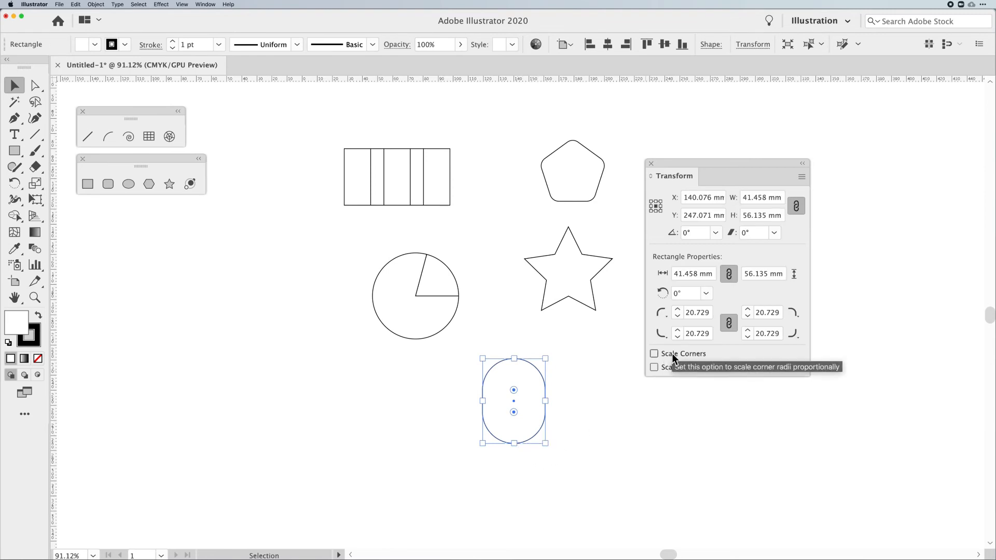
mouse_move(548, 452)
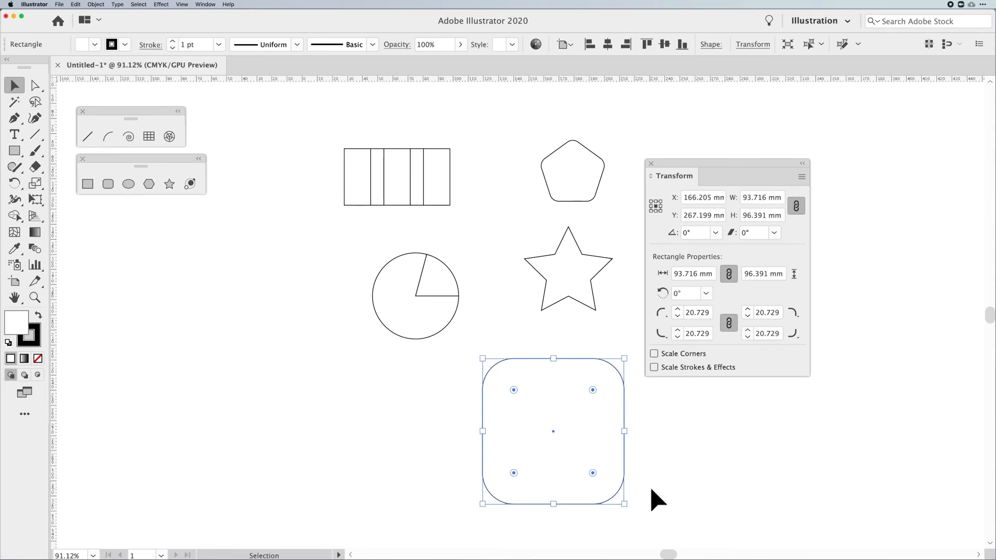
mouse_move(686, 319)
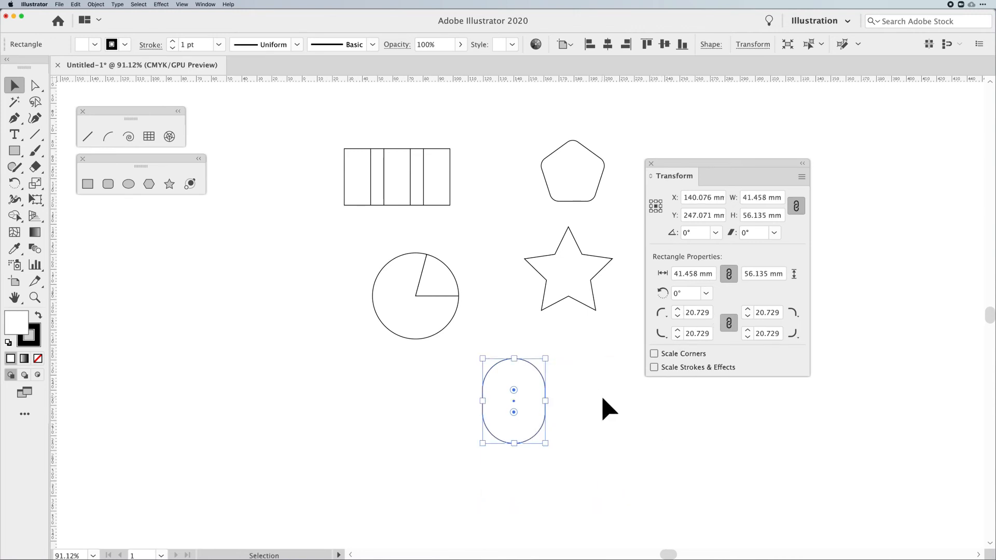
click(526, 451)
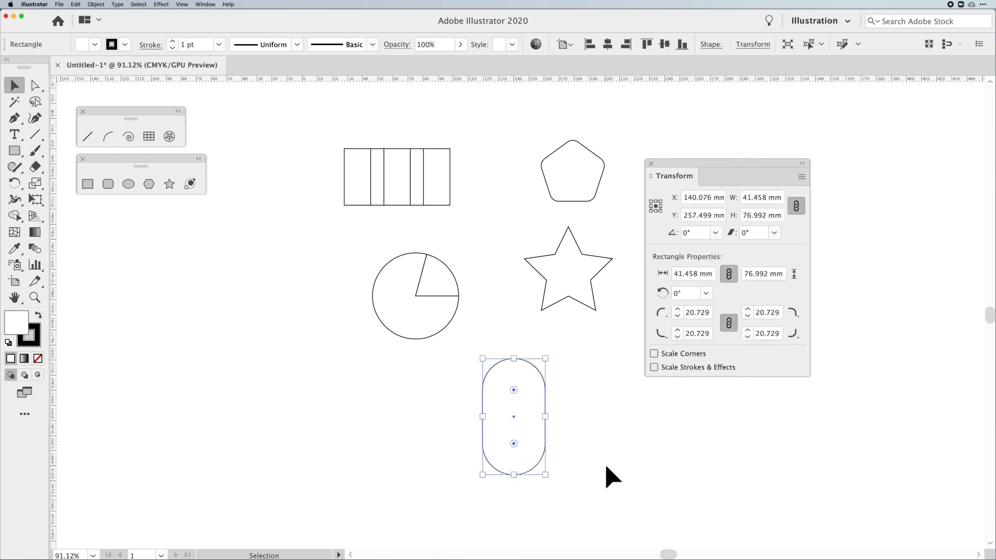
mouse_move(549, 475)
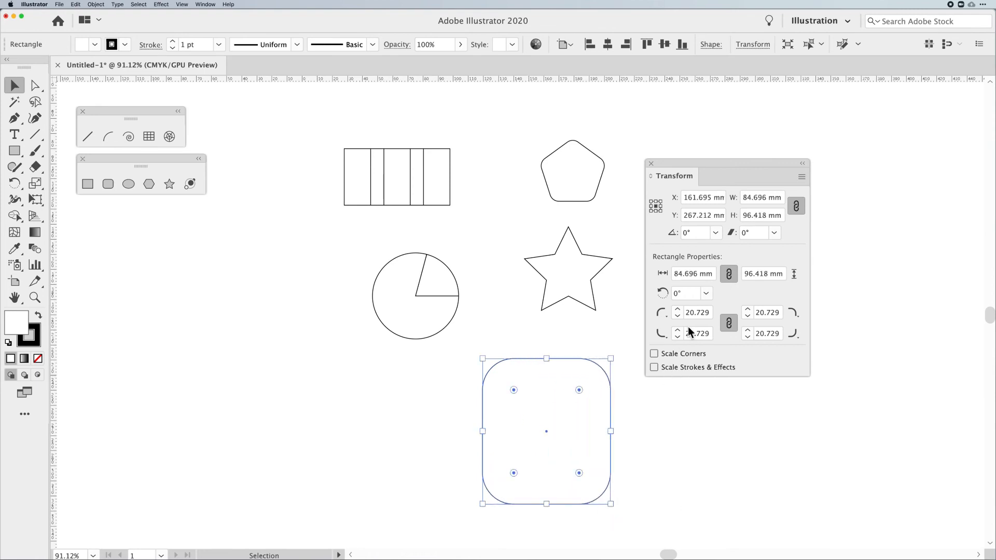
mouse_move(564, 442)
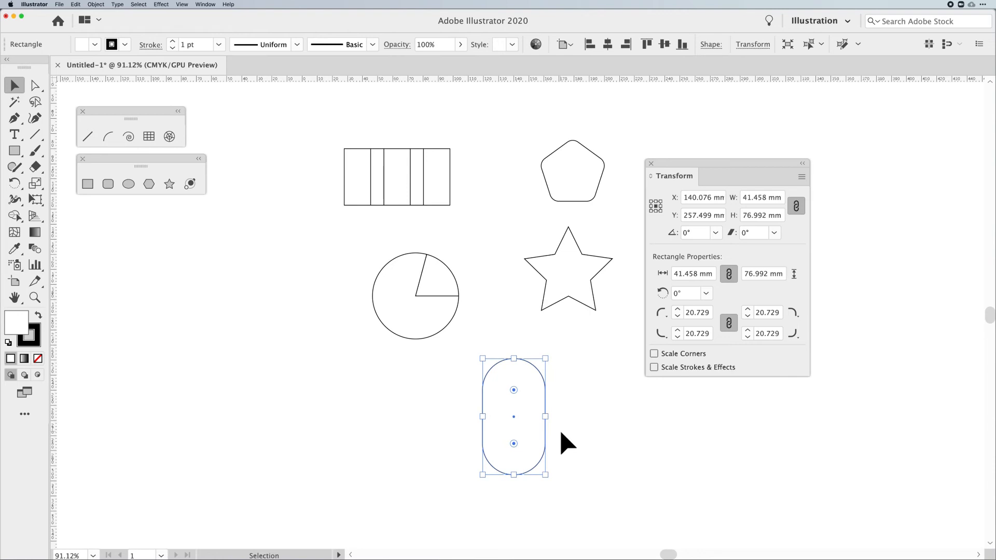
click(654, 354)
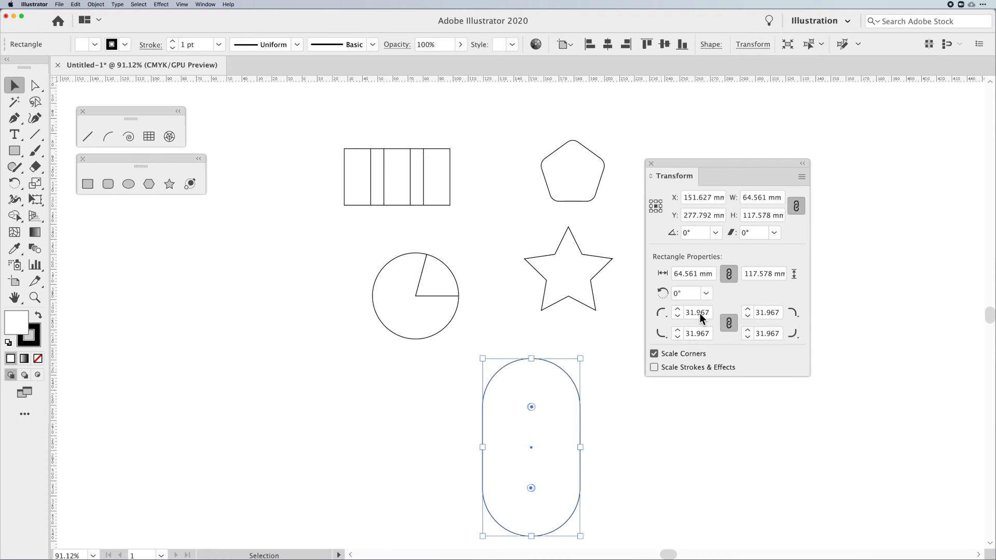
mouse_move(574, 402)
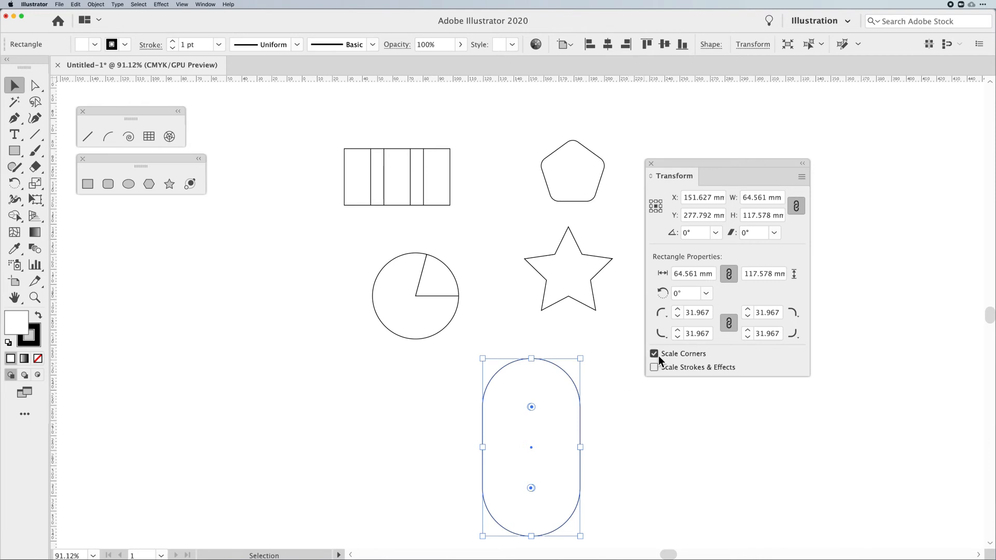
click(654, 354)
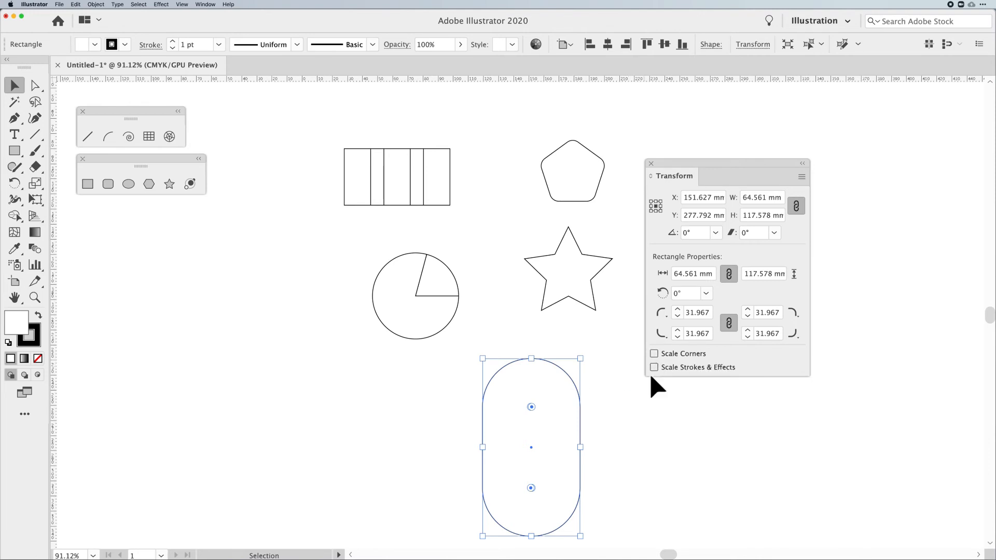
mouse_move(580, 536)
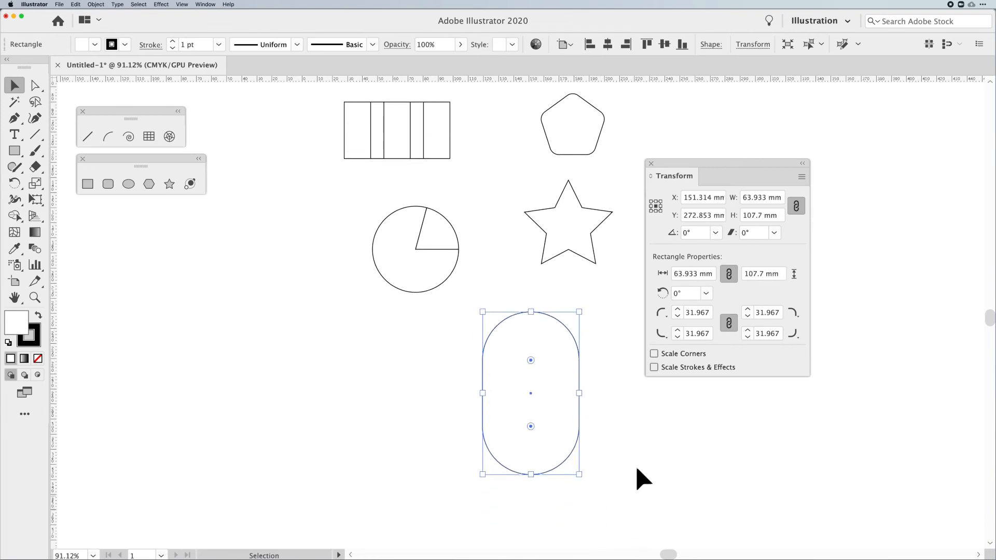
mouse_move(590, 493)
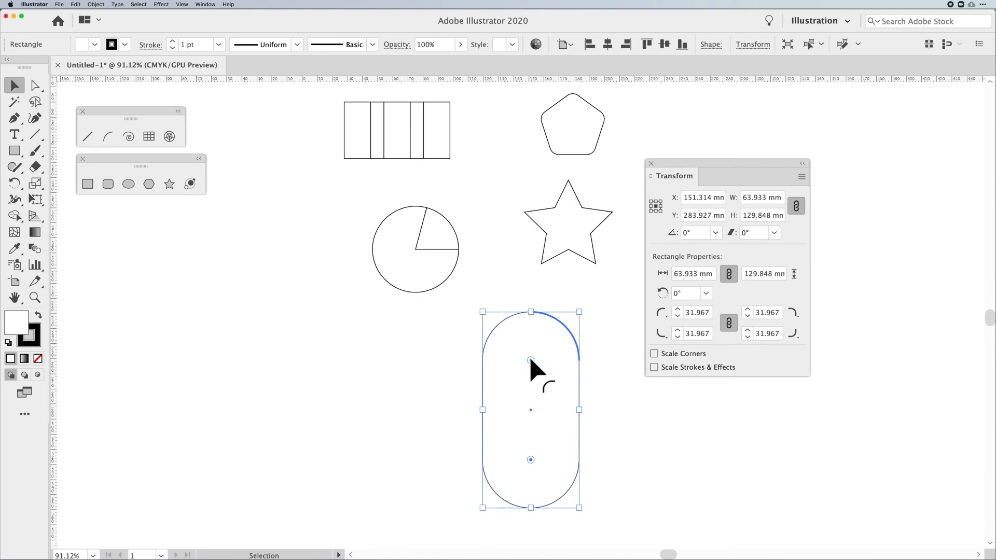
mouse_move(679, 323)
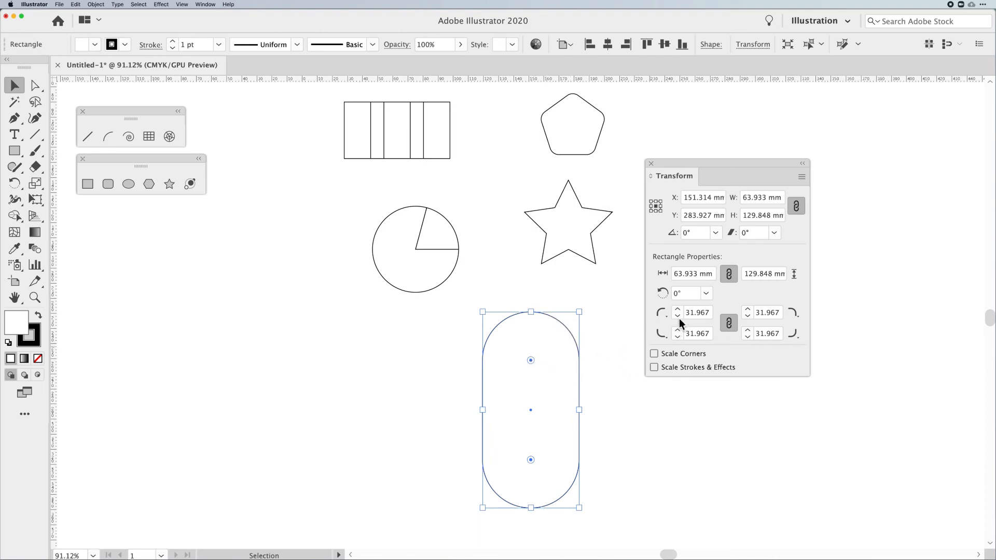
mouse_move(675, 360)
text(60)
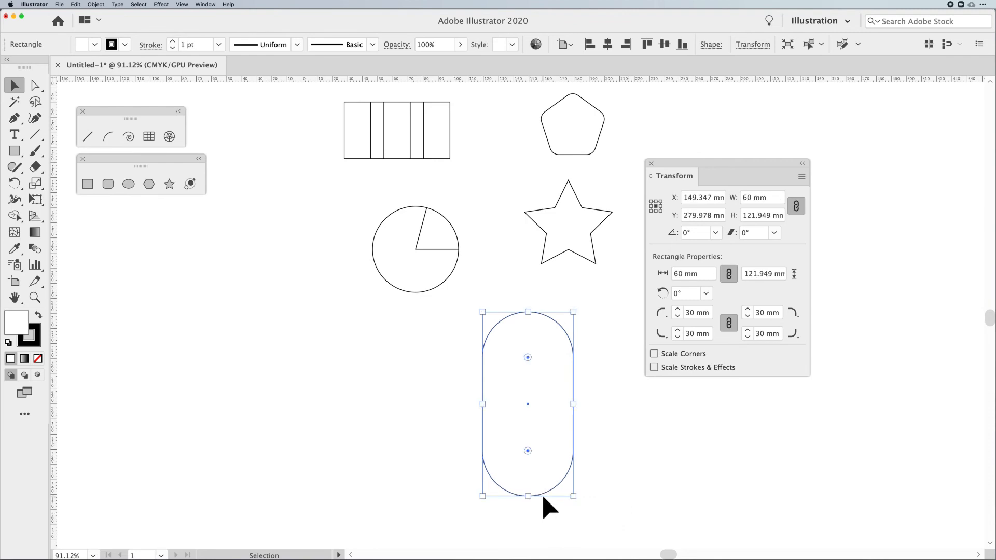
mouse_move(693, 311)
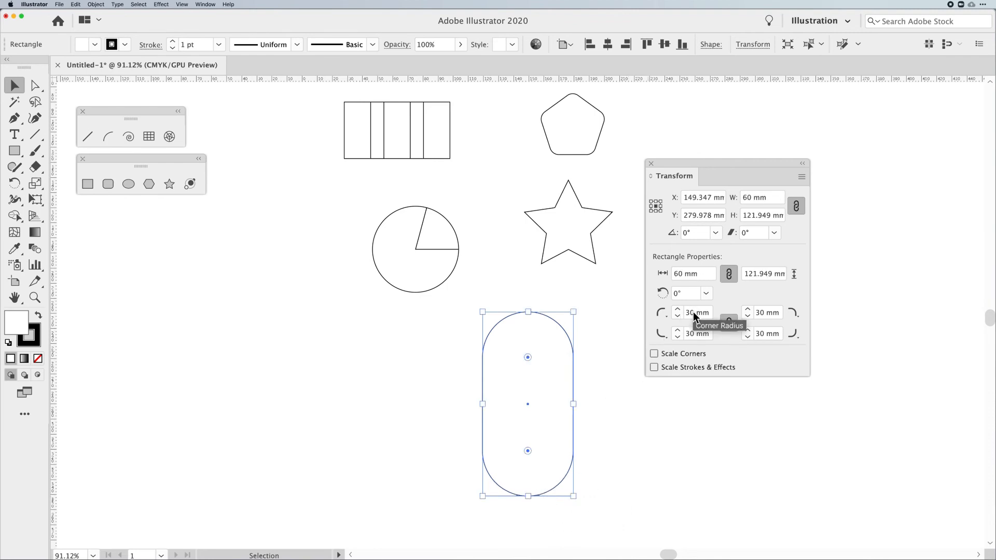
Turn on Scale Corners in the Transform panel.
click(654, 354)
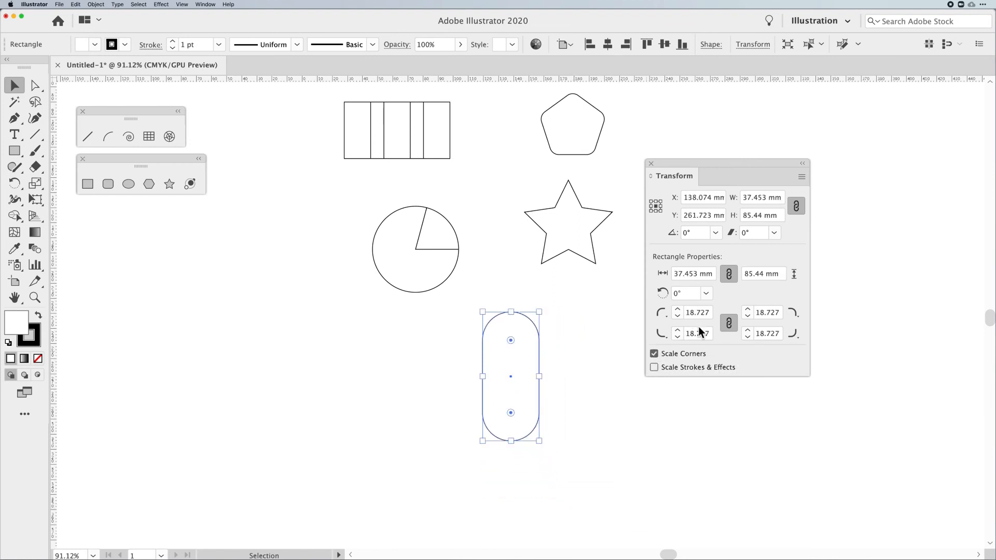
mouse_move(694, 334)
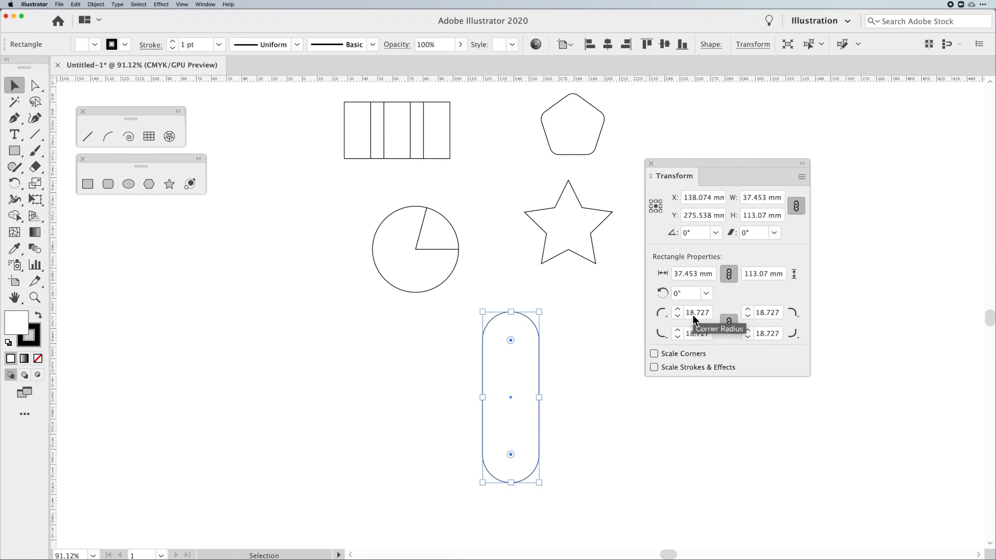
mouse_move(696, 321)
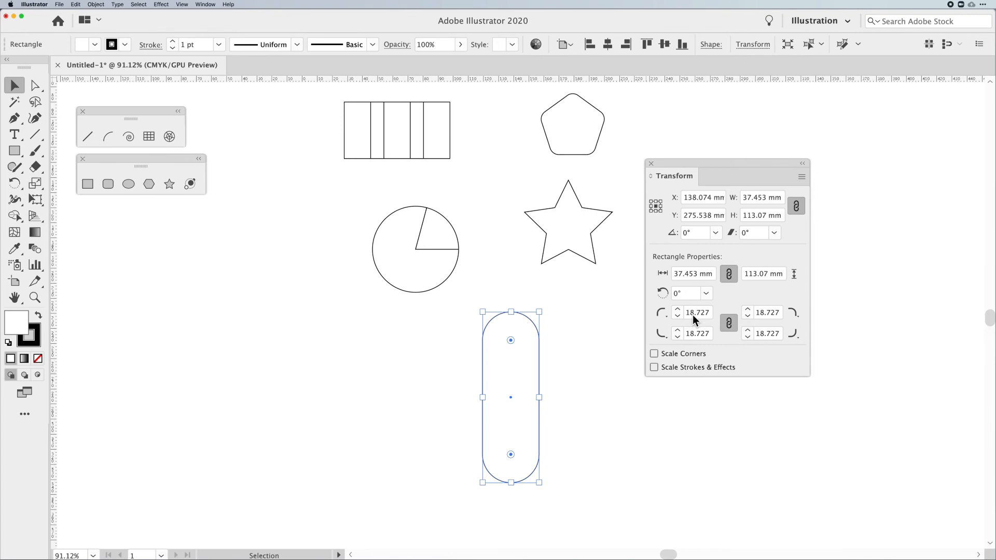
Check Scale Strokes & Effects and Scale Corners in the Transform panel.
click(654, 367)
text(10)
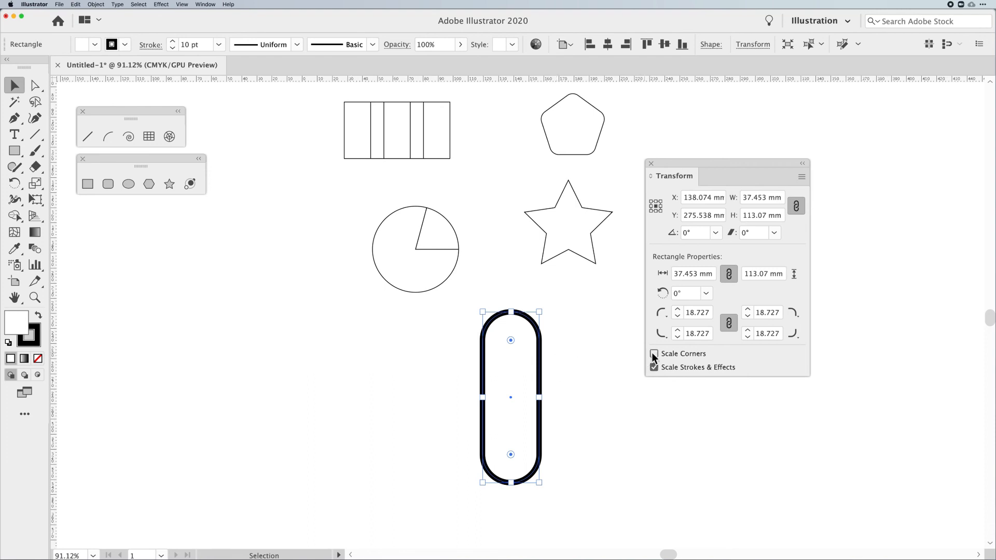
click(654, 354)
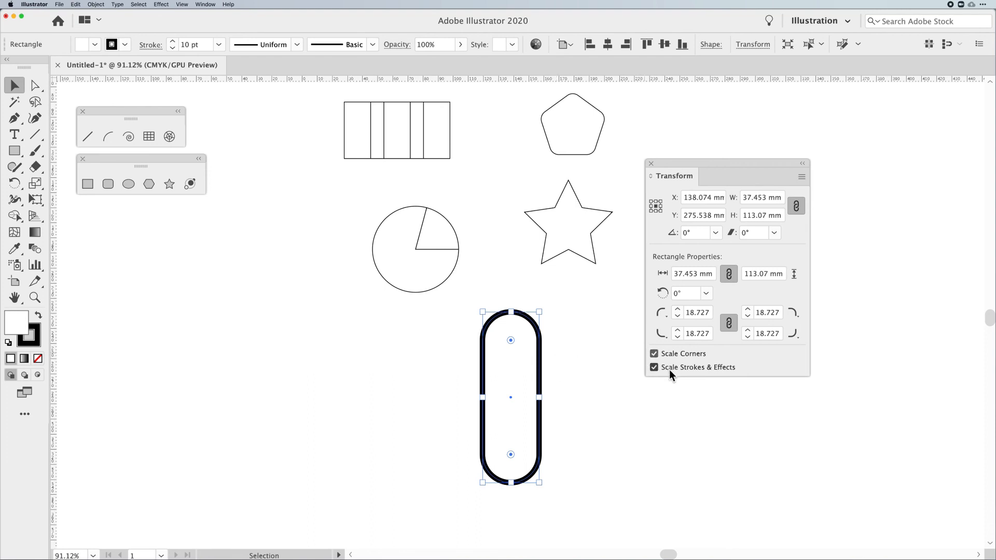
mouse_move(673, 373)
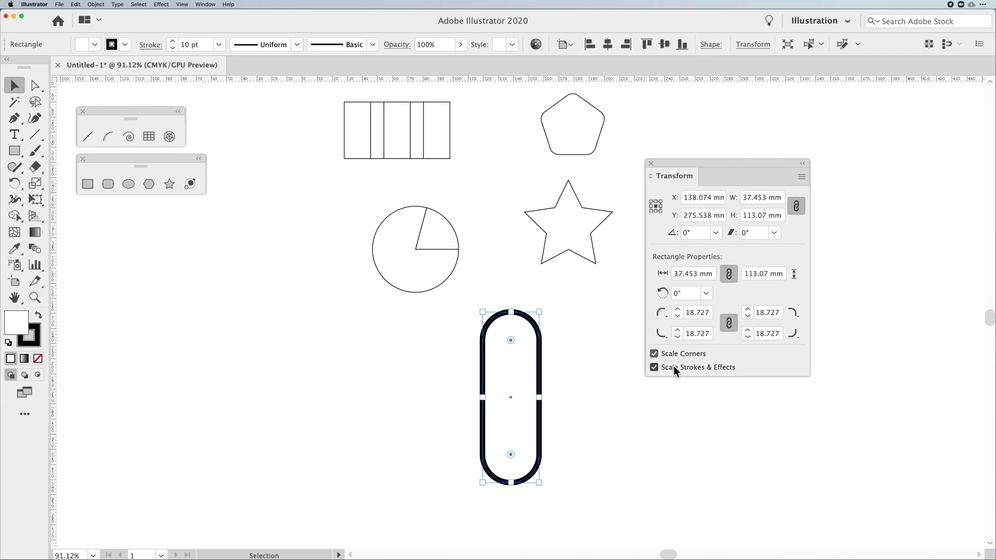
mouse_move(609, 376)
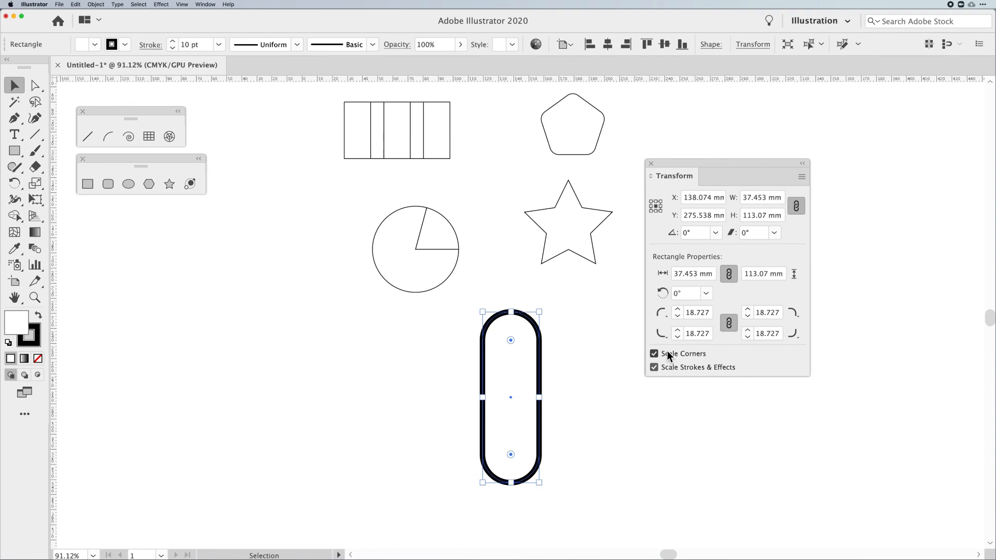
mouse_move(718, 372)
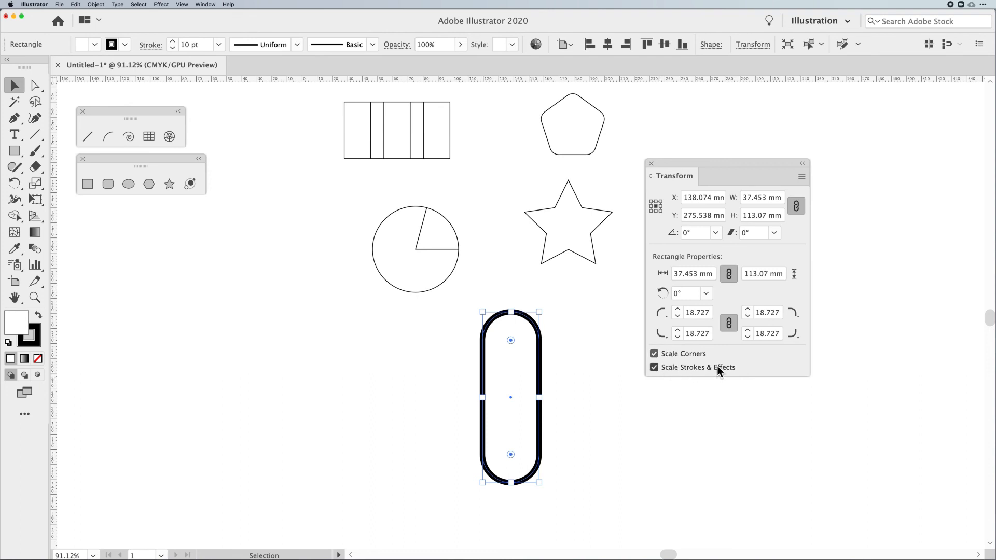
mouse_move(574, 514)
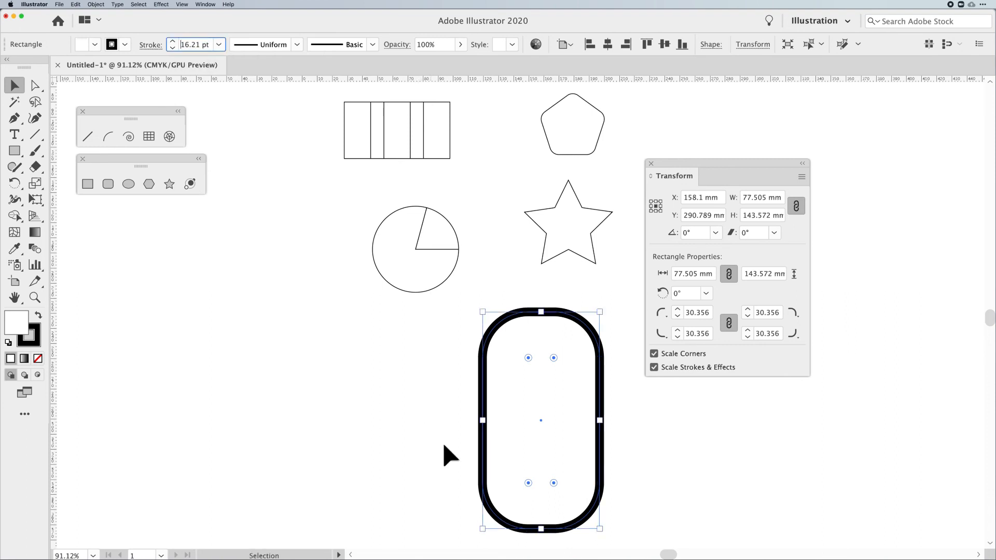
Shrink the copied pill to about 22 by 82 mm with Scale Strokes & Effects off.
click(35, 85)
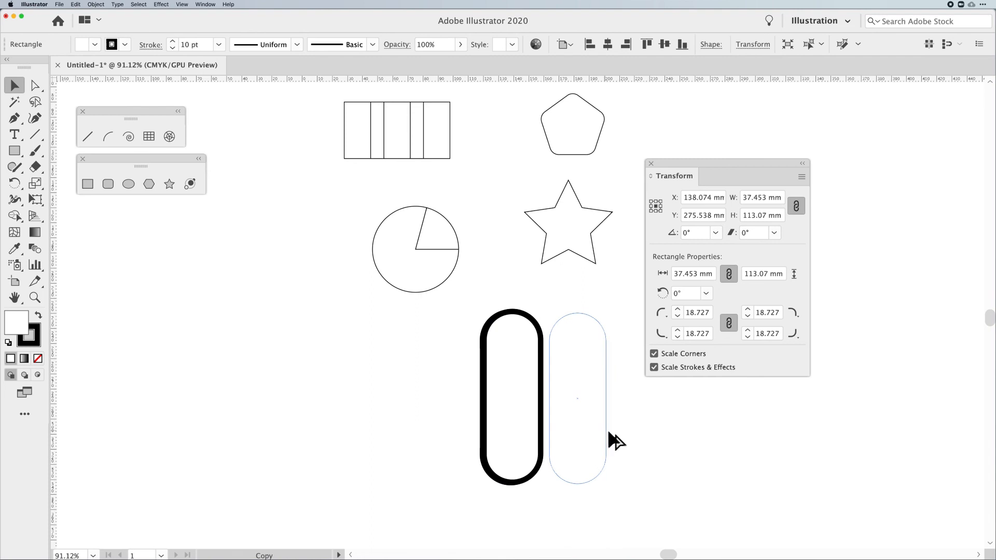
click(577, 398)
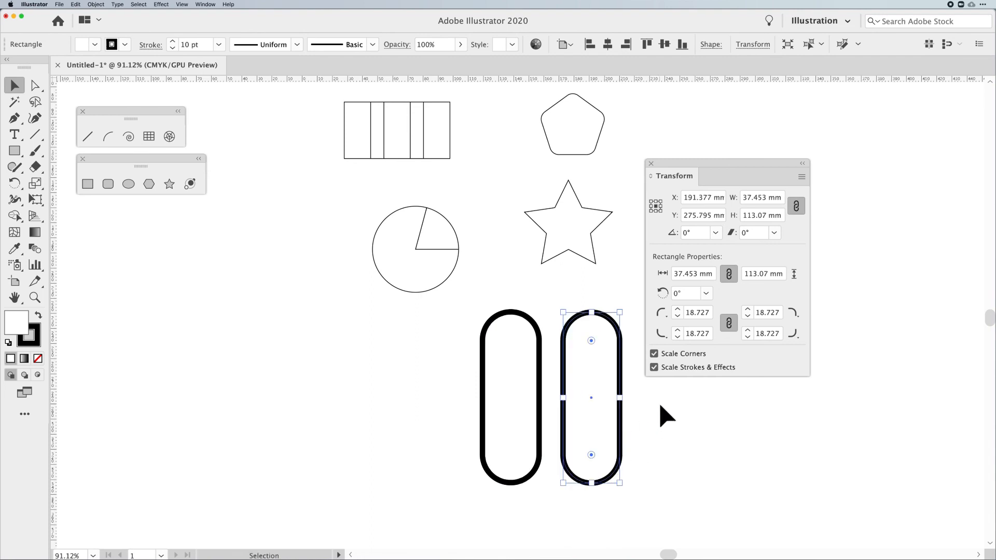
mouse_move(622, 486)
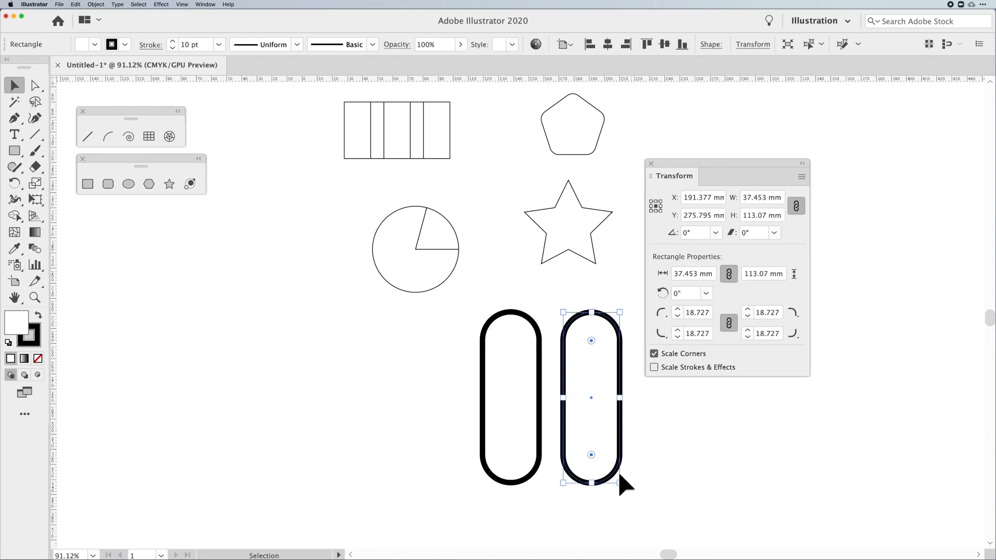
mouse_move(622, 484)
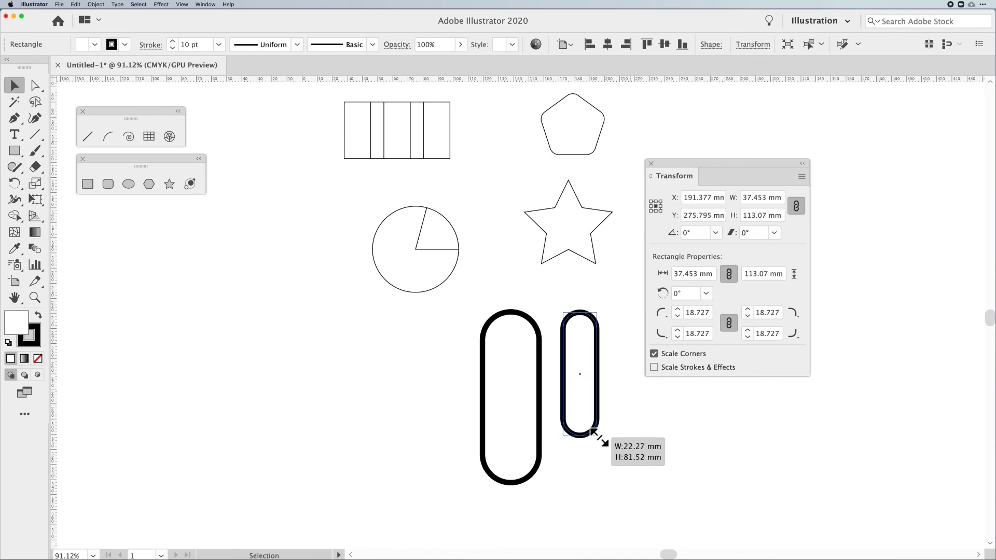
click(510, 394)
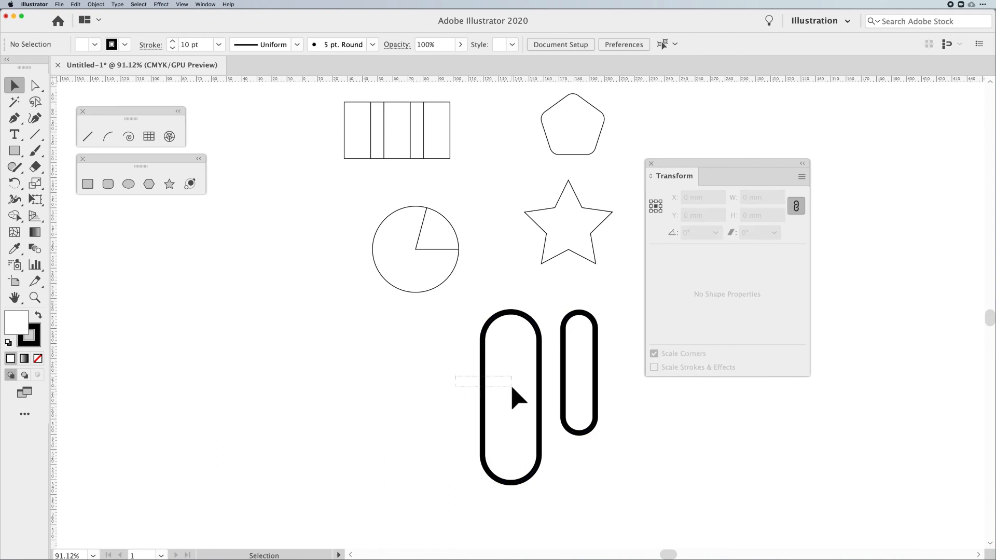
Select the small pill copy from among the shapes.
click(802, 176)
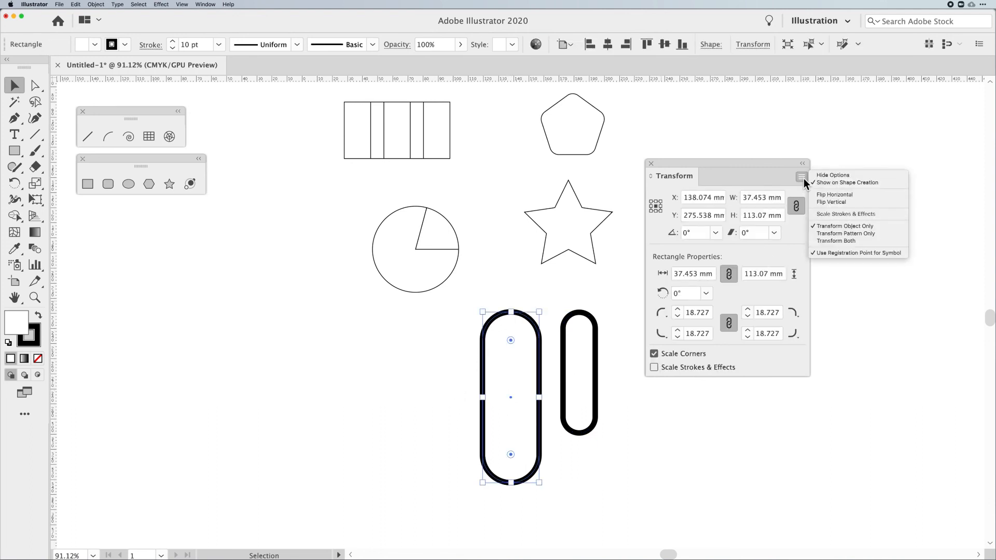
mouse_move(834, 202)
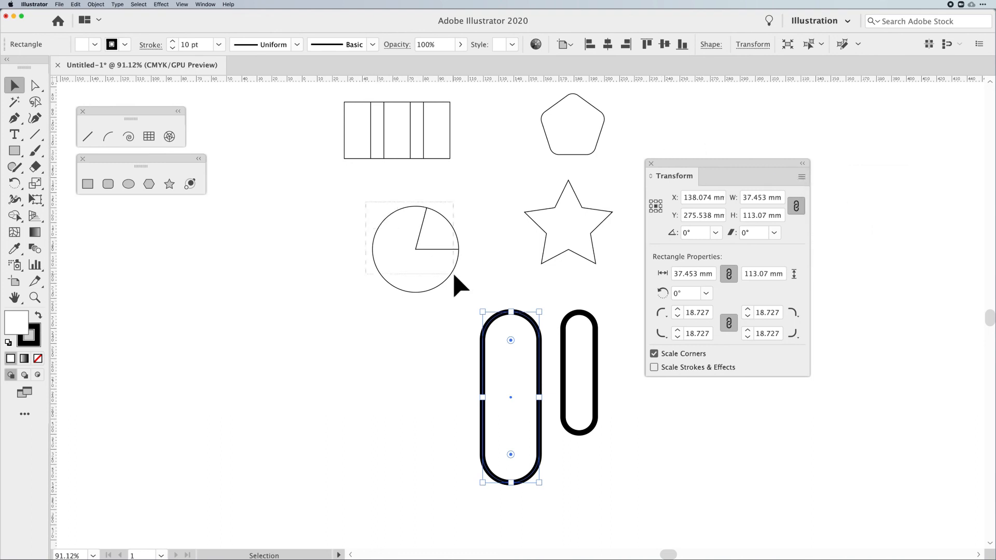
click(415, 248)
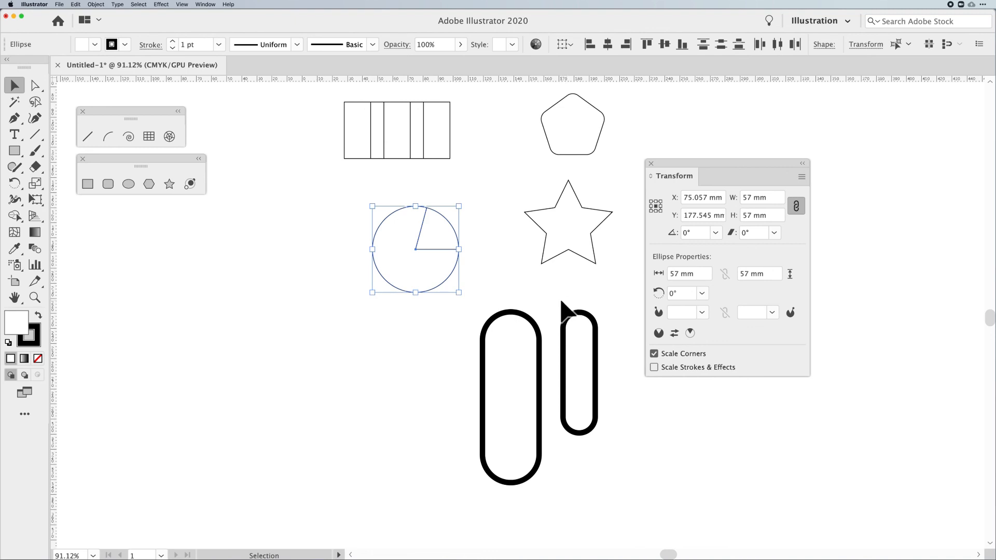
click(579, 373)
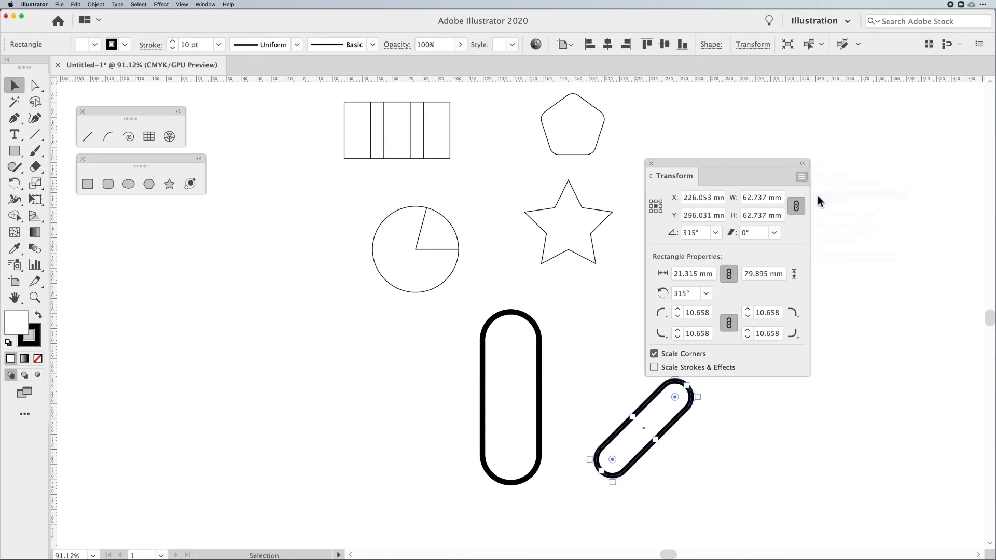
Flip the small pill horizontally to 225° and set transforms to affect both object and pattern.
click(802, 176)
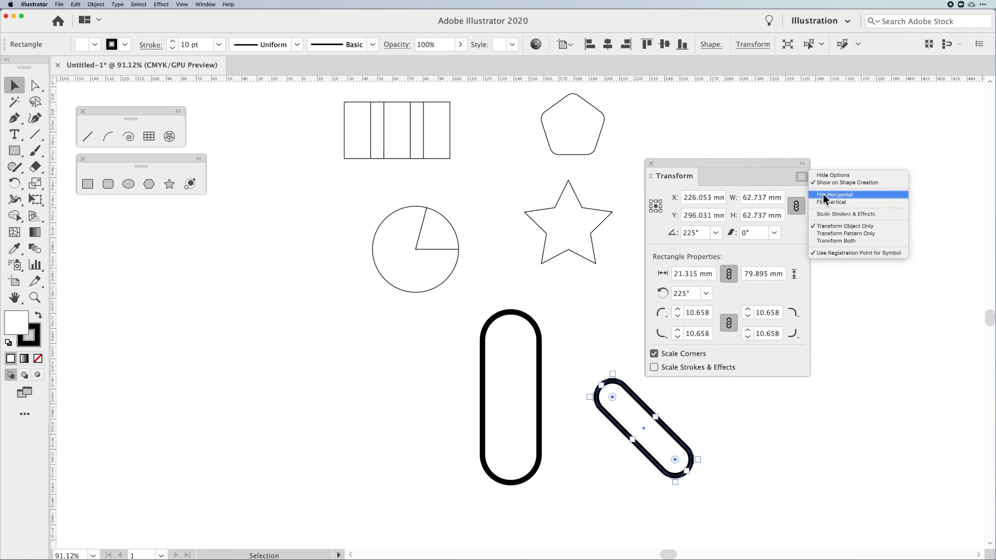
mouse_move(788, 177)
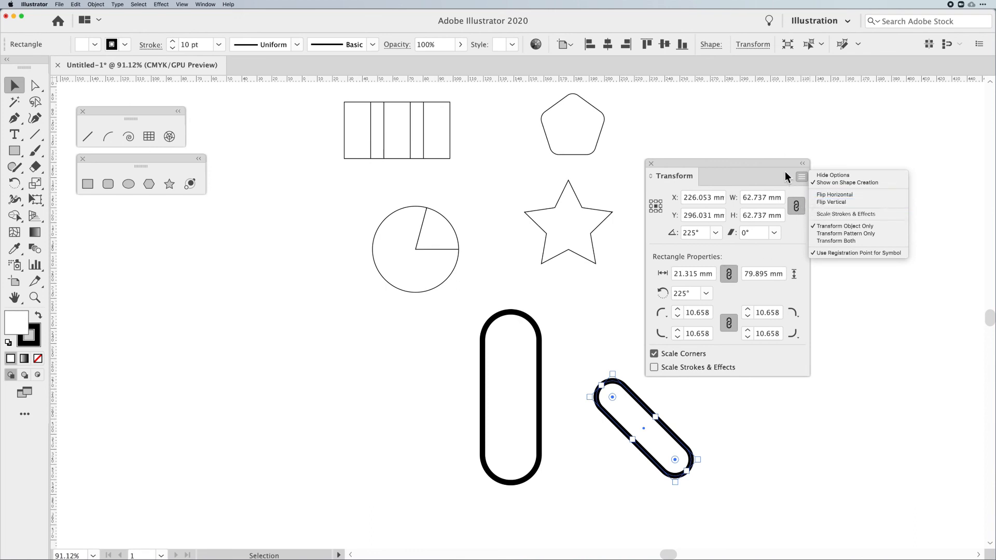
click(802, 177)
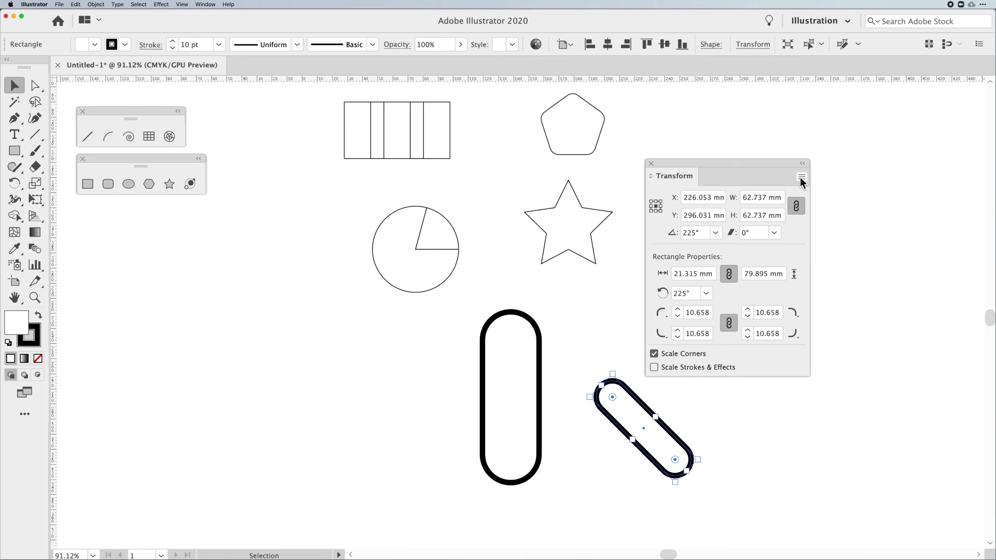
click(802, 177)
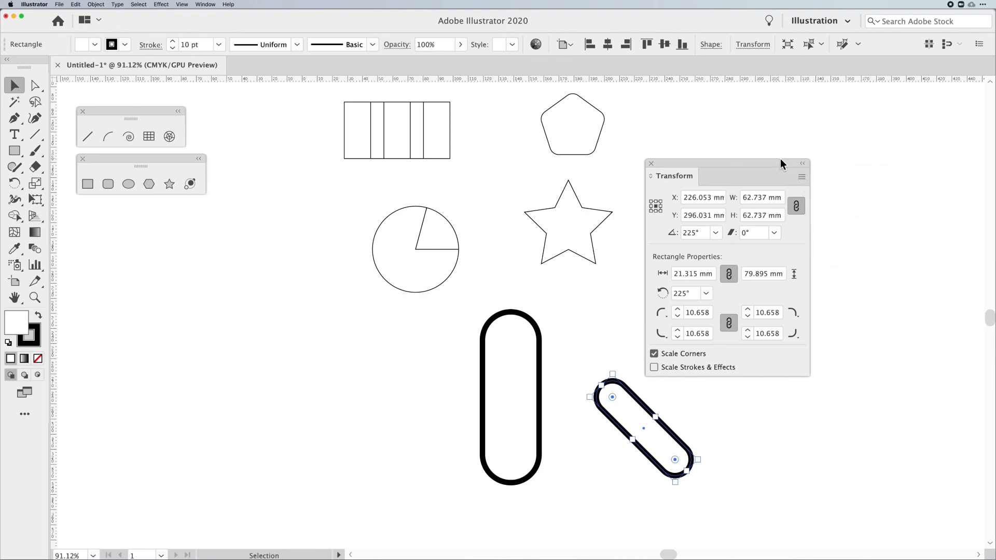
click(802, 177)
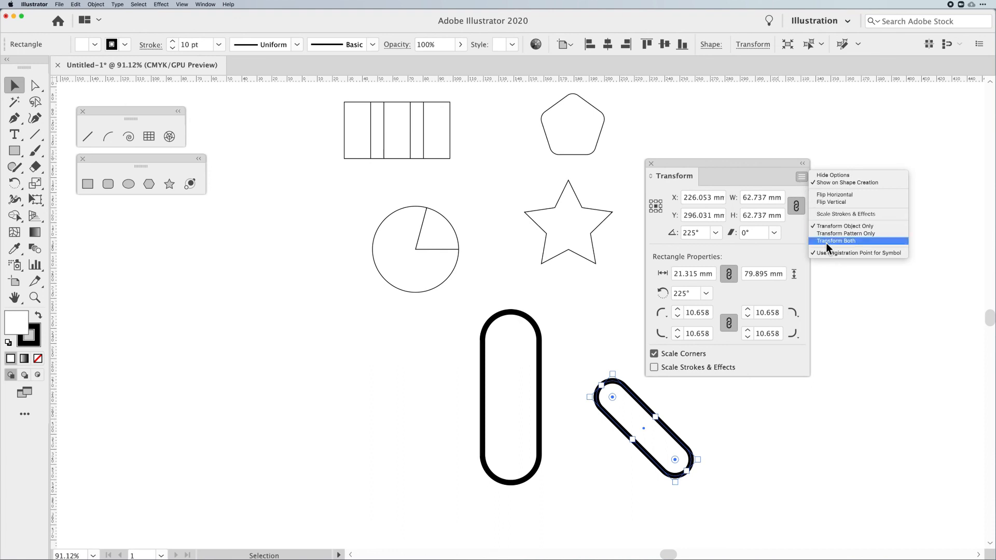
click(836, 240)
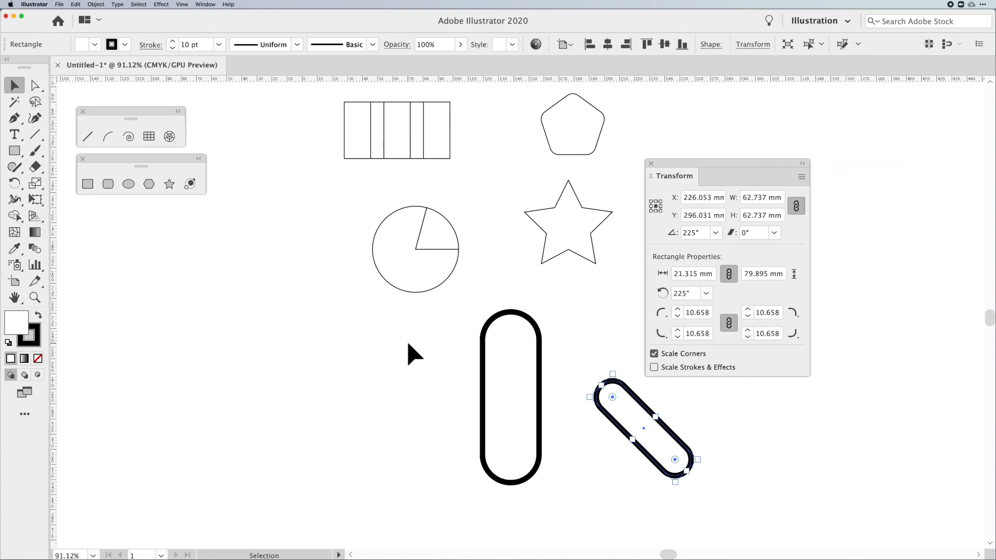
Give the tall pill a brown swirl pattern fill and widen it to a 113 mm rounded square.
click(510, 398)
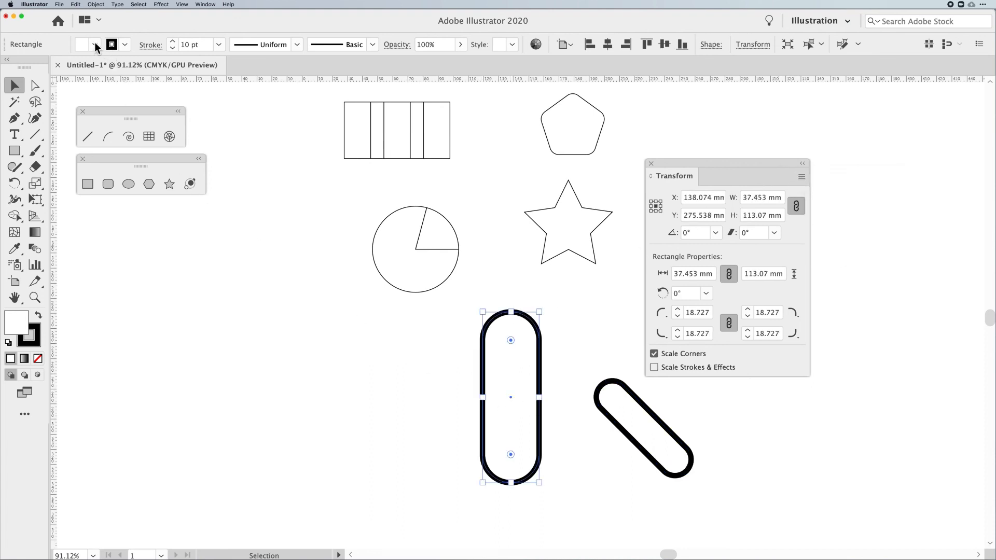
click(96, 44)
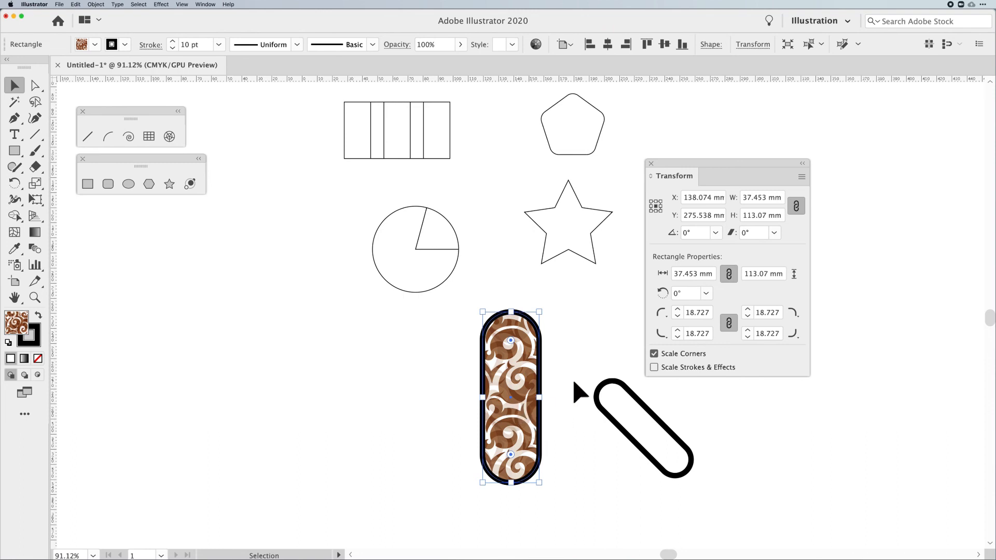
click(654, 354)
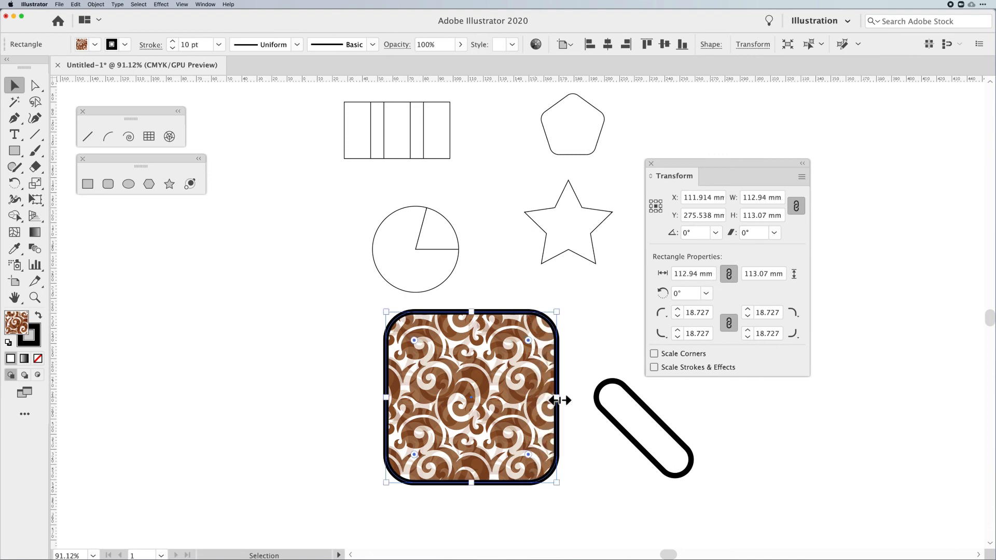
mouse_move(738, 186)
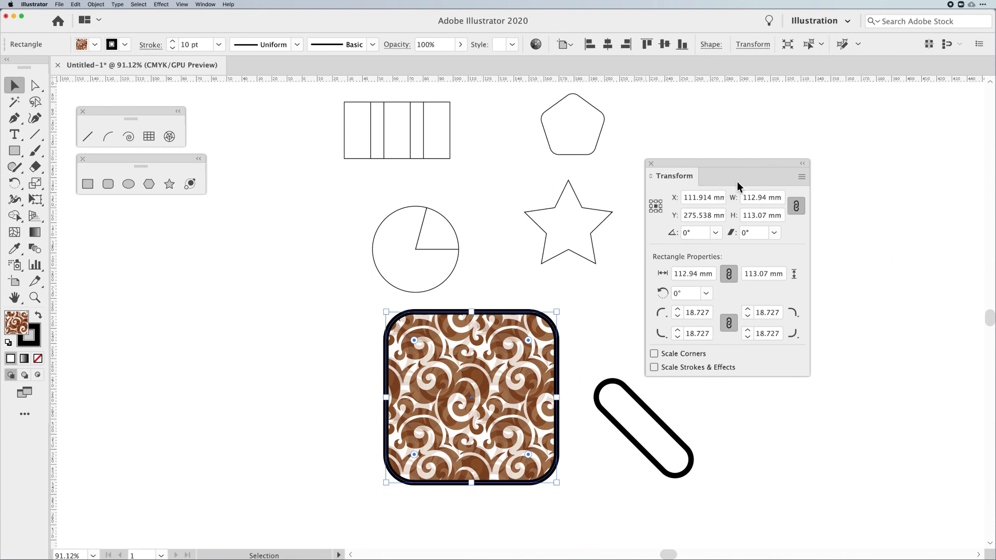
click(802, 176)
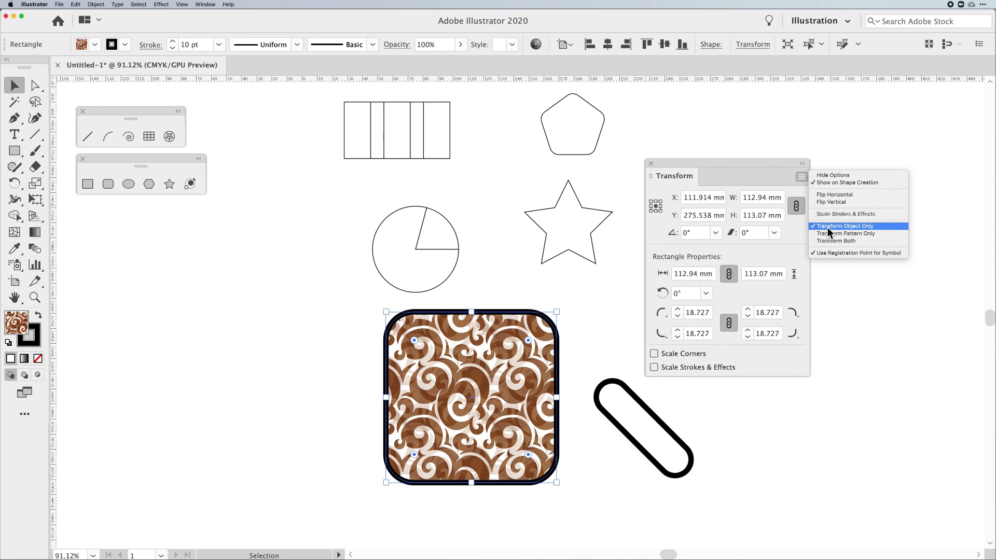
Toggle Transform Object Only and Pattern Only, scale the square to about 99.8 by 106.3 mm, move it right.
click(843, 226)
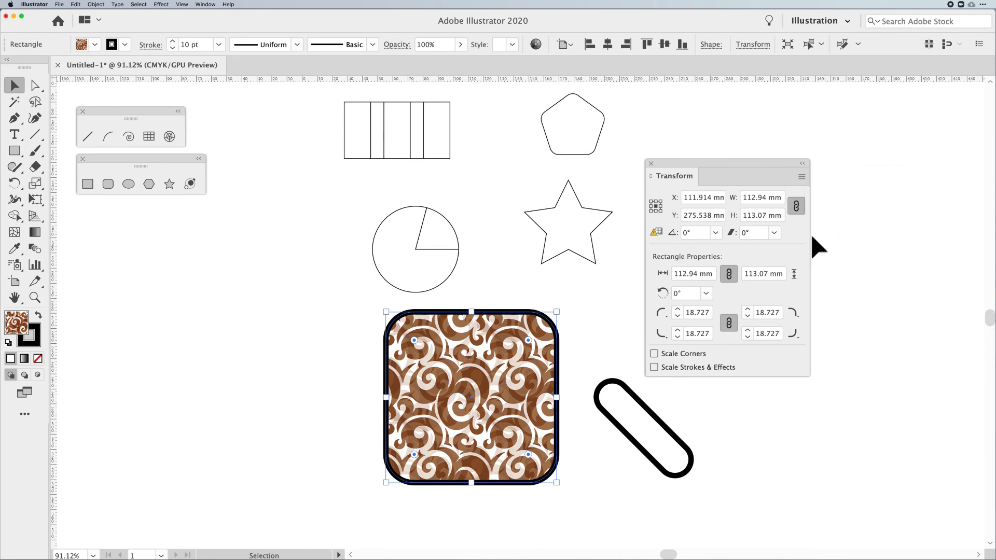
mouse_move(559, 311)
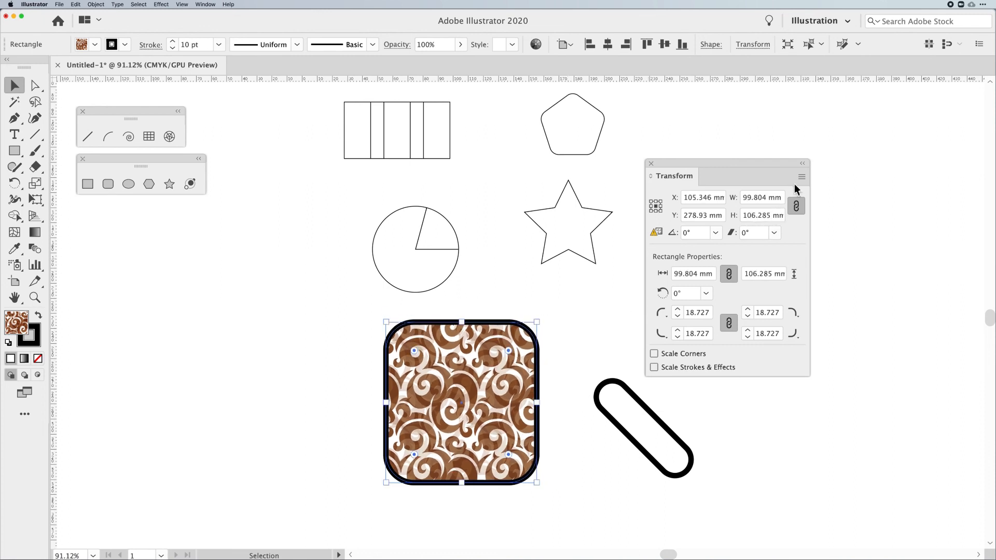
click(801, 176)
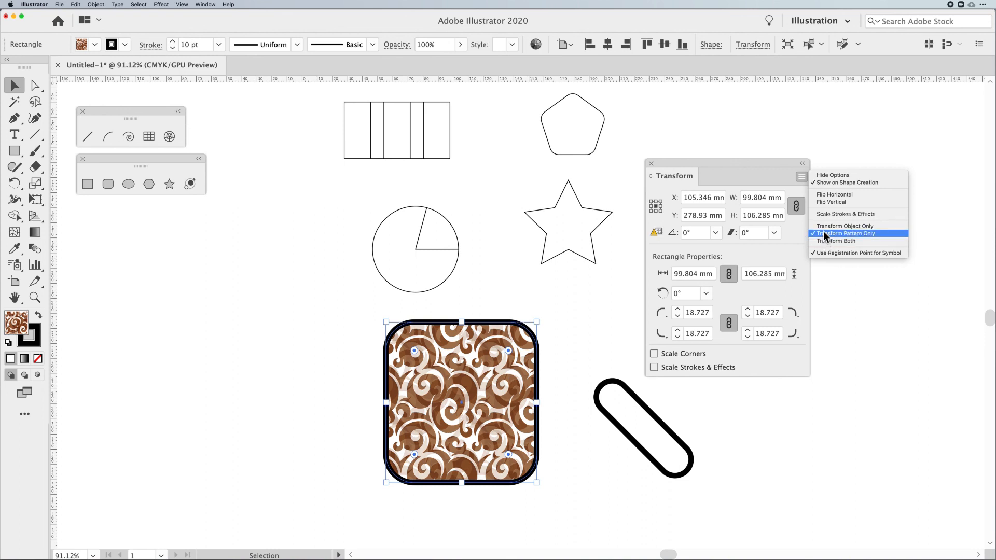
click(845, 233)
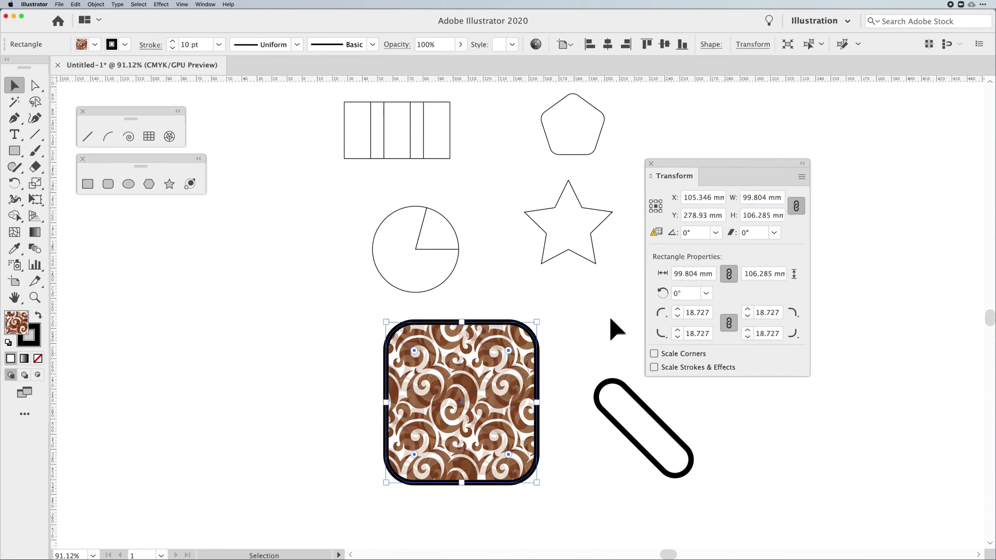
click(802, 176)
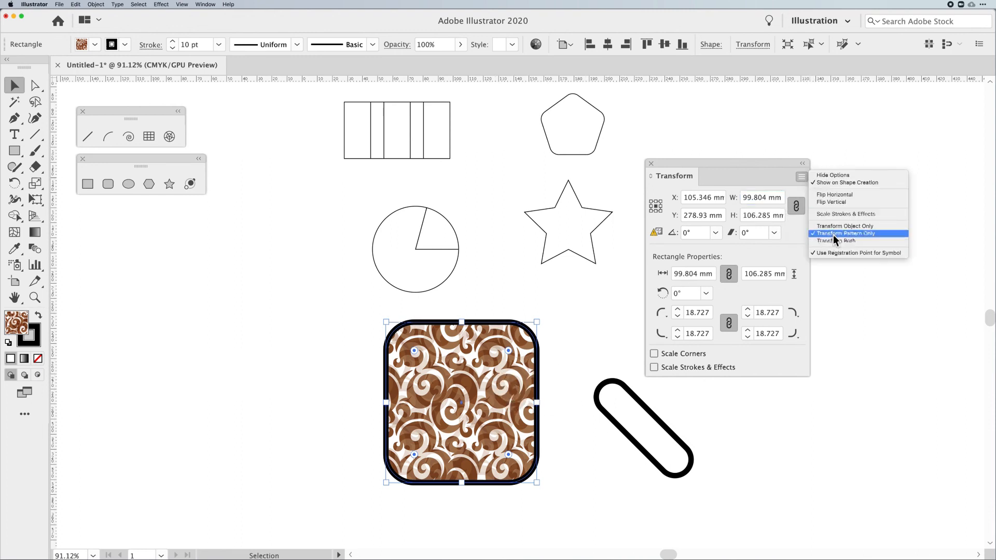
mouse_move(835, 226)
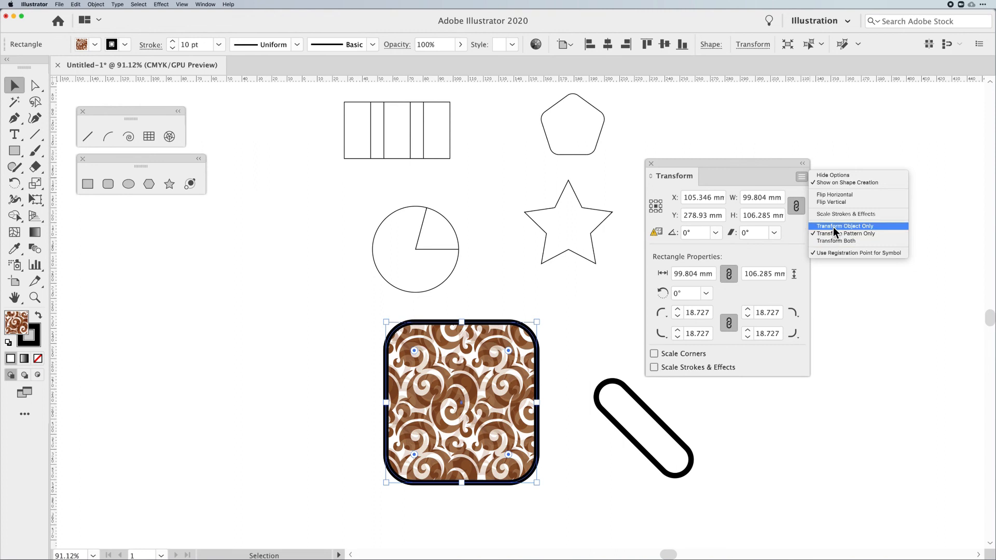
mouse_move(837, 240)
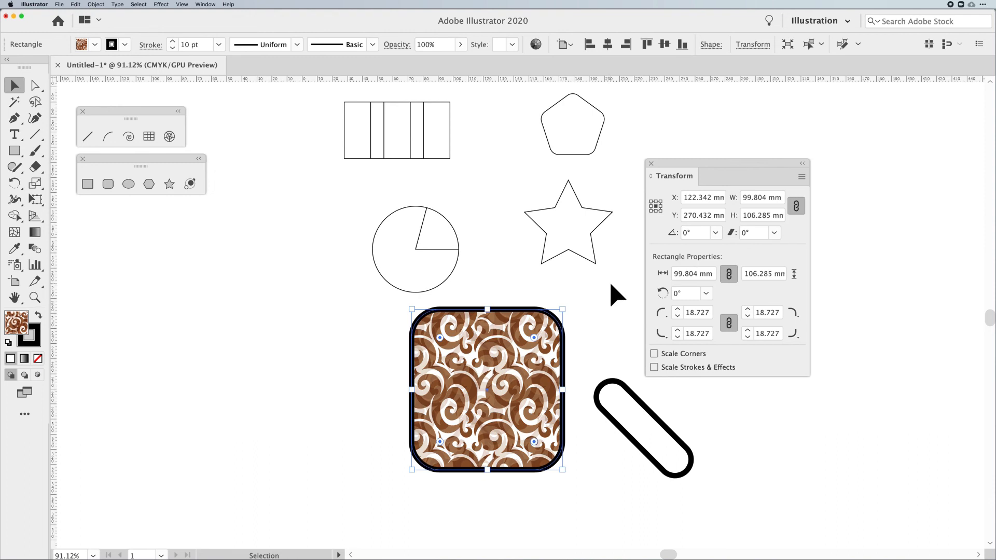
mouse_move(768, 215)
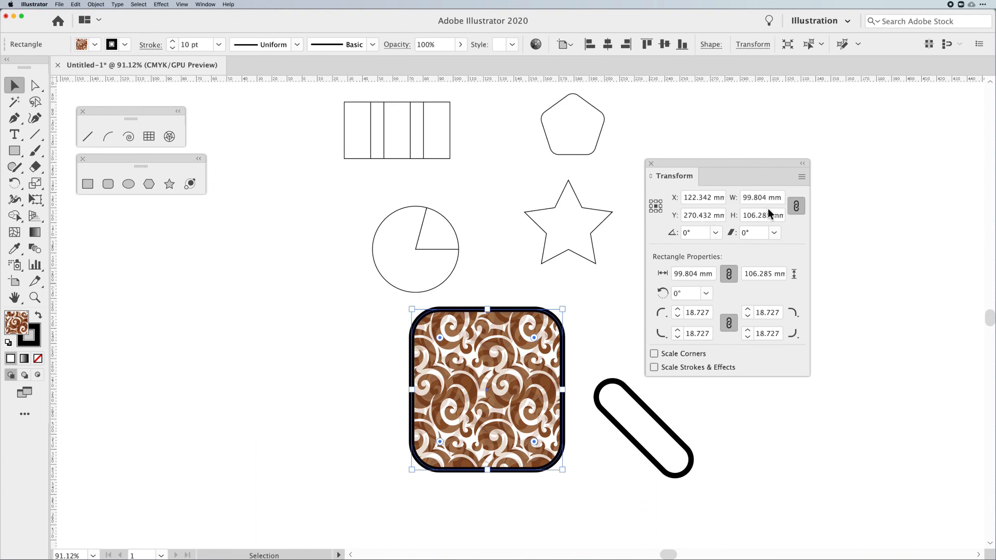
mouse_move(592, 294)
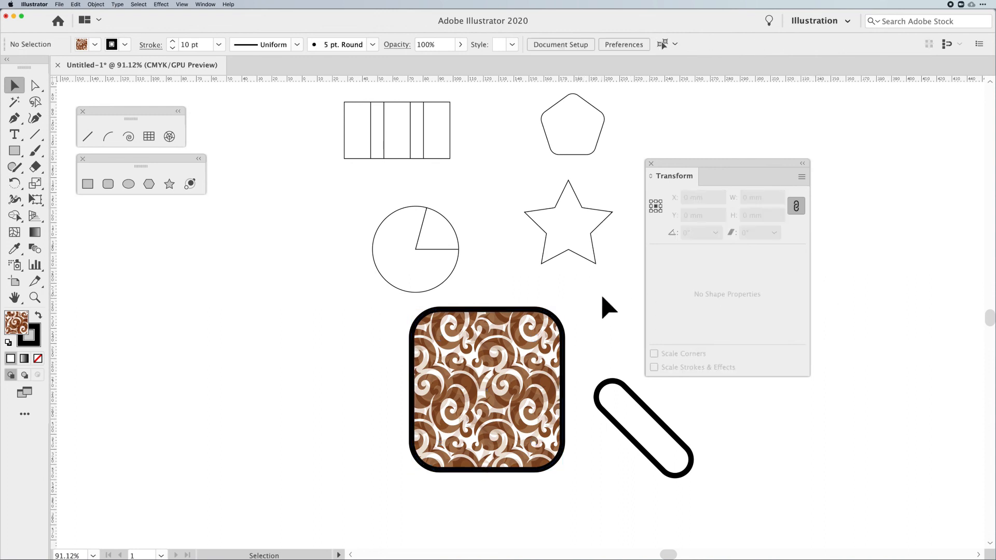
click(486, 388)
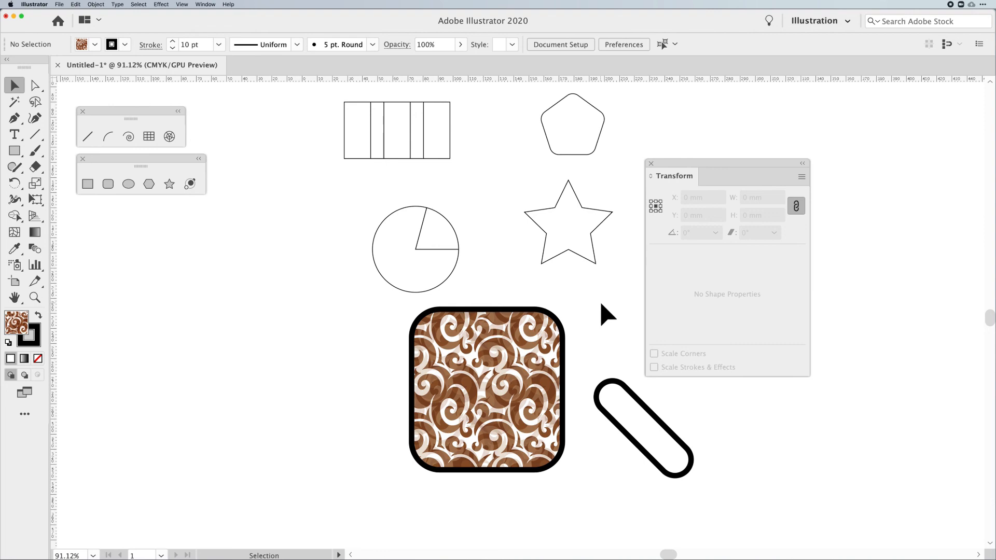
mouse_move(933, 6)
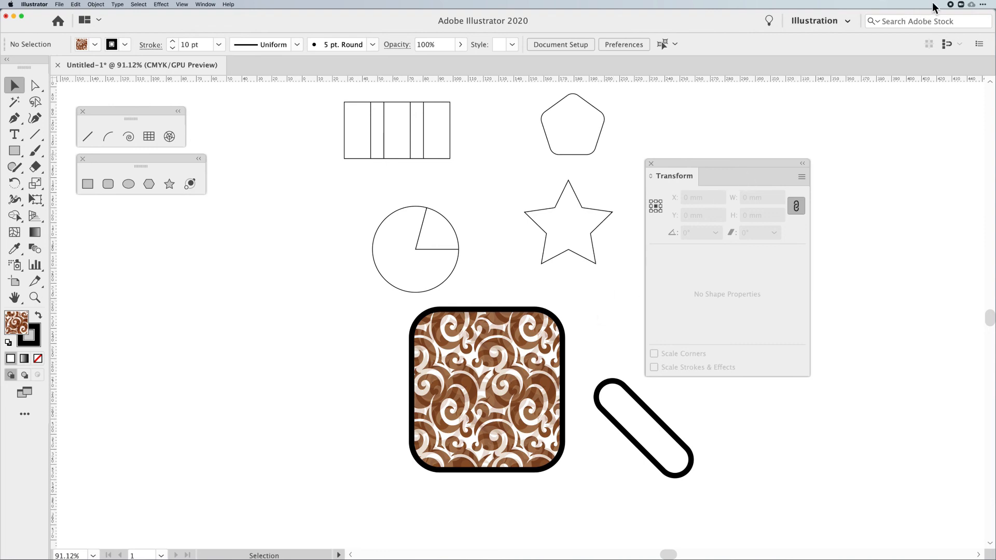